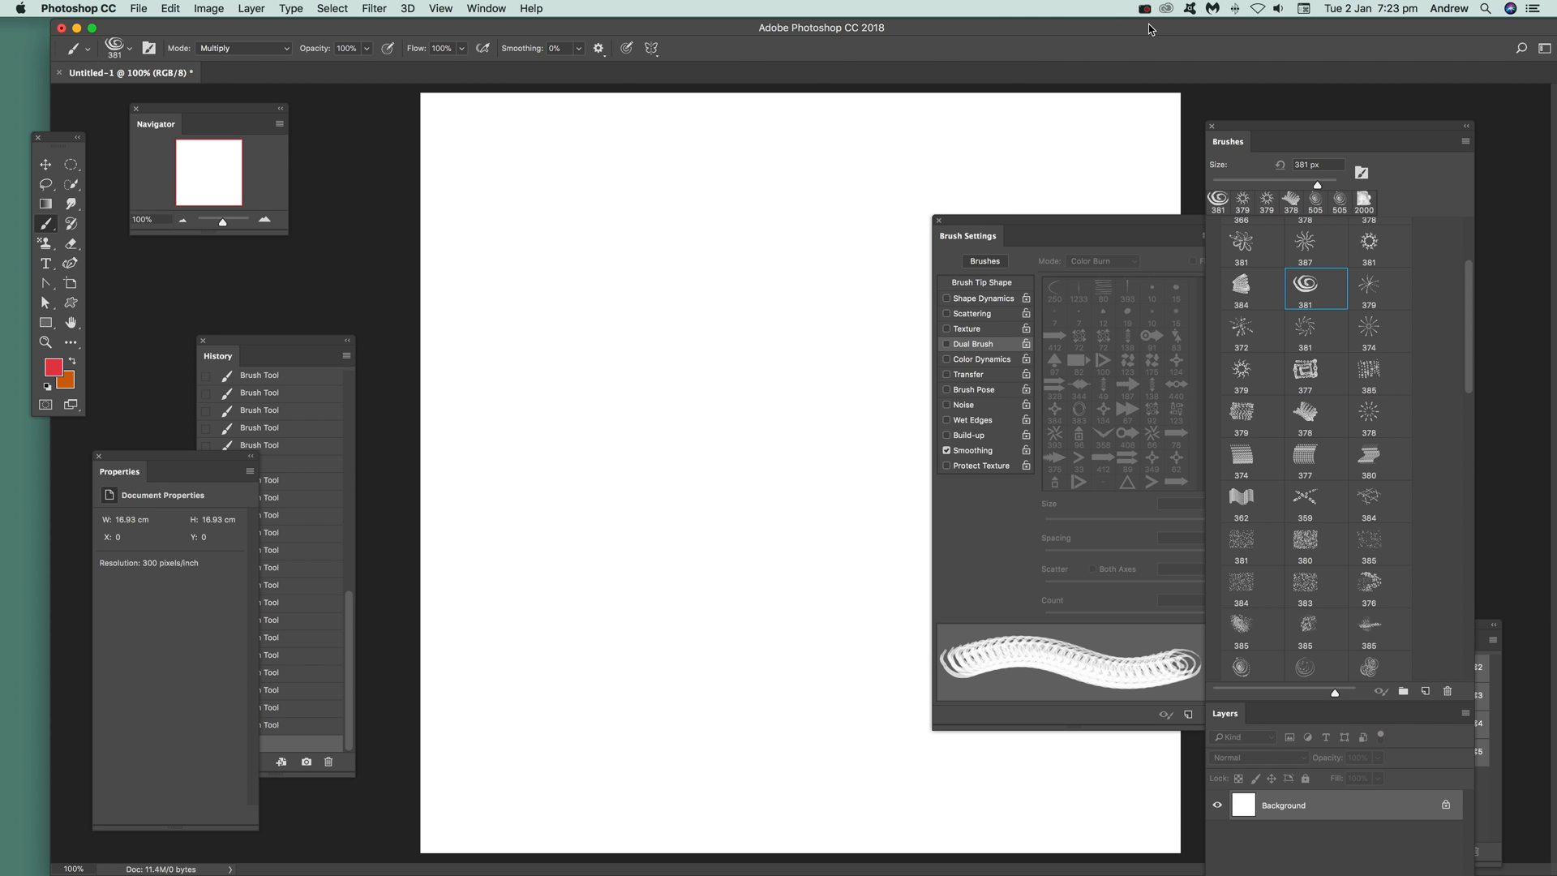
Nudge the brush settings panel, browse the panel list, and cancel a brush import.
{"action": "left_click_drag", "start_coordinate": [968, 235], "coordinate": [933, 231]}
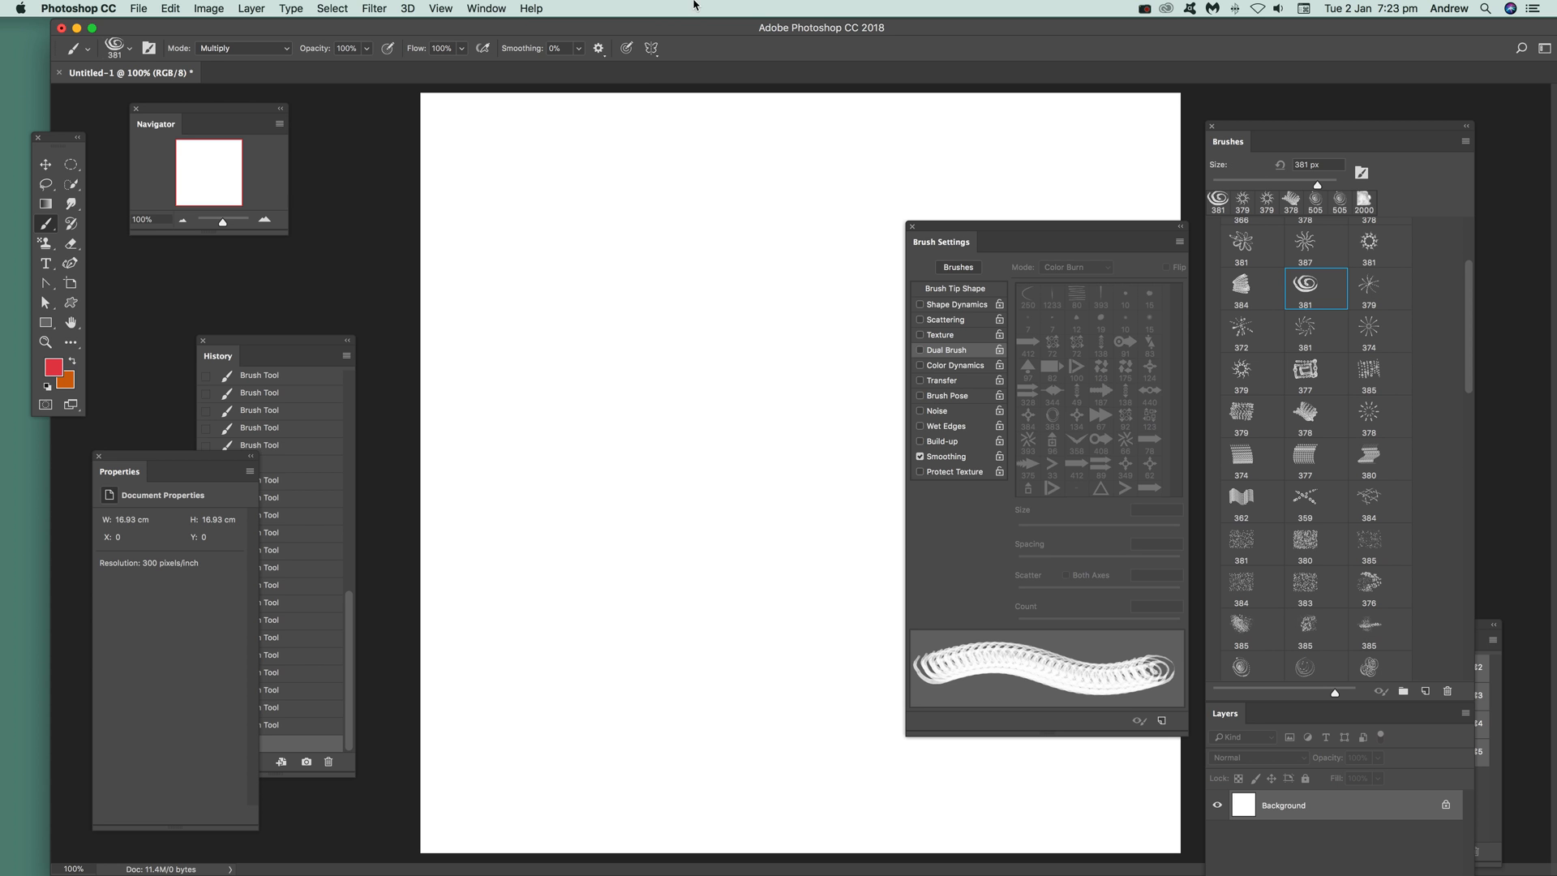
{"action": "left_click", "coordinate": [485, 8]}
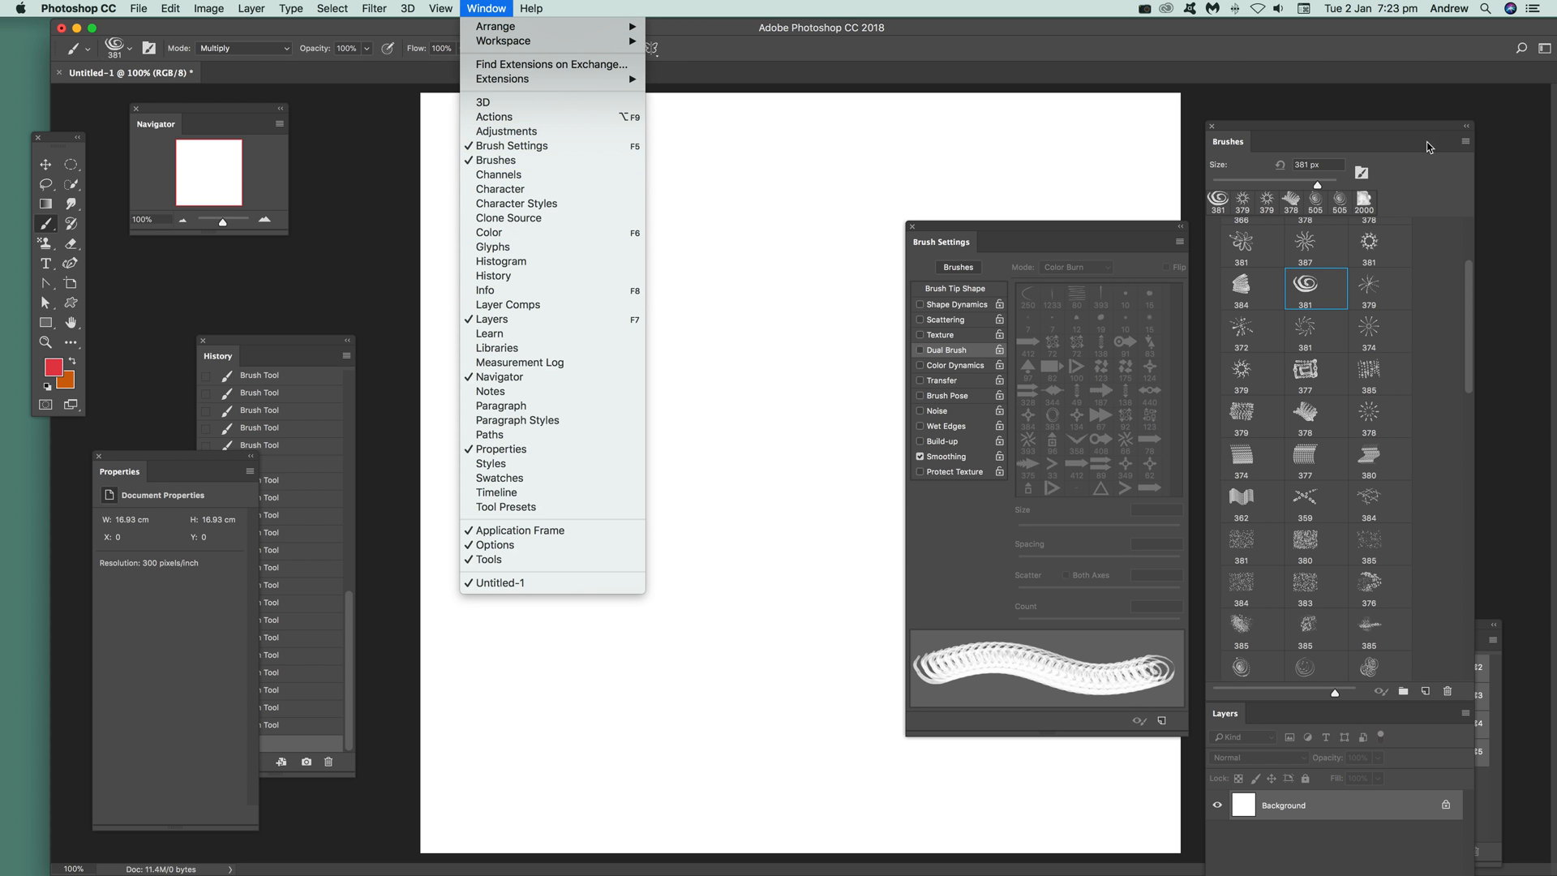
{"action": "left_click", "coordinate": [499, 8]}
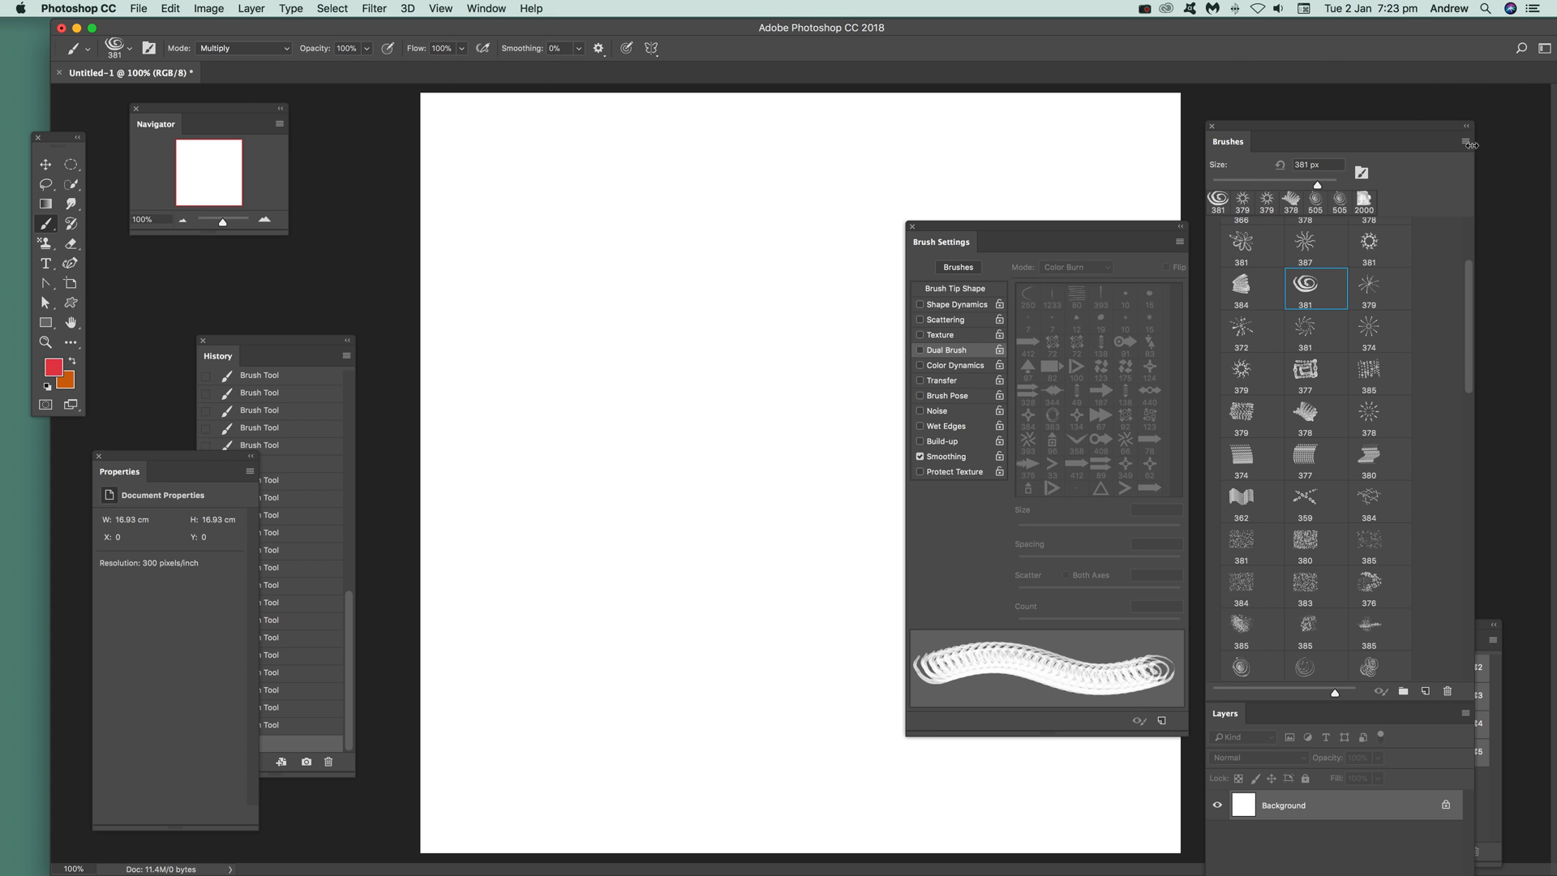
{"action": "left_click", "coordinate": [1471, 144]}
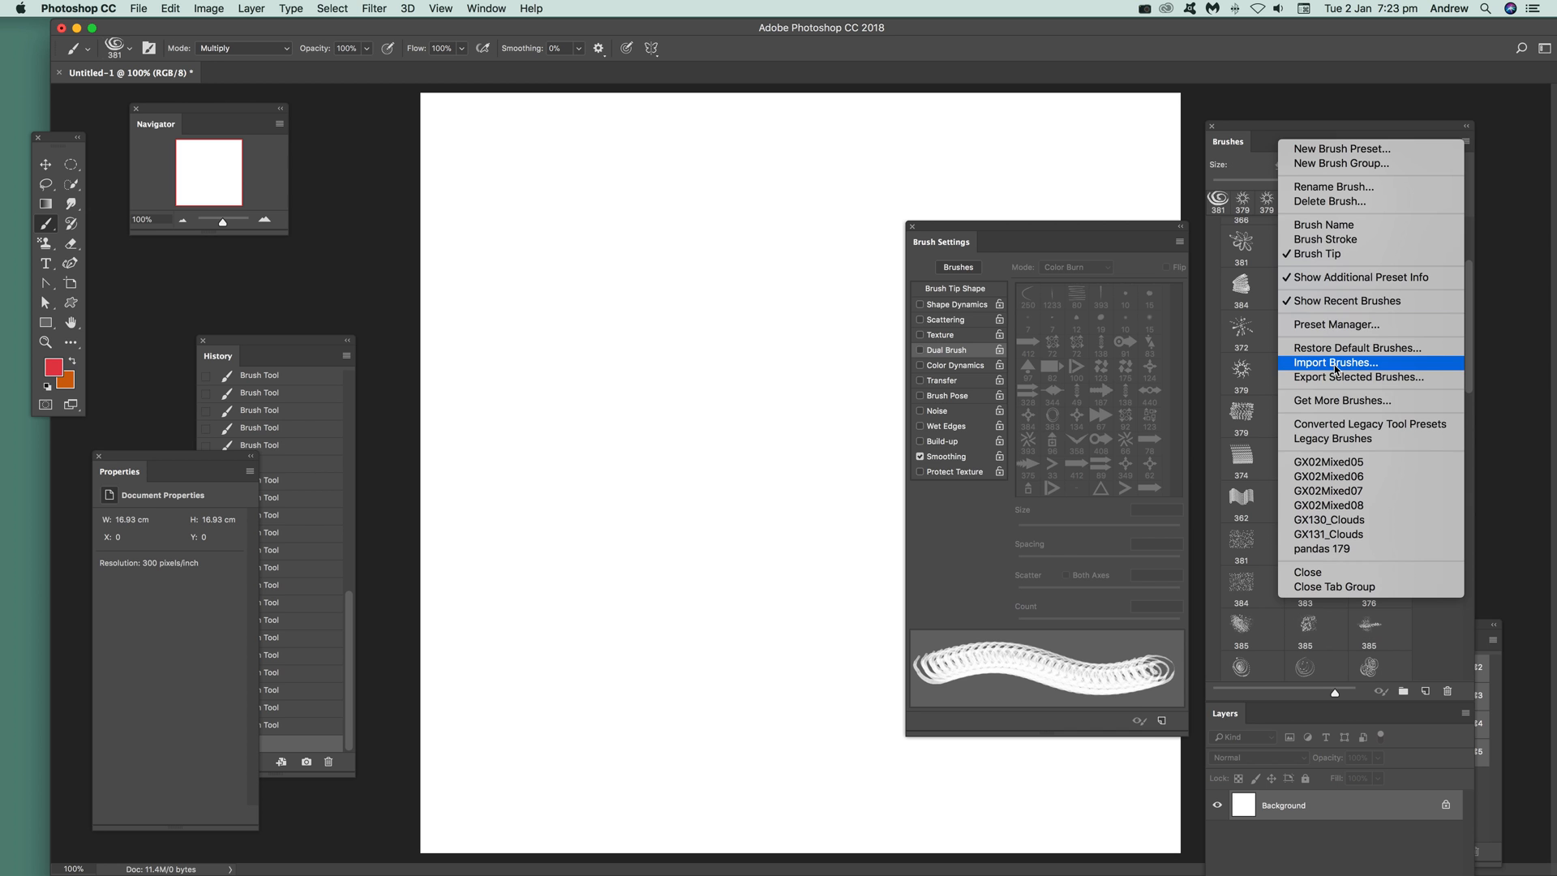
{"action": "left_click", "coordinate": [1336, 363]}
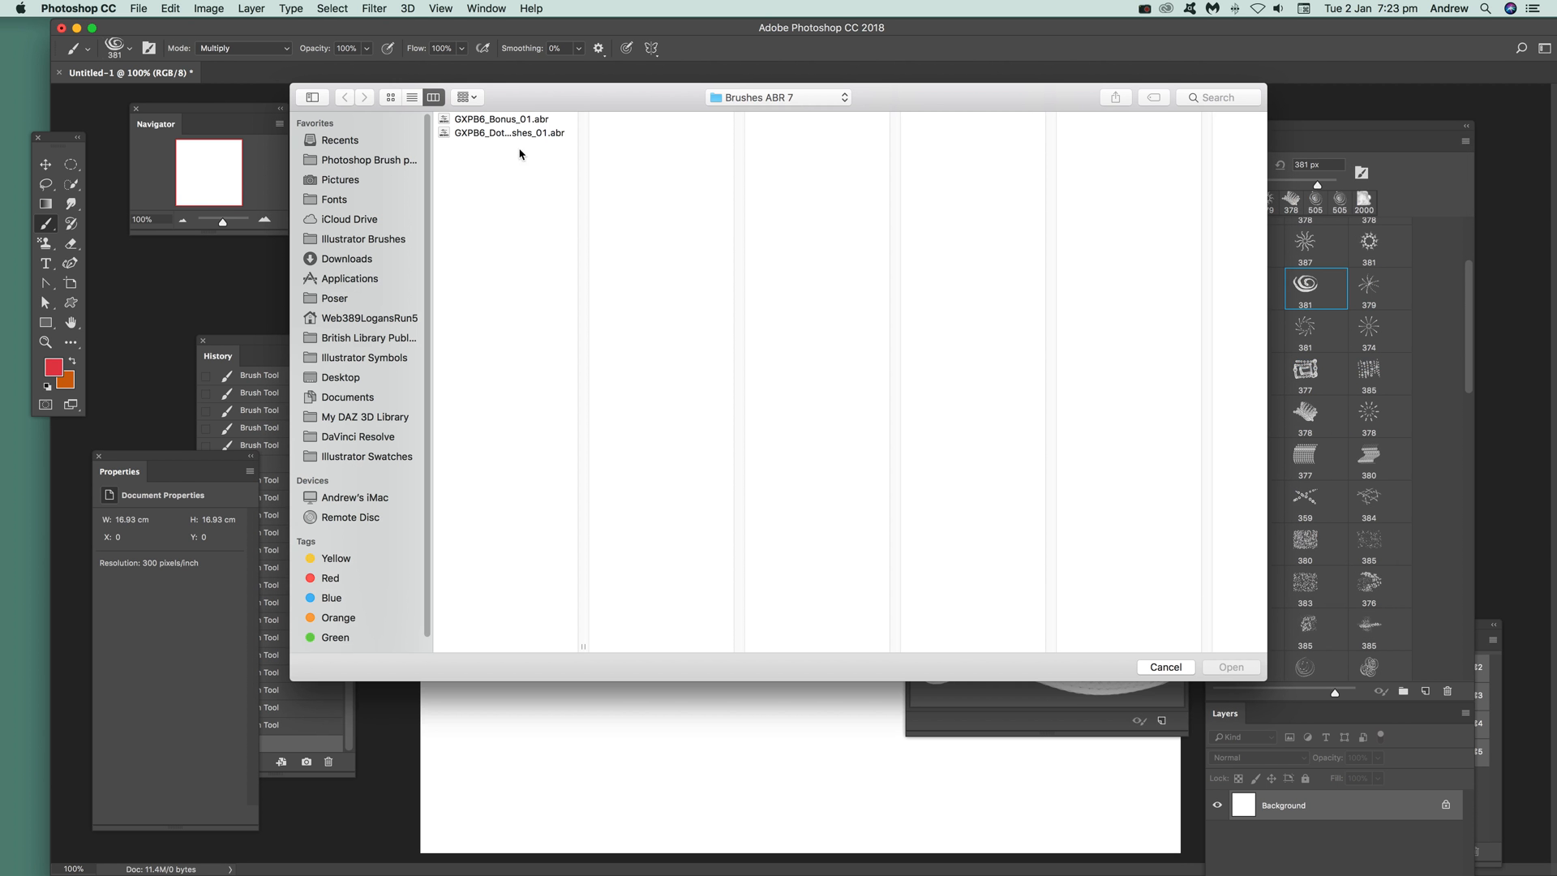
{"action": "mouse_move", "coordinate": [456, 167]}
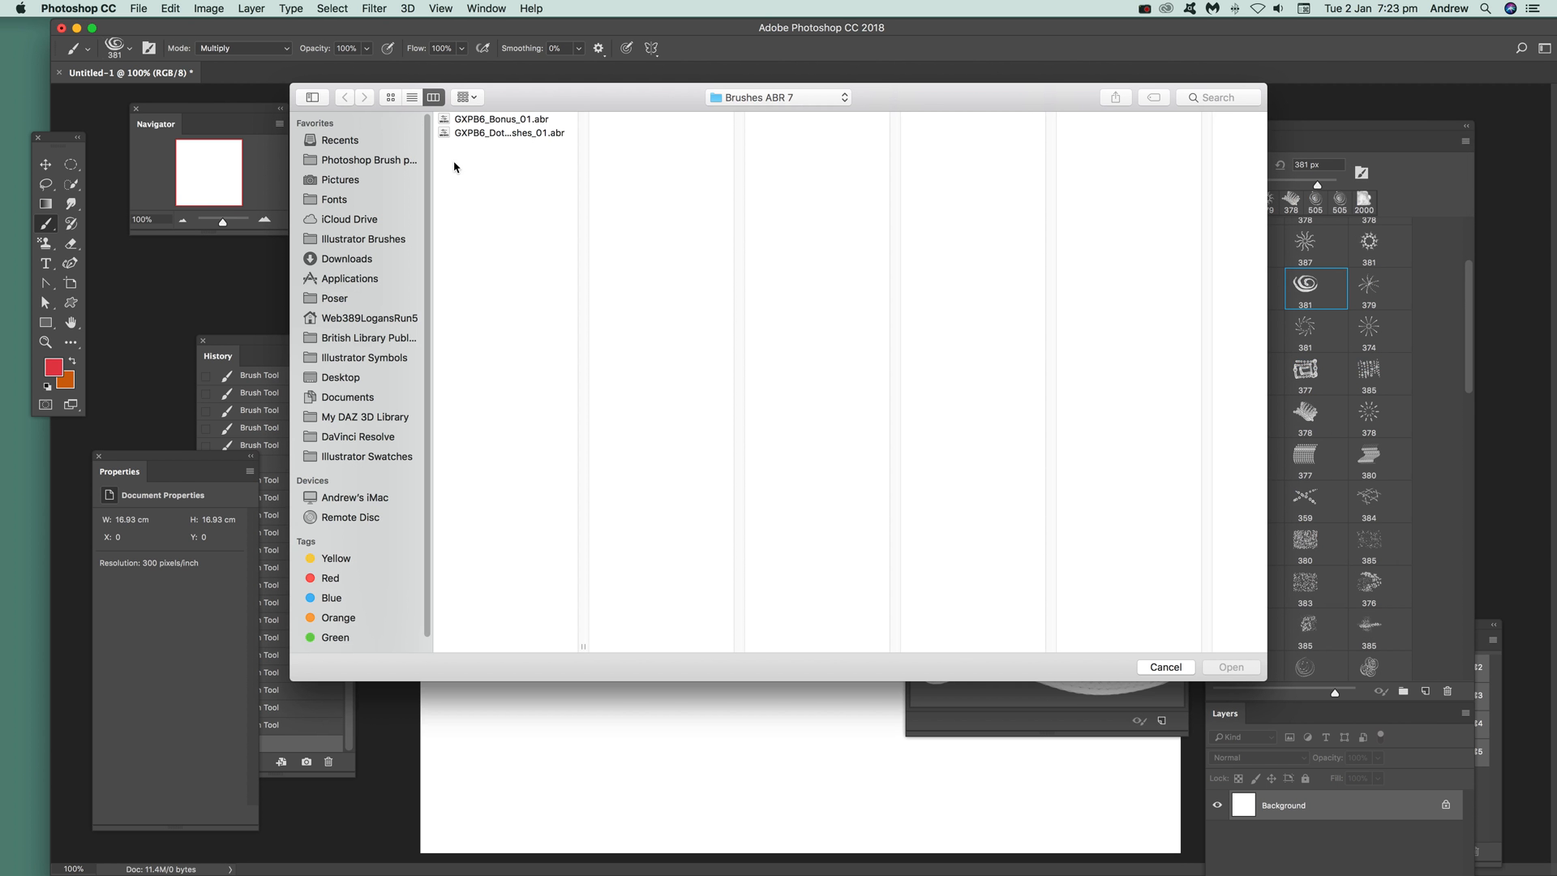
{"action": "mouse_move", "coordinate": [1170, 670]}
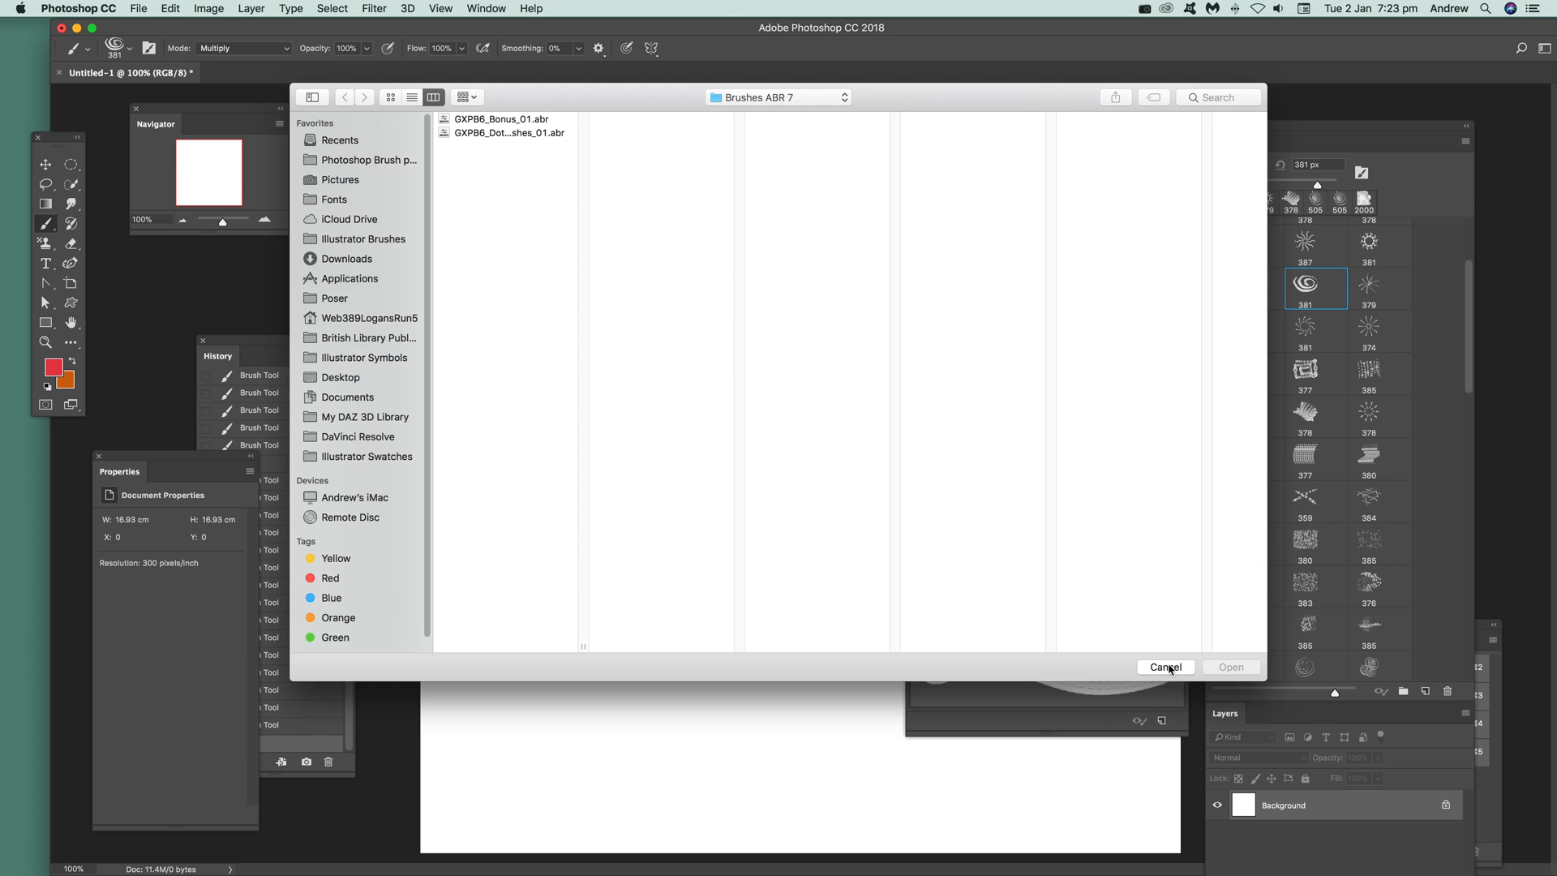
{"action": "left_click", "coordinate": [1166, 666]}
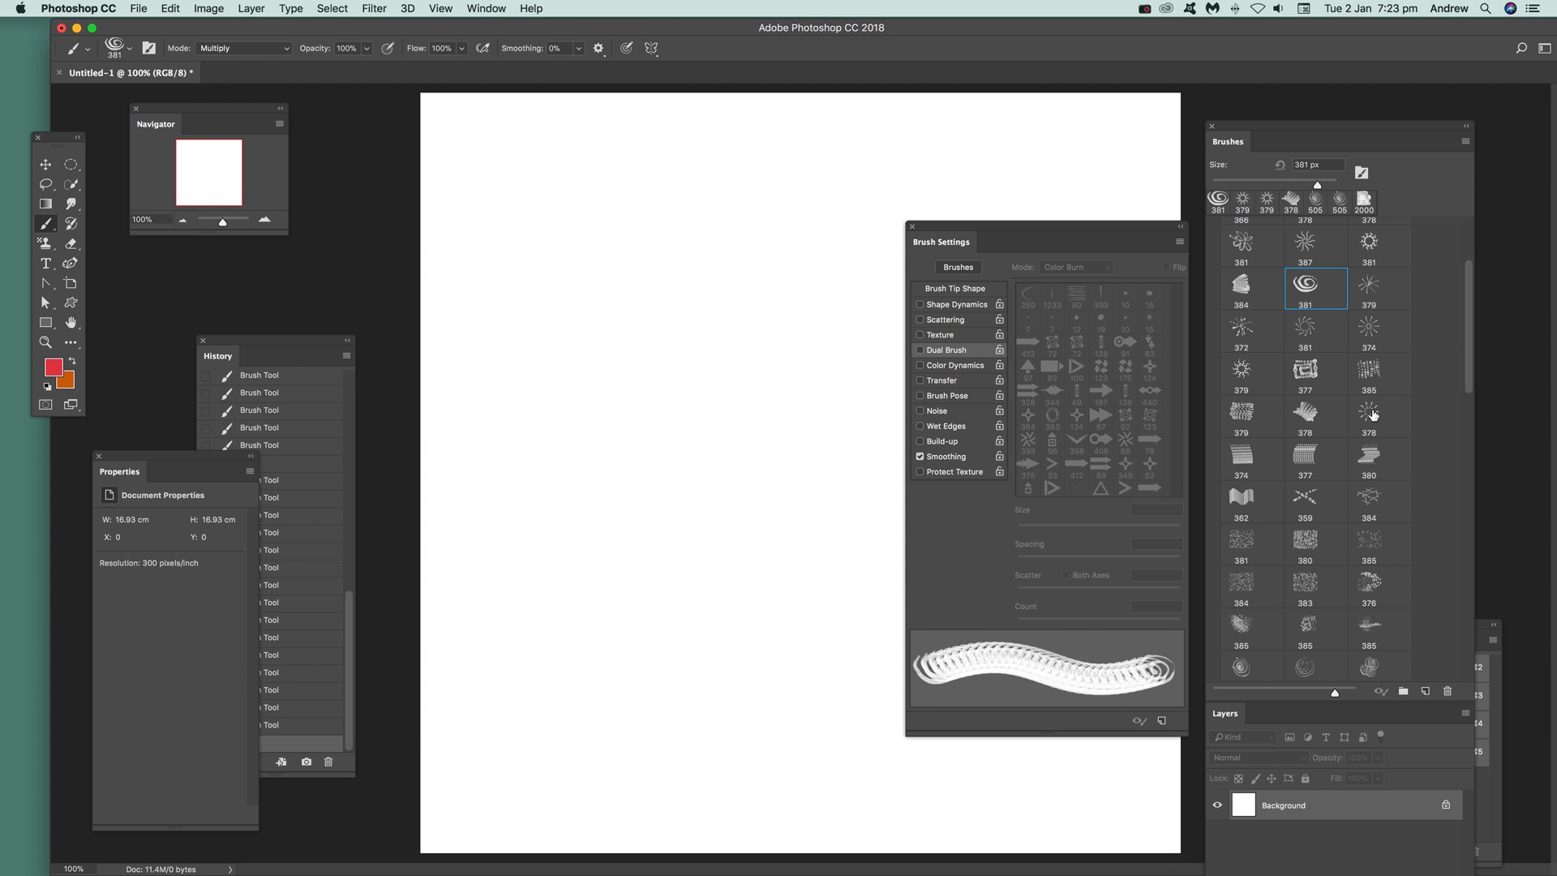
Select the 378 px dot brush and undo its test strokes.
{"action": "left_click", "coordinate": [1370, 410]}
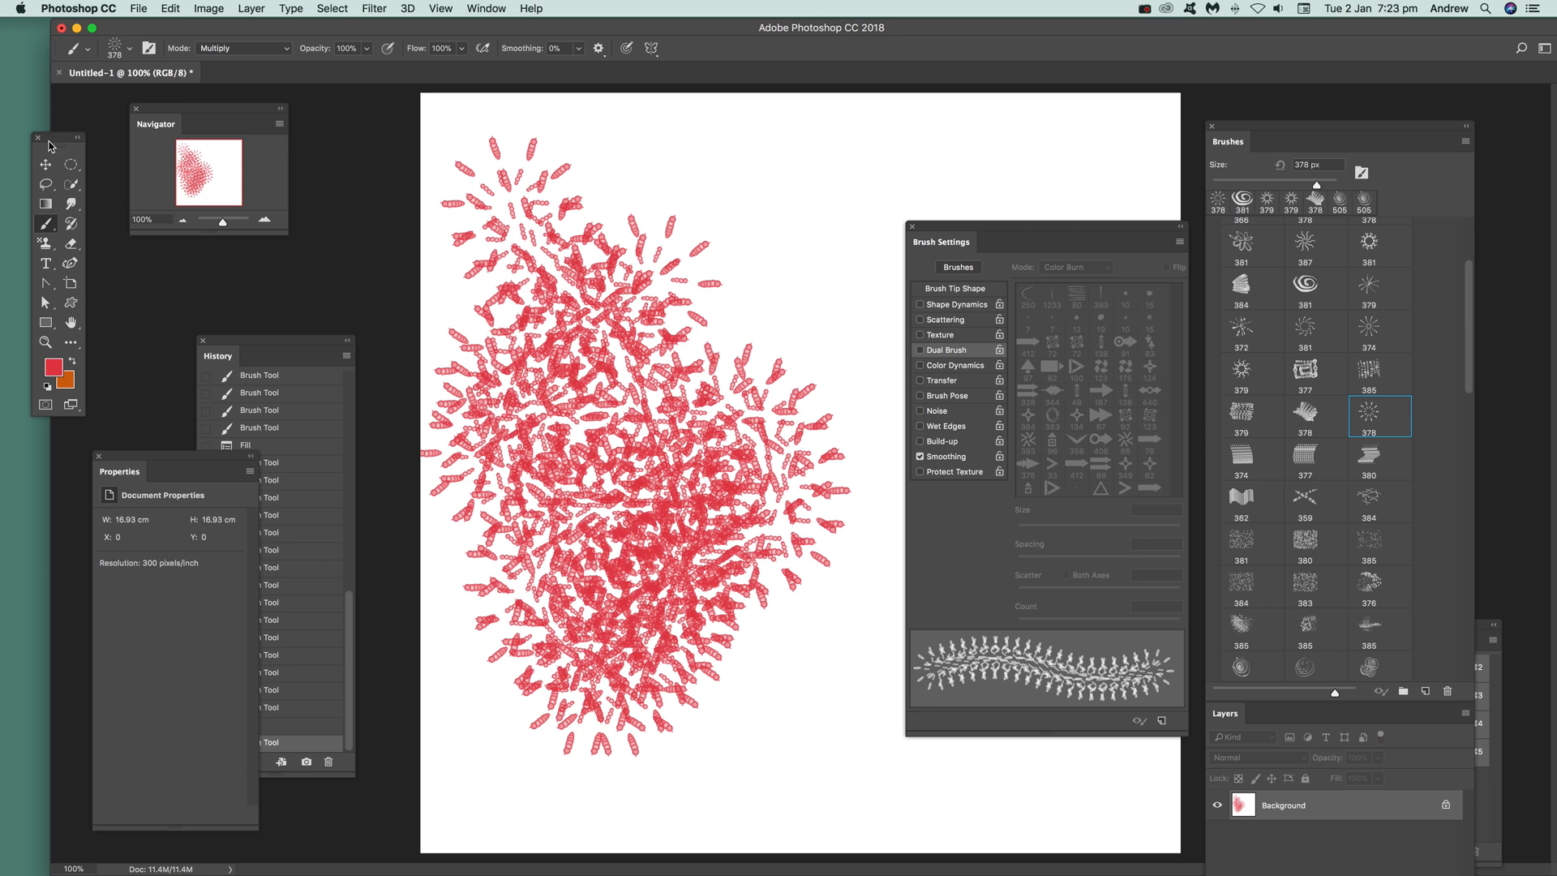
{"action": "left_click", "coordinate": [185, 8]}
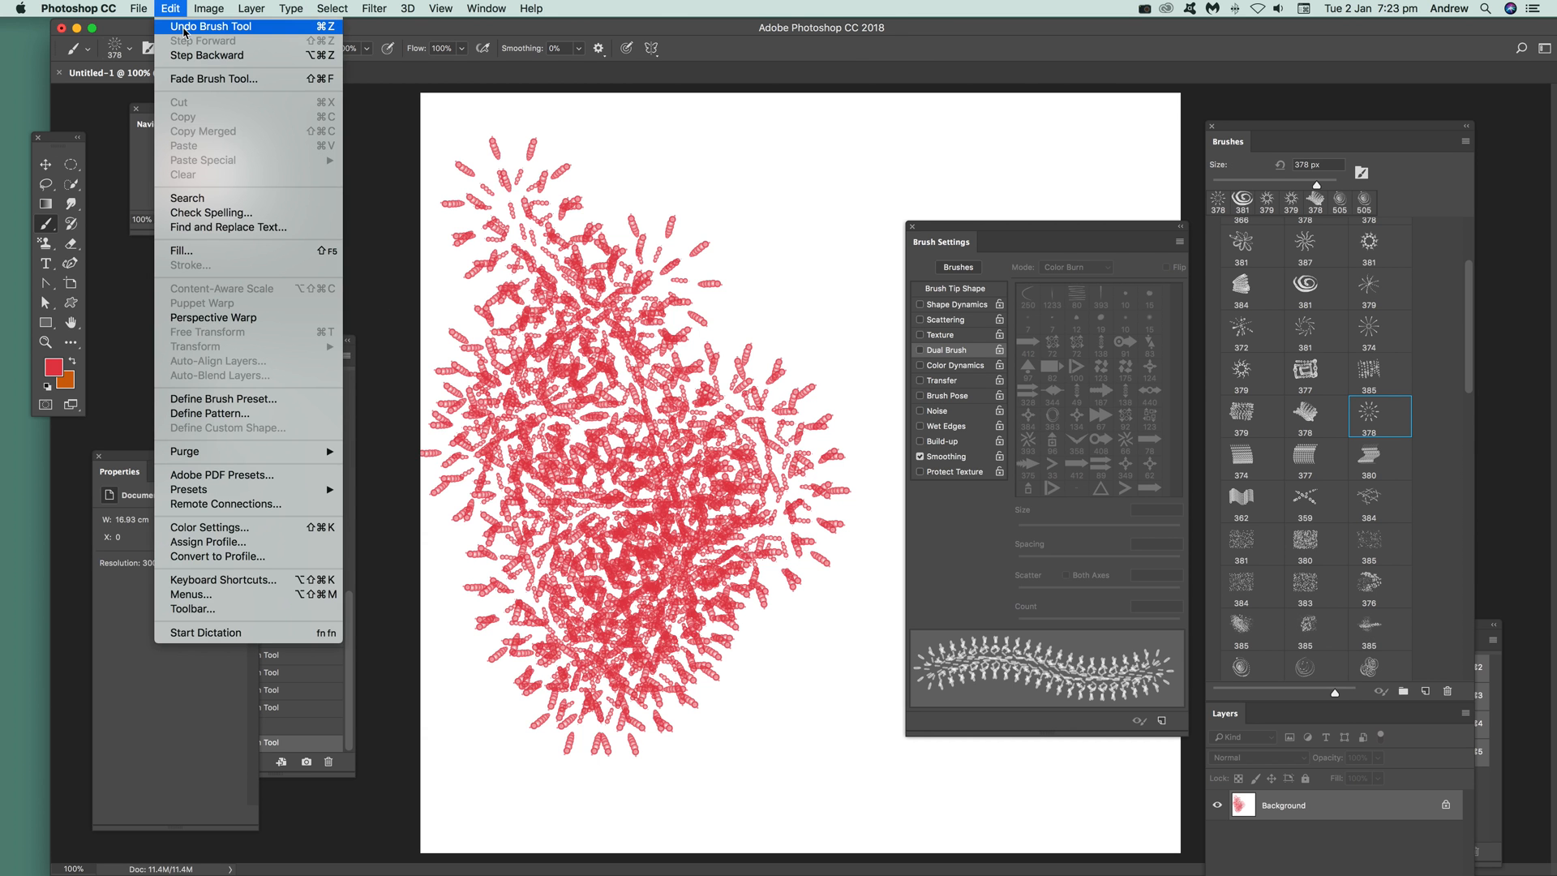
{"action": "left_click", "coordinate": [205, 27]}
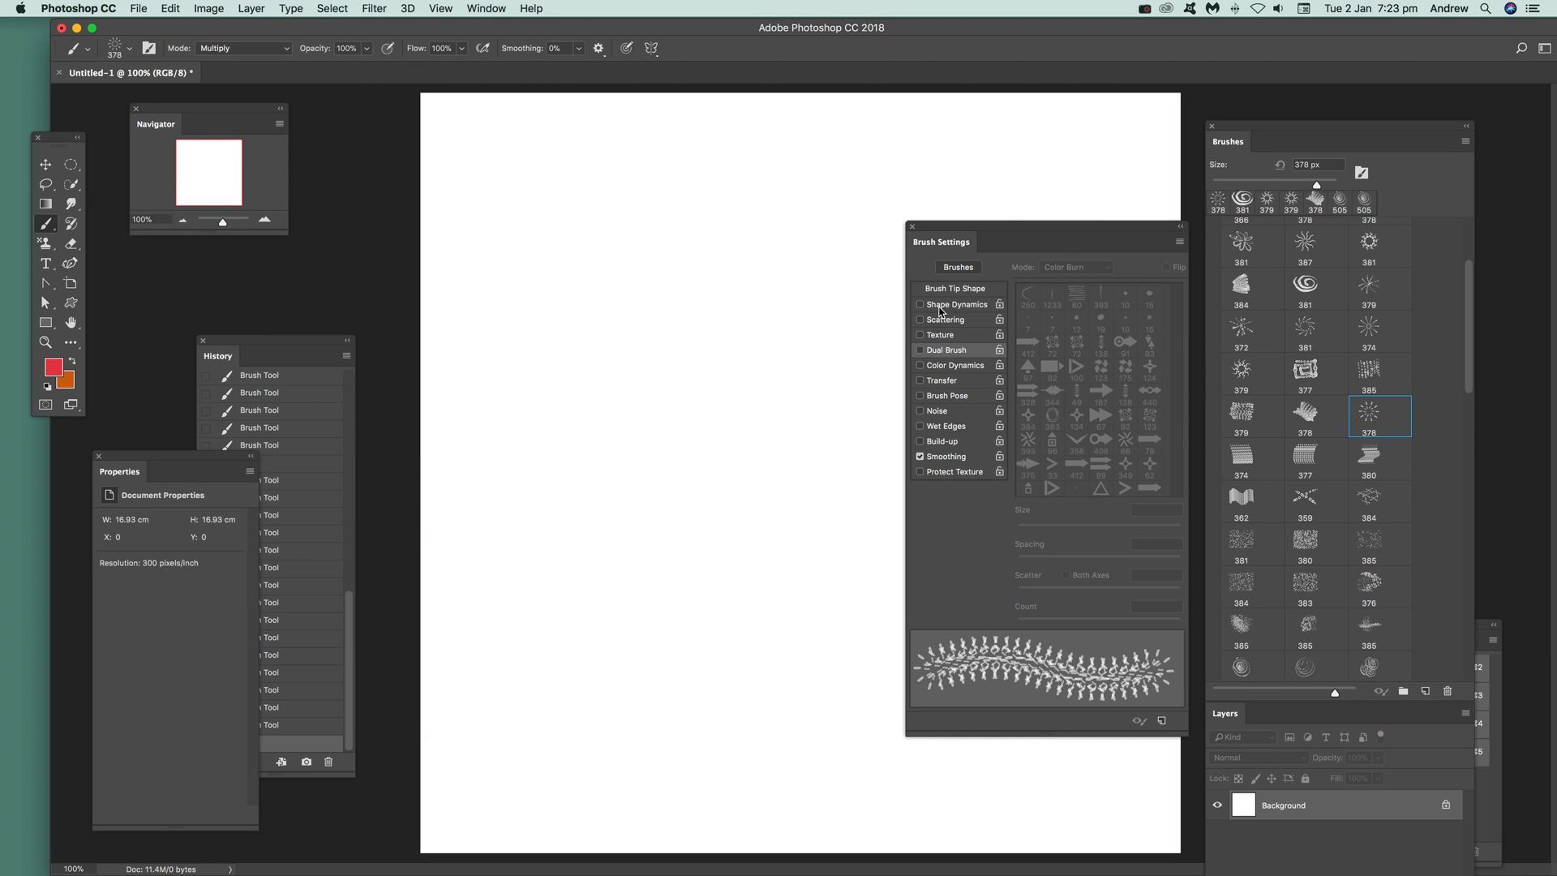
{"action": "mouse_move", "coordinate": [956, 398]}
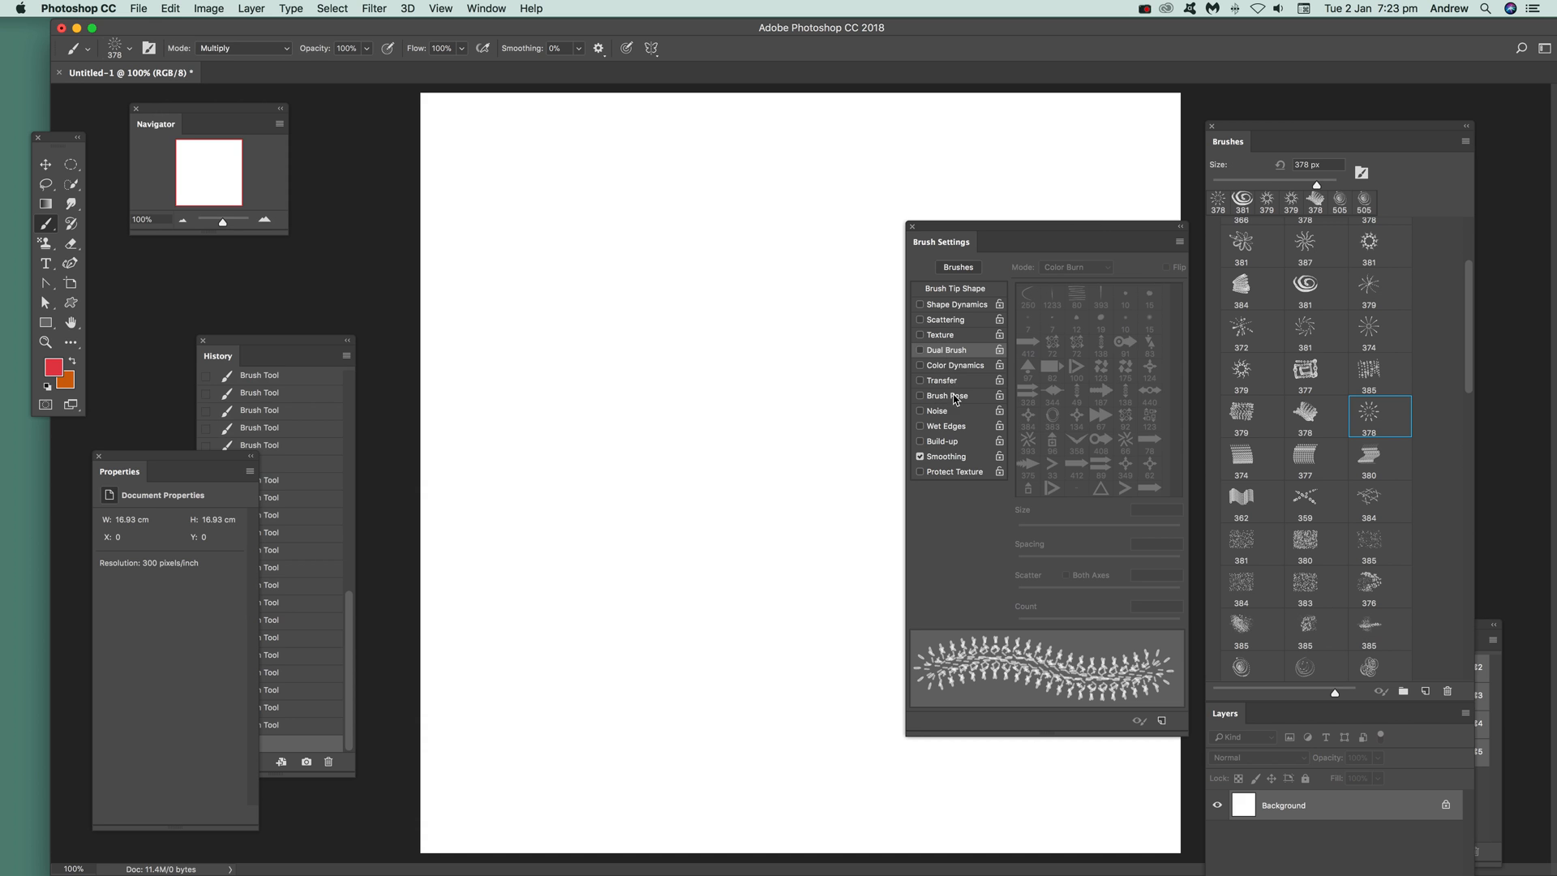
Enable Color Dynamics with foreground/background jitter controlled by Pen Pressure.
{"action": "left_click", "coordinate": [920, 365]}
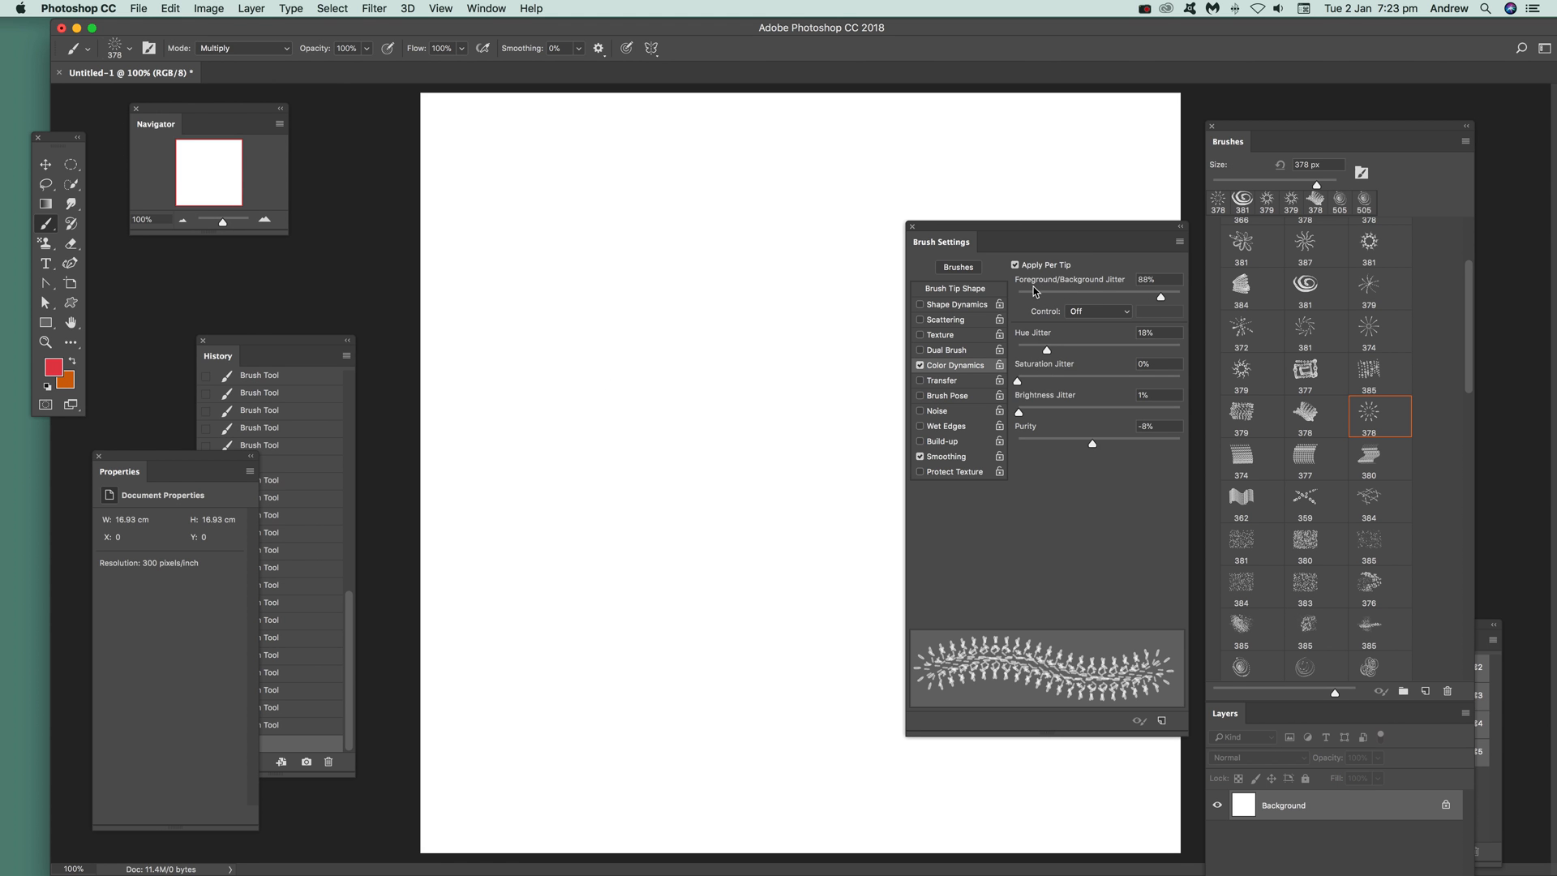
{"action": "left_click", "coordinate": [546, 336]}
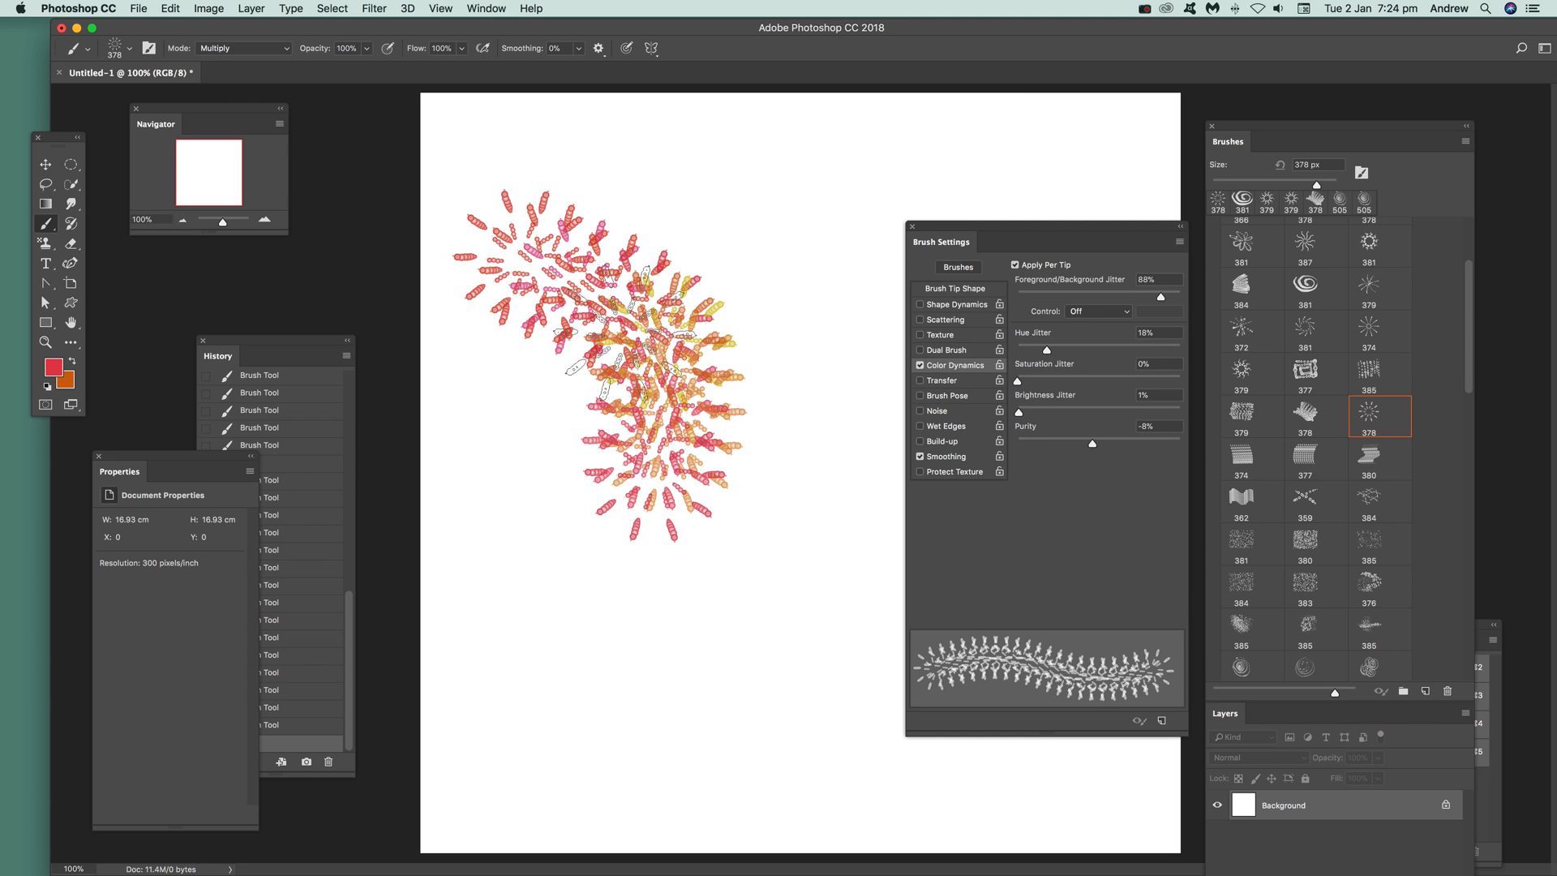
{"action": "left_click", "coordinate": [1119, 311]}
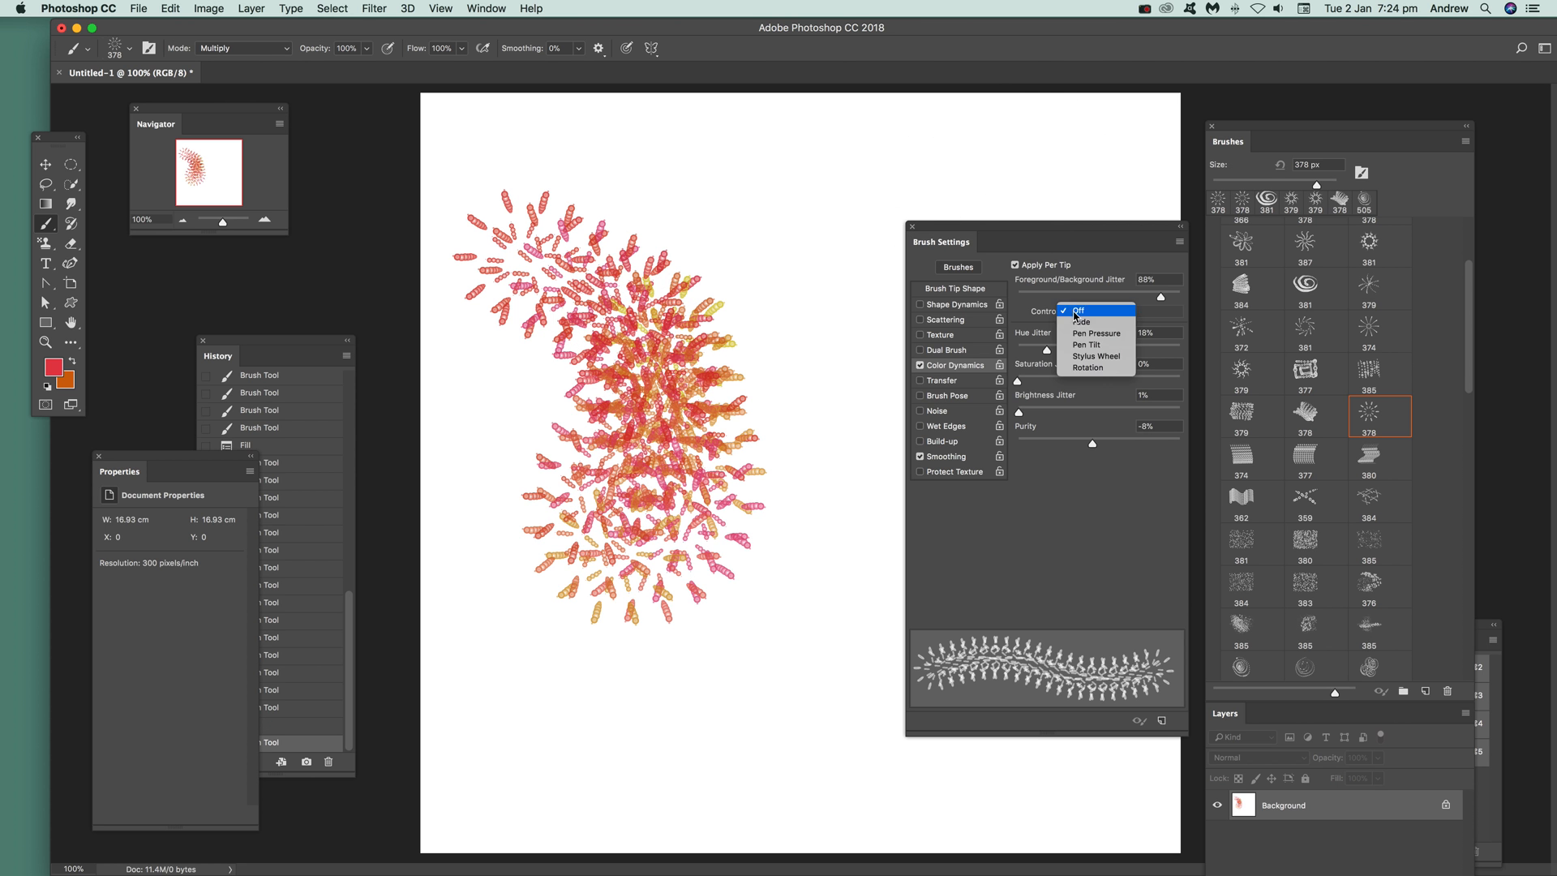
{"action": "left_click", "coordinate": [1096, 333]}
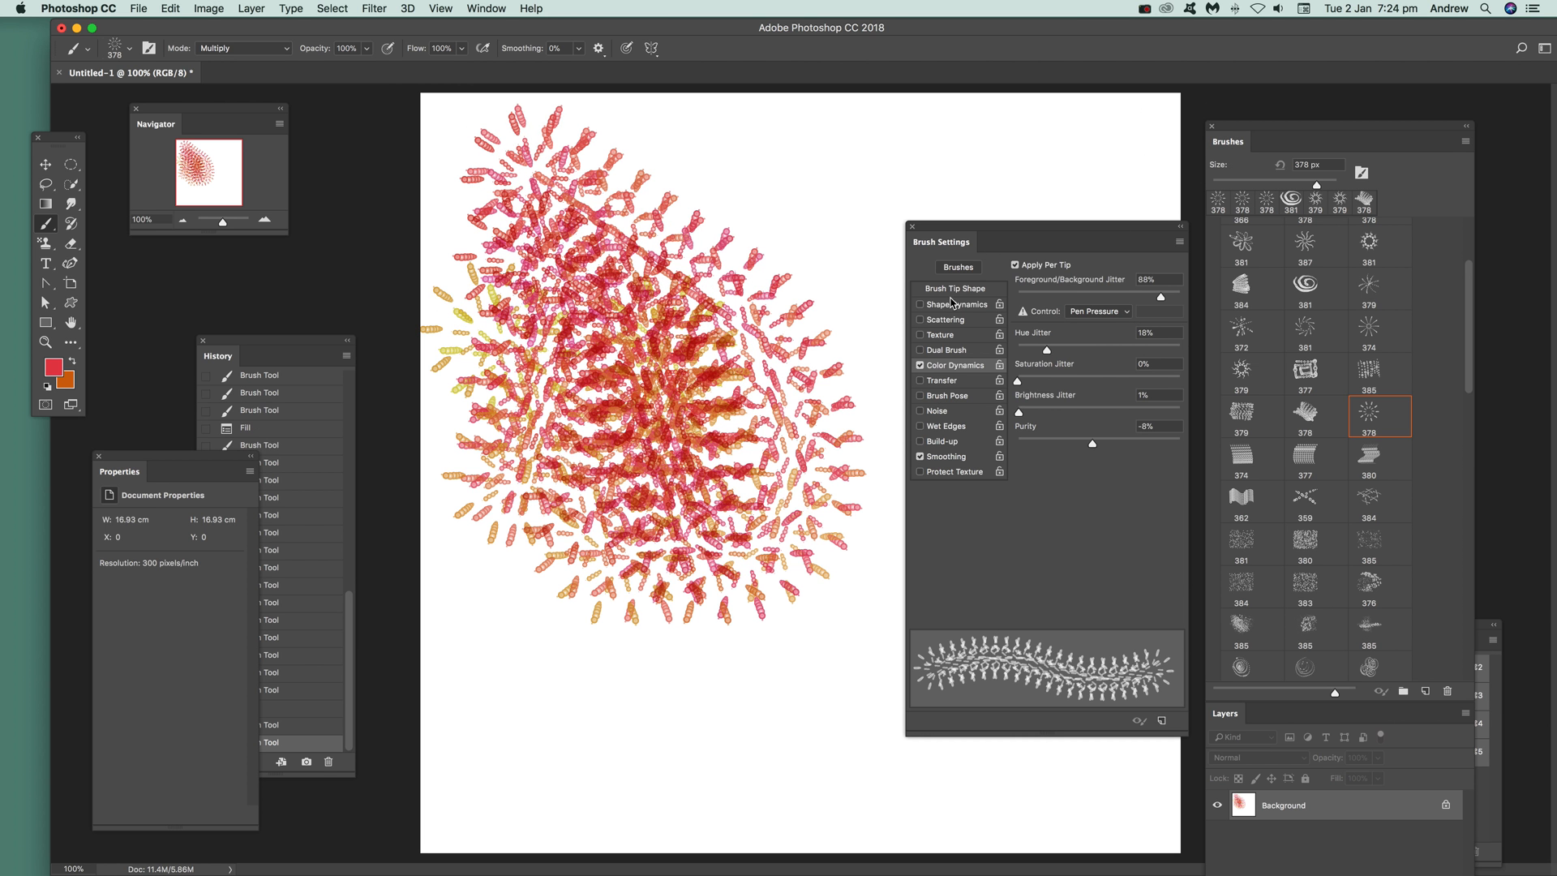
Open Brush Tip Shape settings, then clear the canvas with Edit > Fill.
{"action": "left_click", "coordinate": [957, 288]}
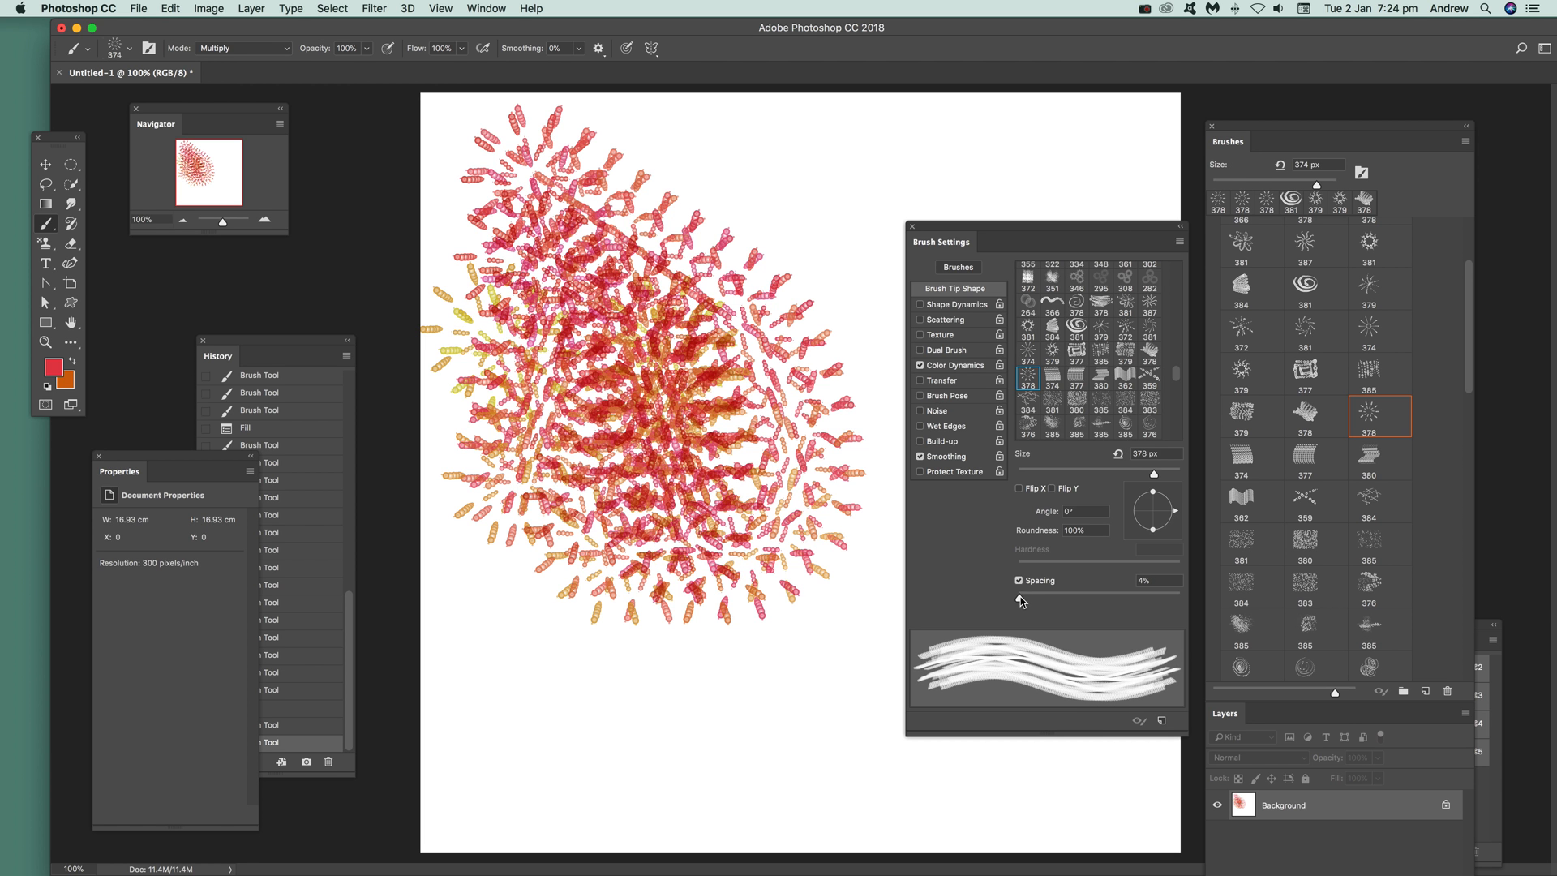
{"action": "mouse_move", "coordinate": [169, 627]}
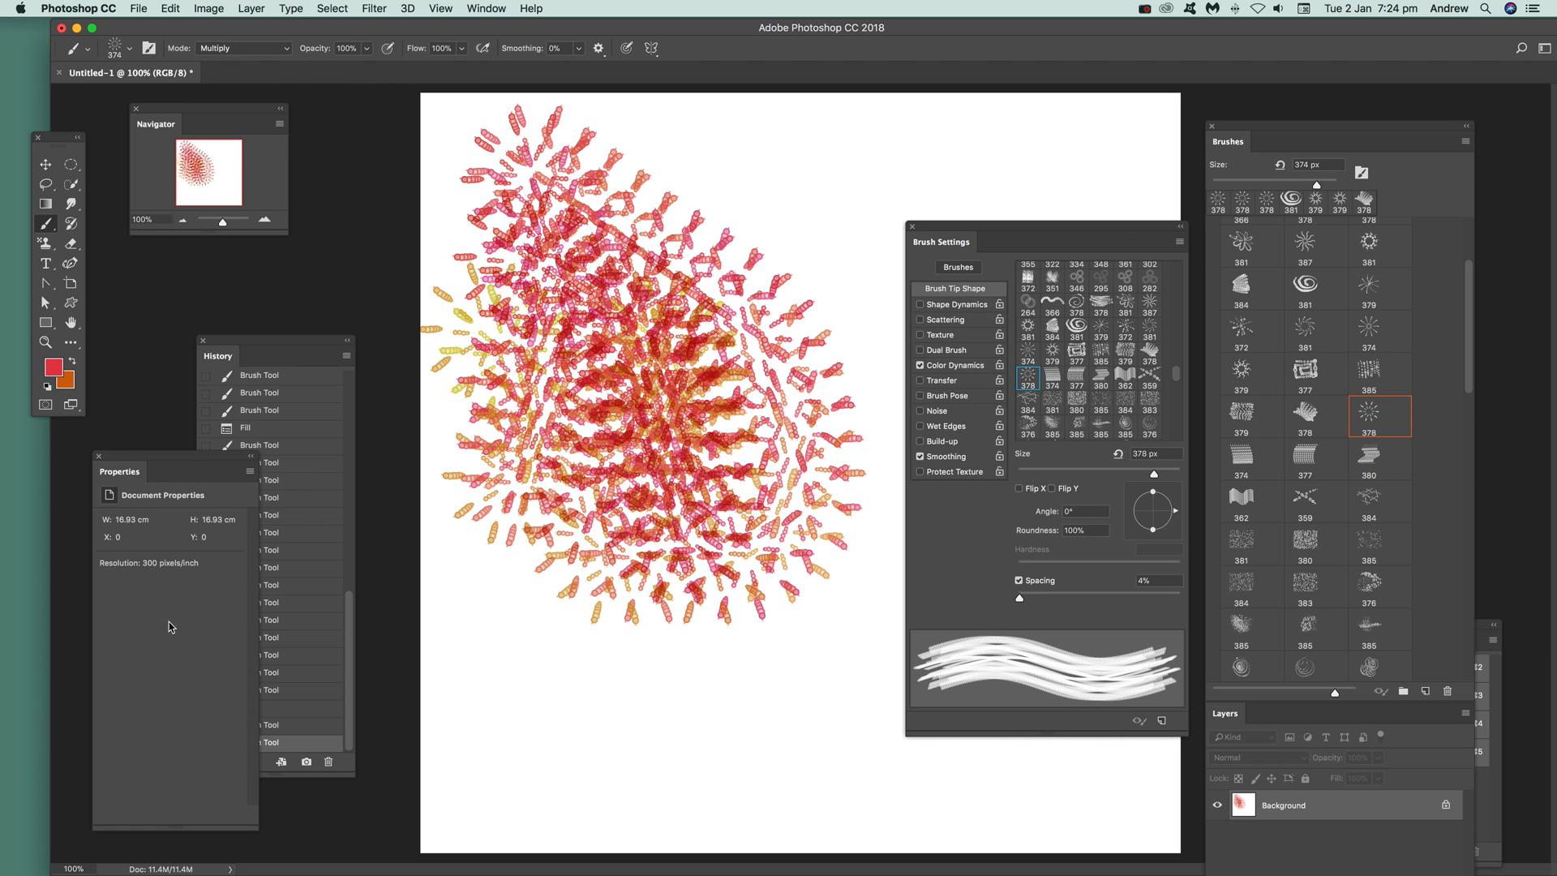
{"action": "left_click", "coordinate": [170, 9]}
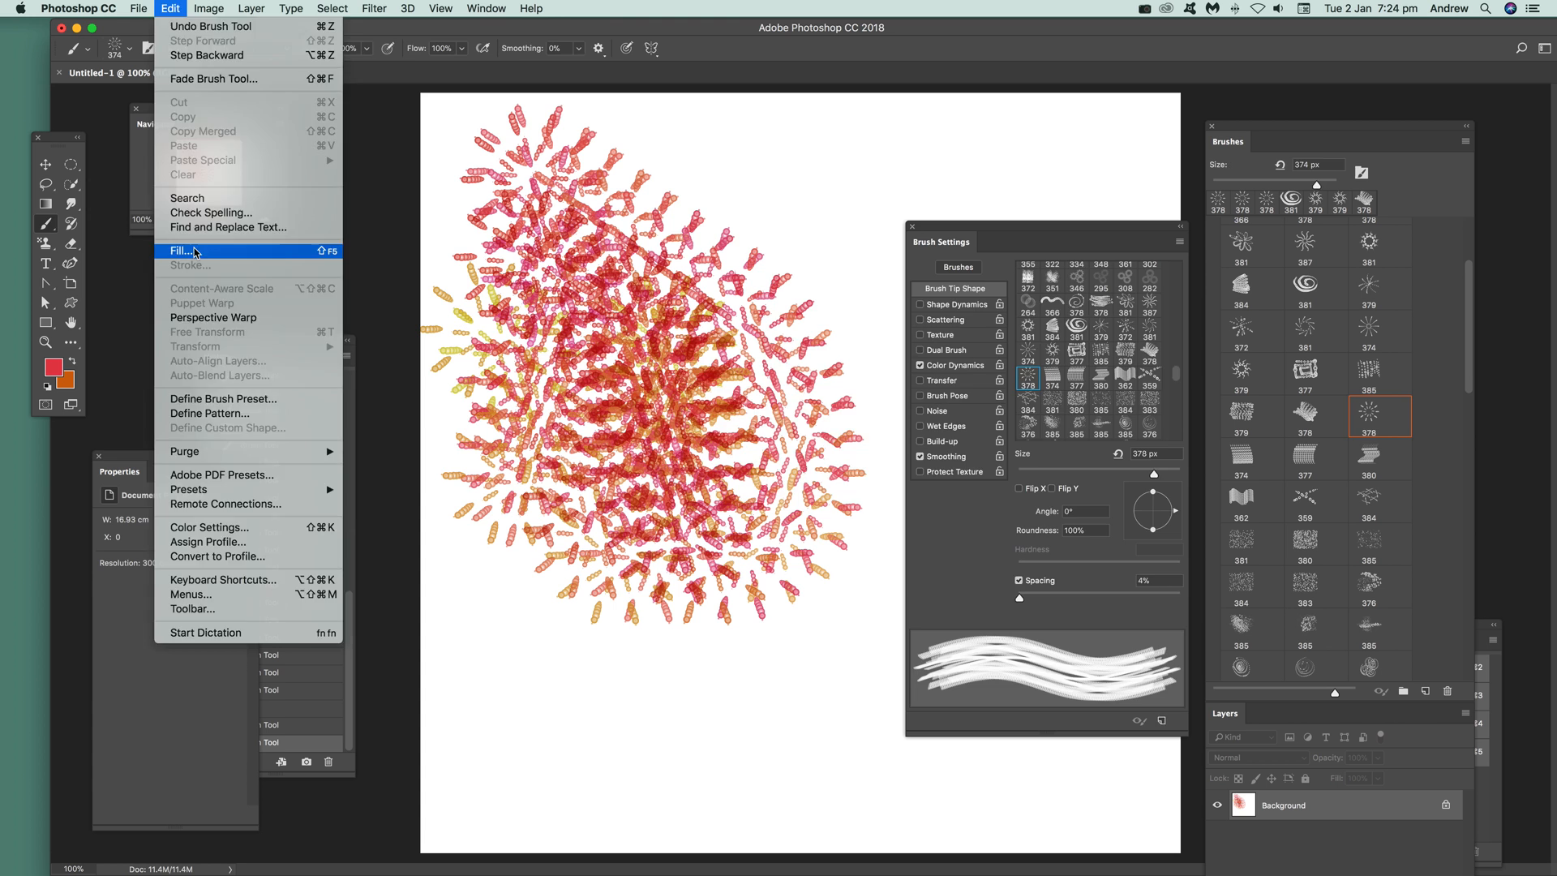
{"action": "left_click", "coordinate": [180, 250]}
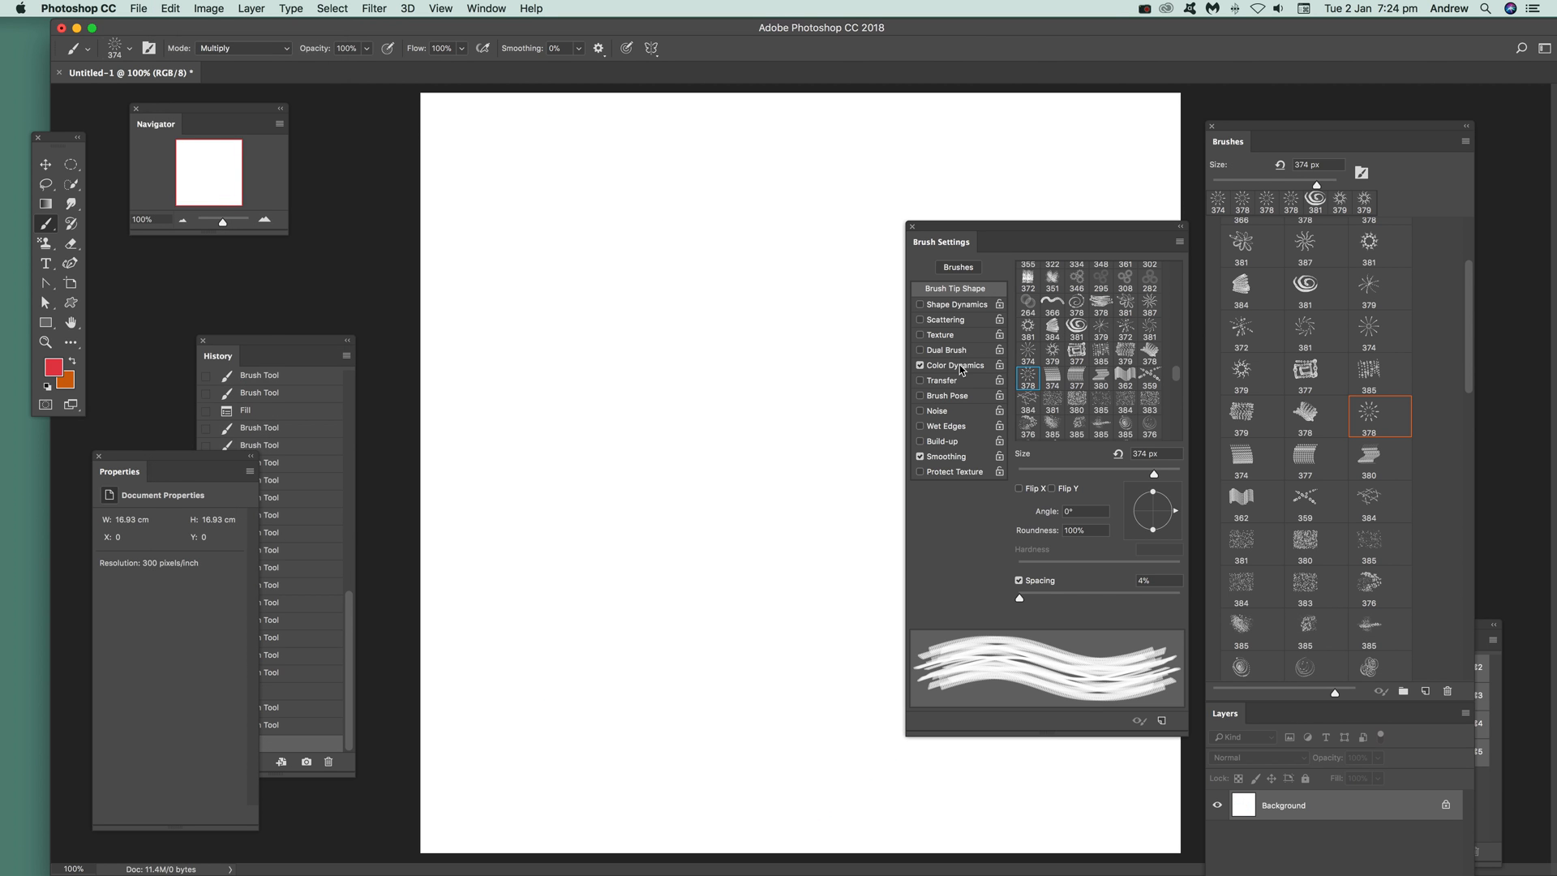
Raise Color Dynamics hue jitter to 11%, then clear the test strokes.
{"action": "left_click", "coordinate": [955, 365]}
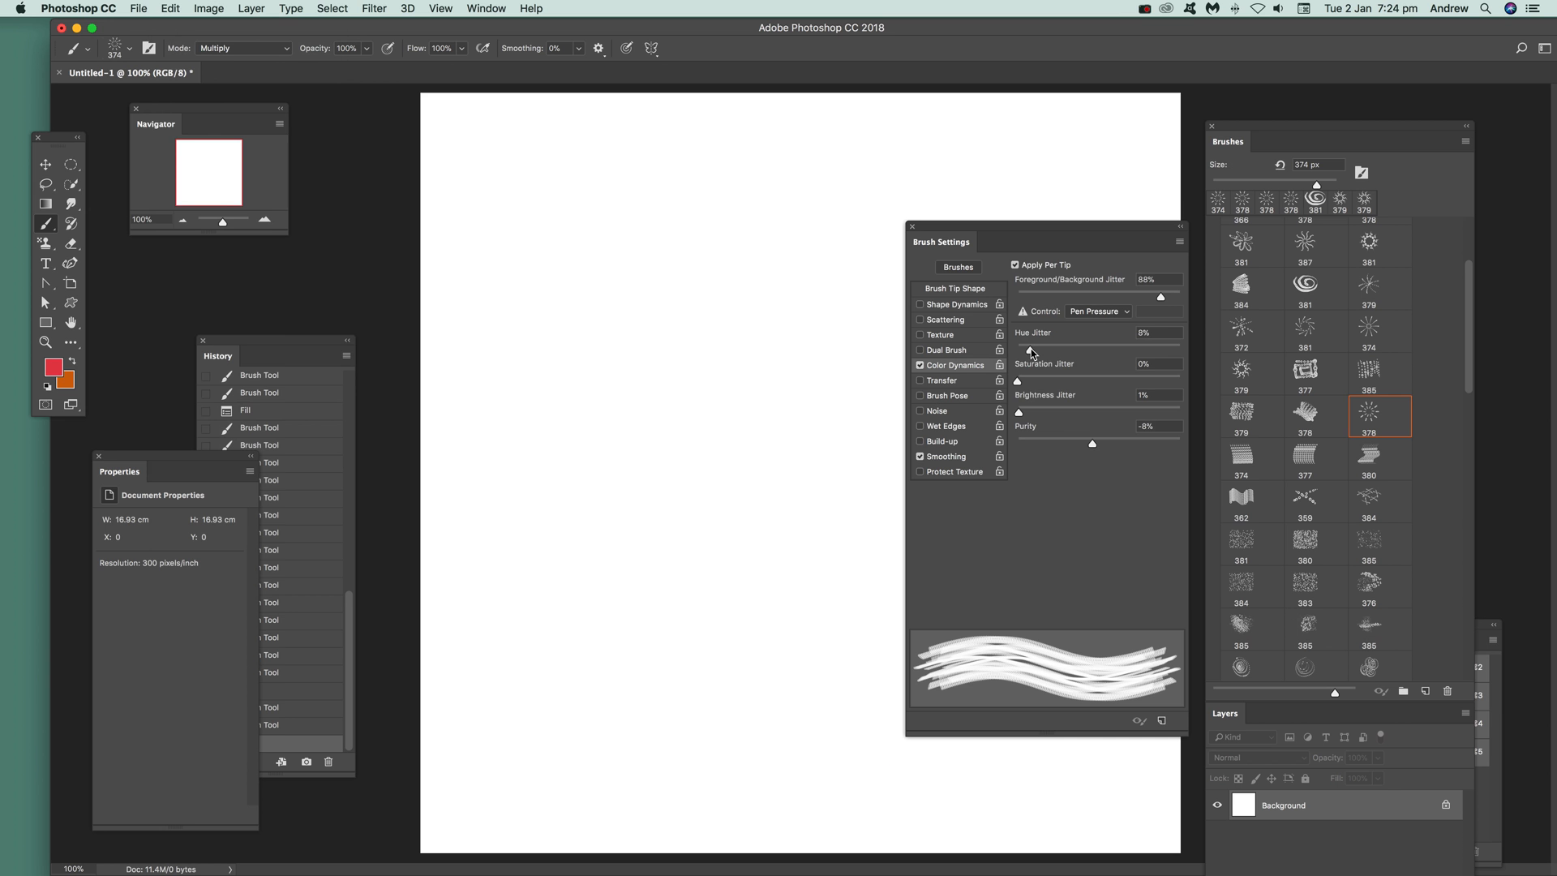
{"action": "left_click_drag", "start_coordinate": [1017, 380], "coordinate": [1062, 380]}
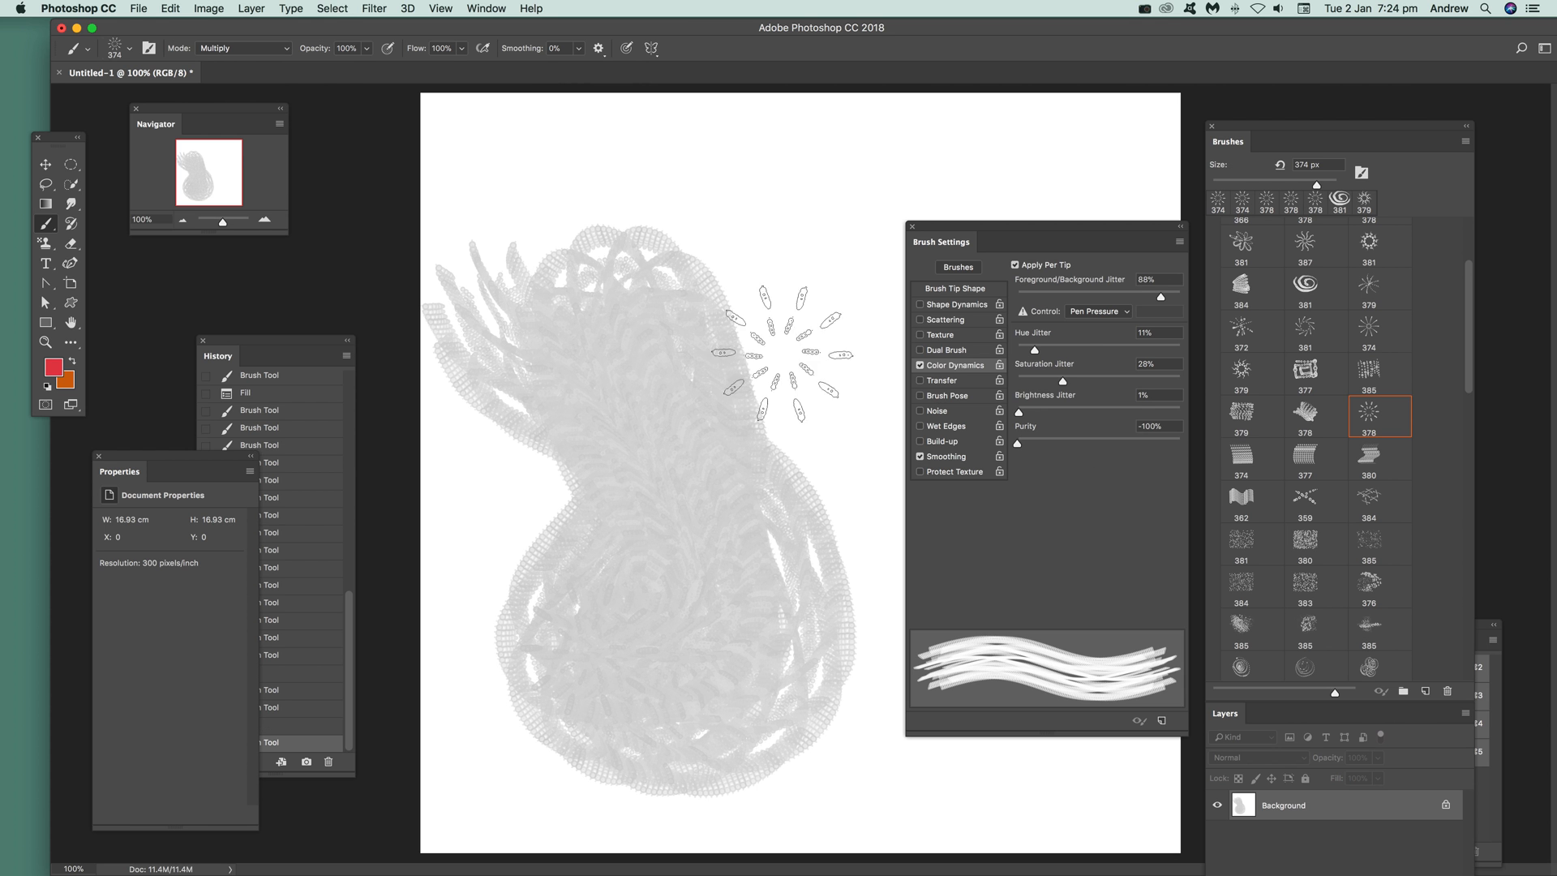
{"action": "left_click", "coordinate": [190, 9]}
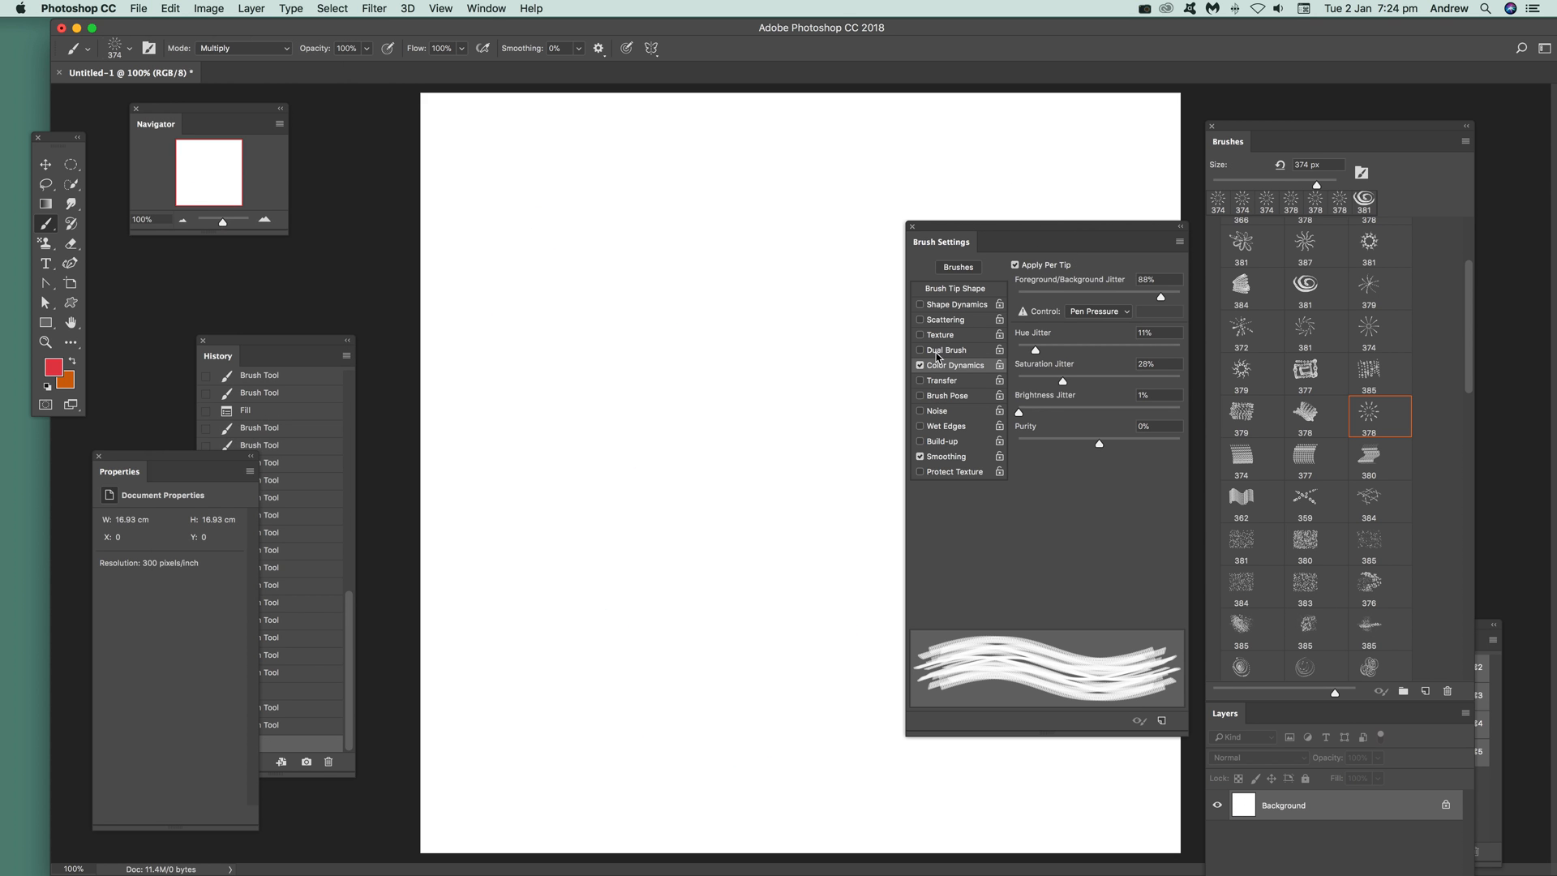
Enable Dual Brush and try several second tips, including the 376 dot tip.
{"action": "left_click", "coordinate": [948, 351]}
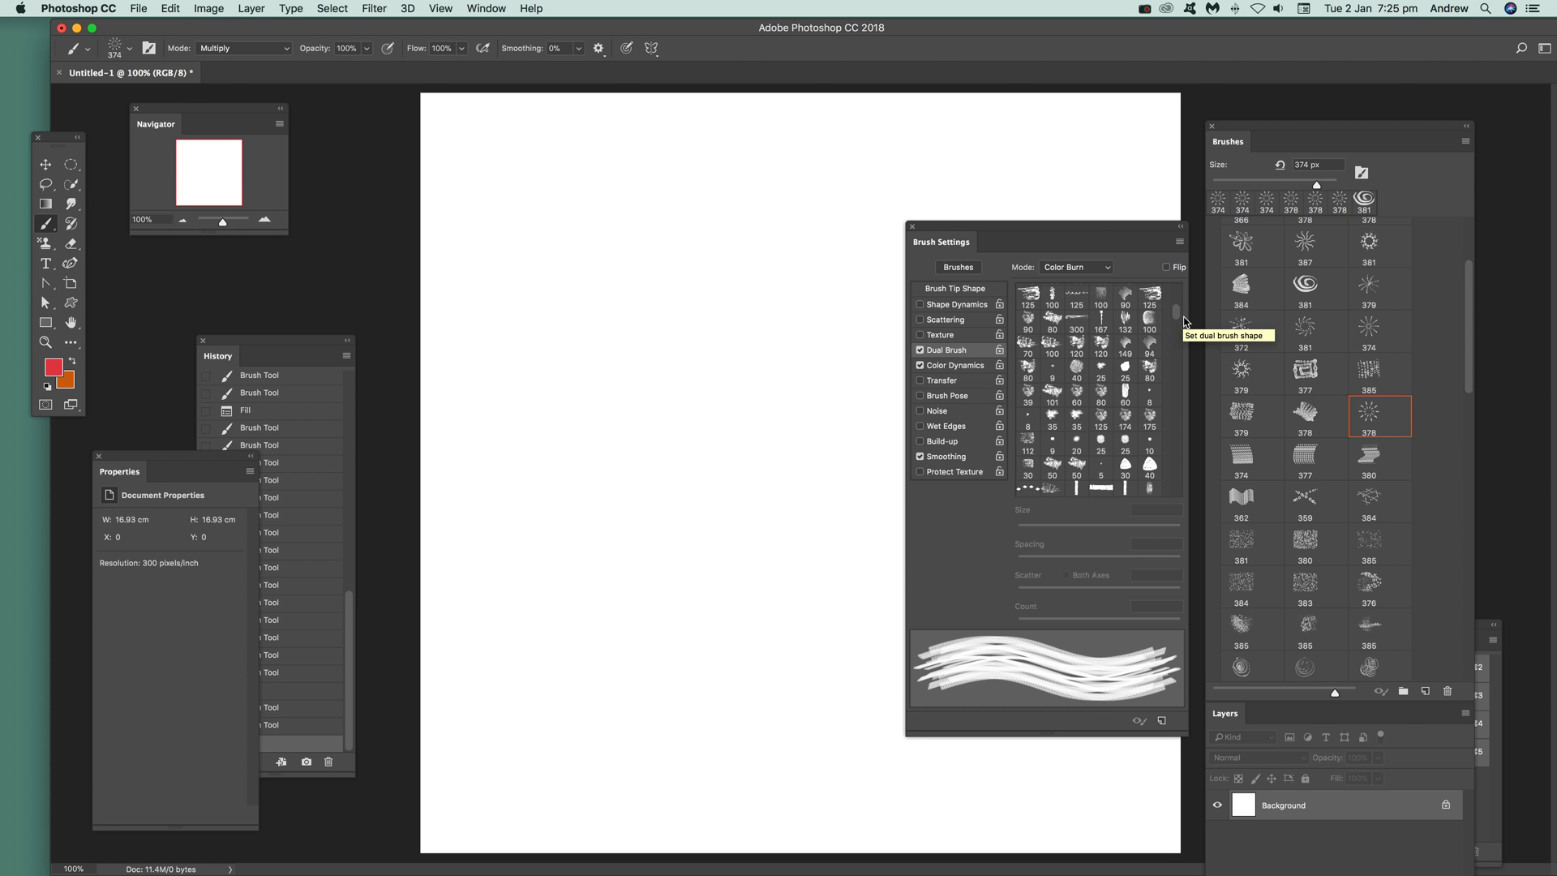
{"action": "mouse_move", "coordinate": [1043, 490]}
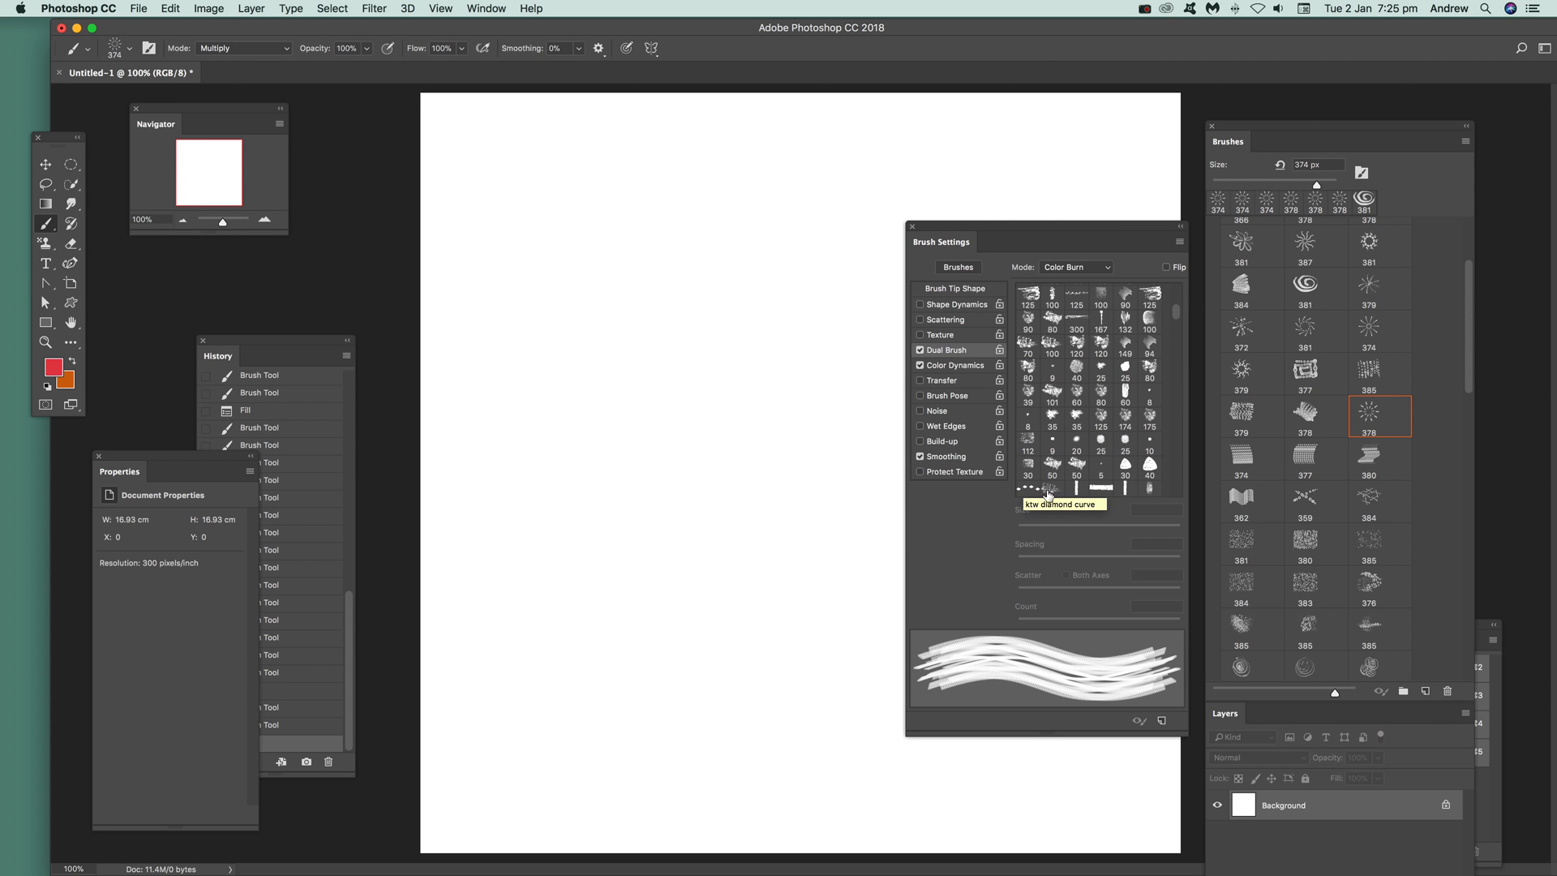
{"action": "left_click", "coordinate": [1042, 487]}
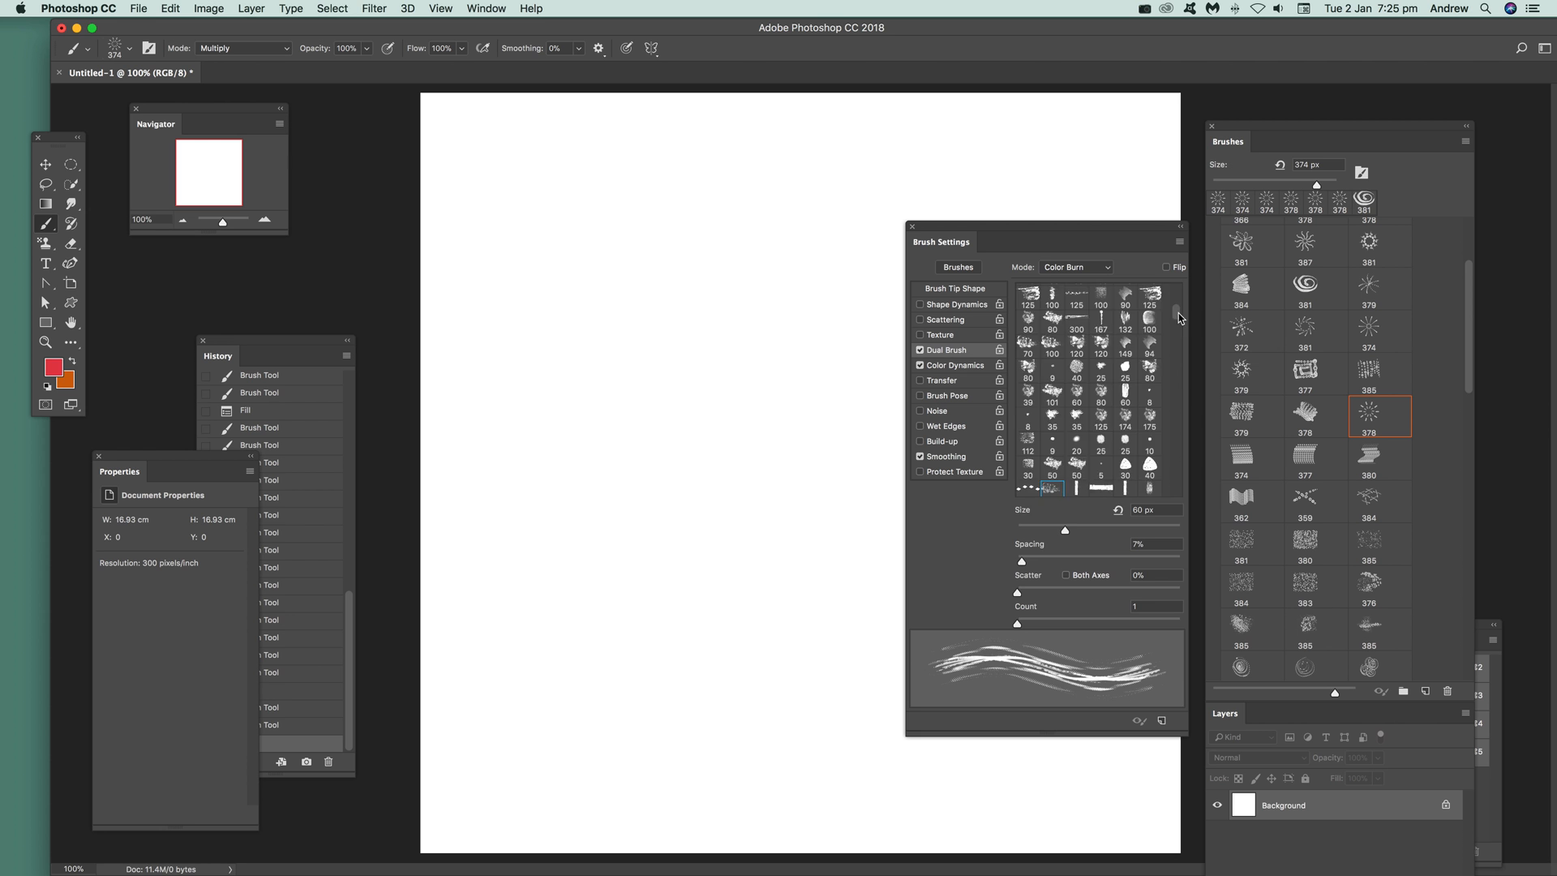
{"action": "scroll", "scroll_direction": "down", "scroll_amount": 3}
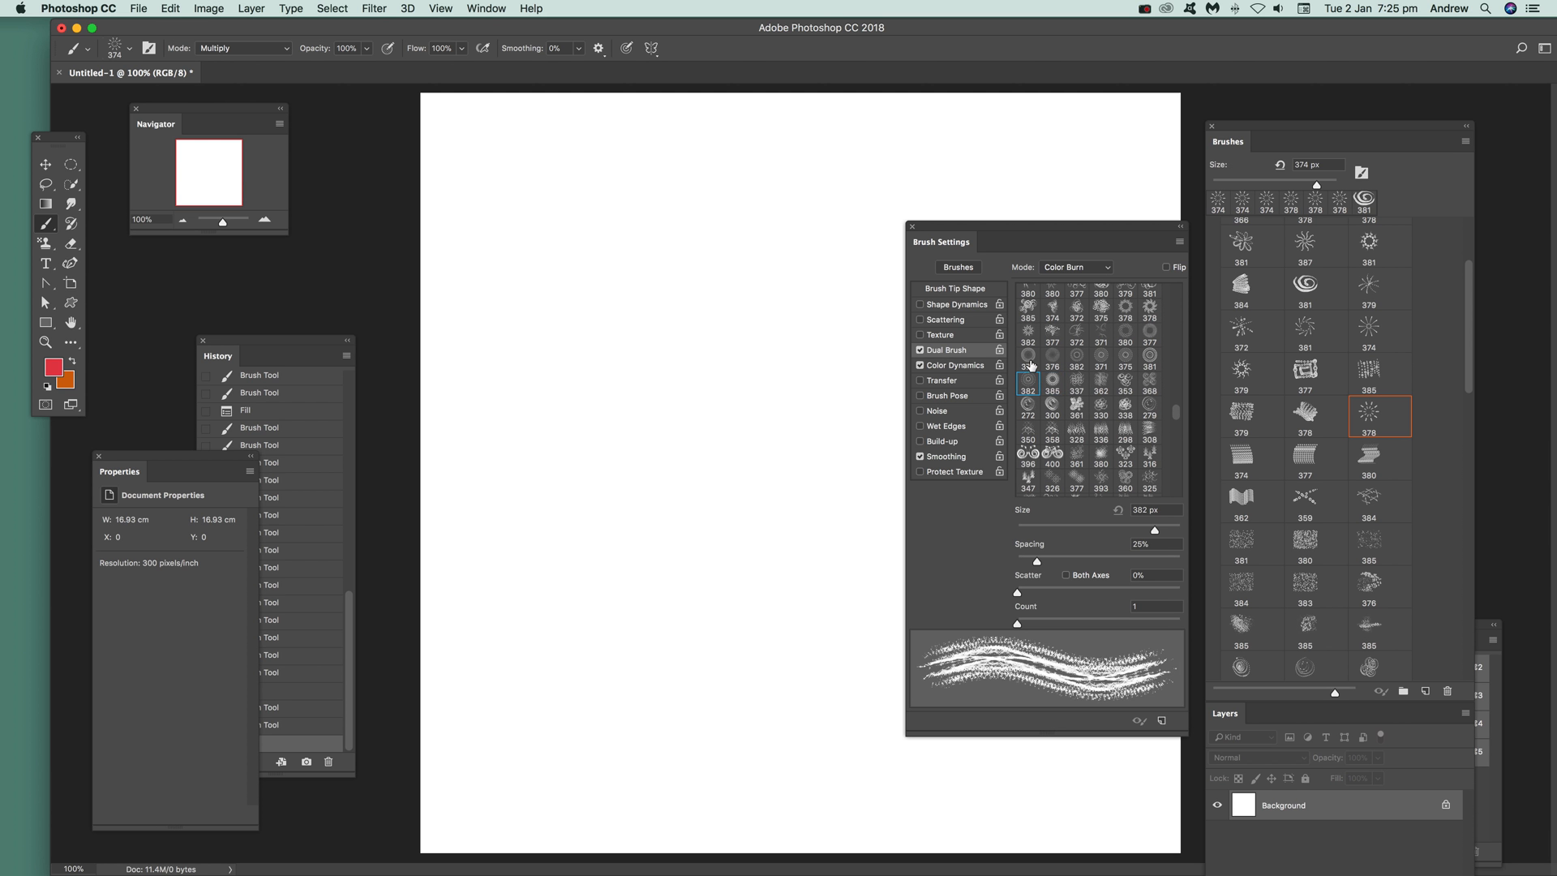
{"action": "left_click", "coordinate": [1051, 359]}
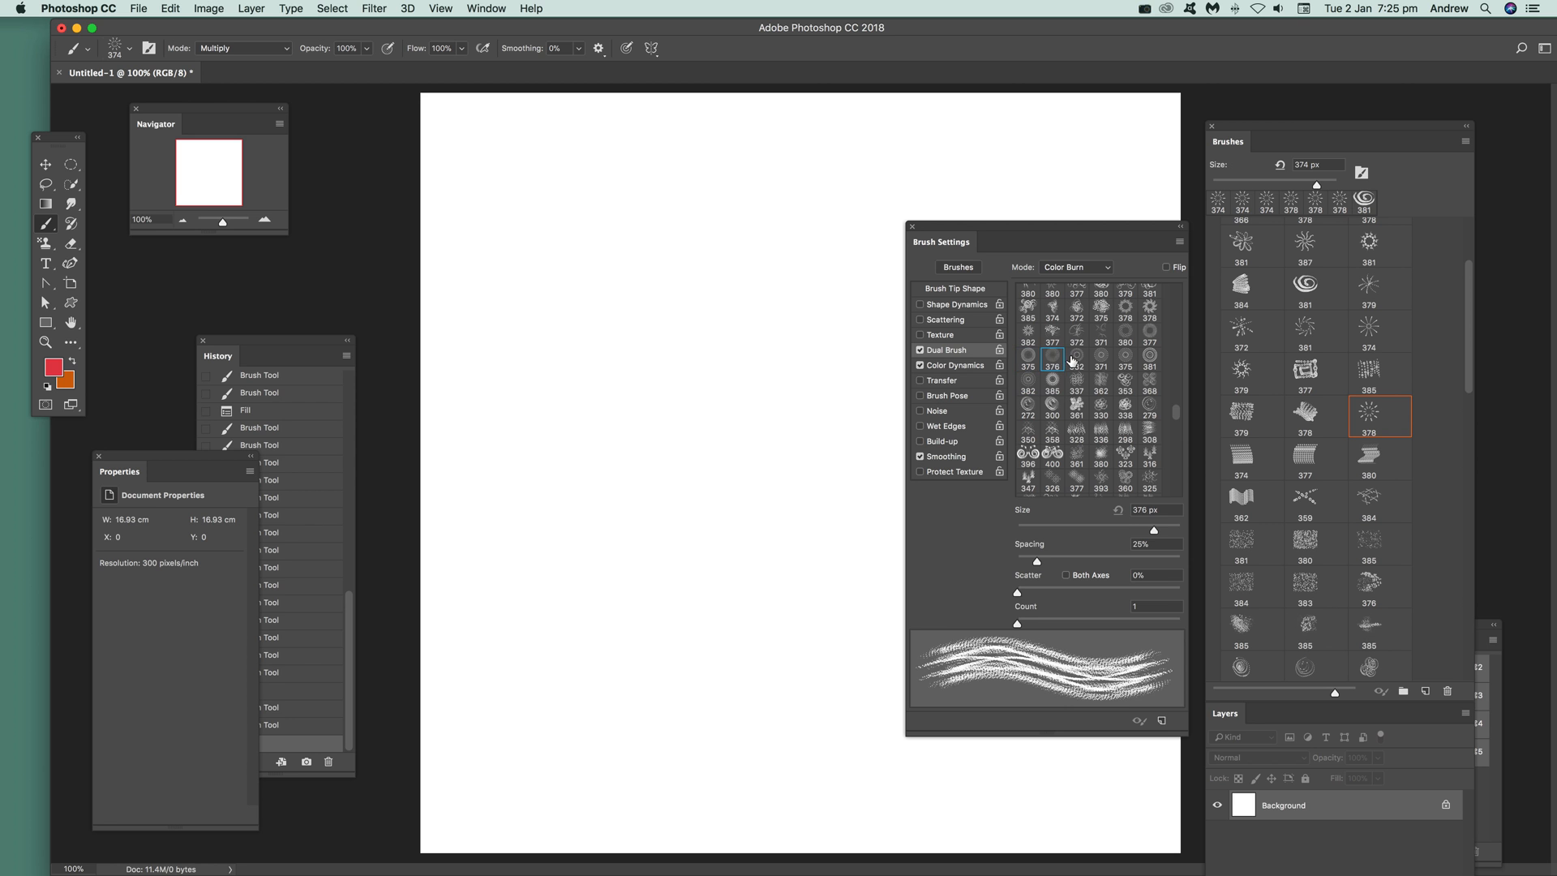
{"action": "left_click", "coordinate": [1073, 331]}
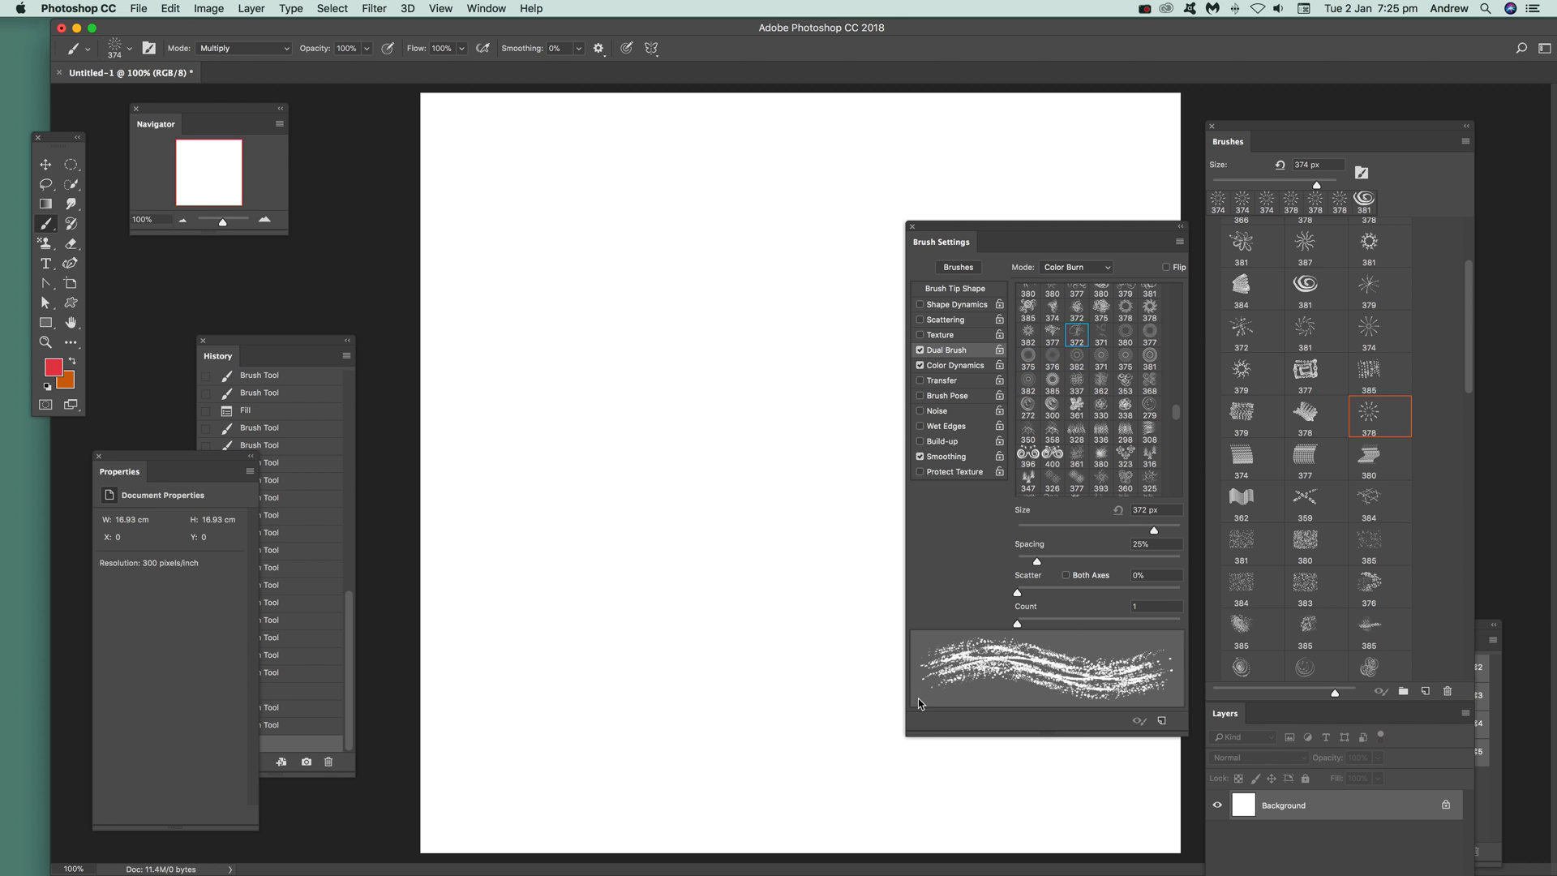
{"action": "mouse_move", "coordinate": [1092, 369]}
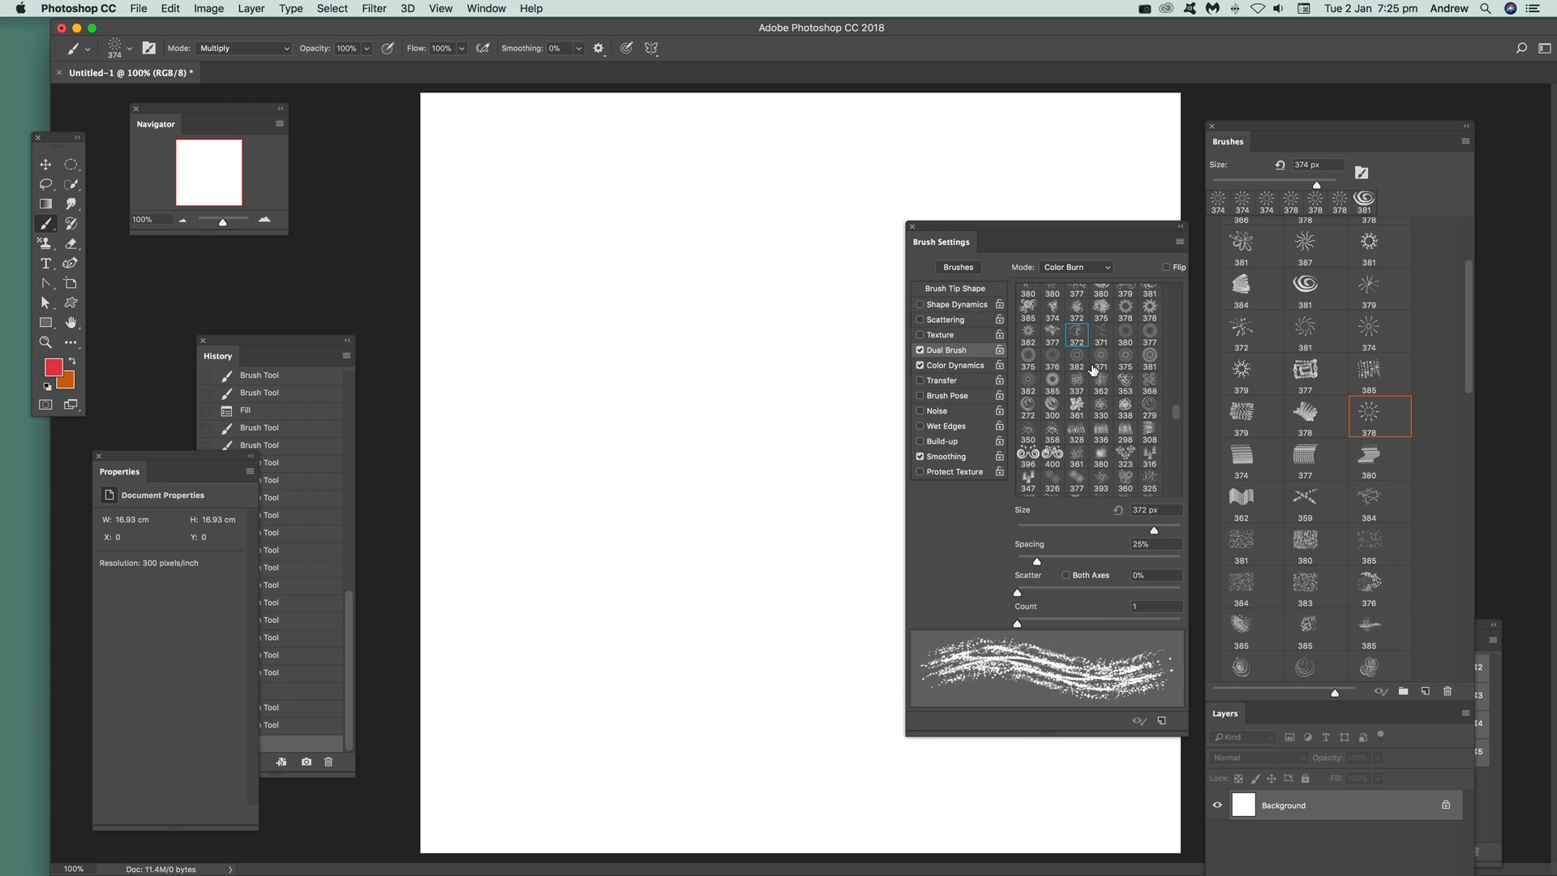
{"action": "left_click", "coordinate": [1149, 330]}
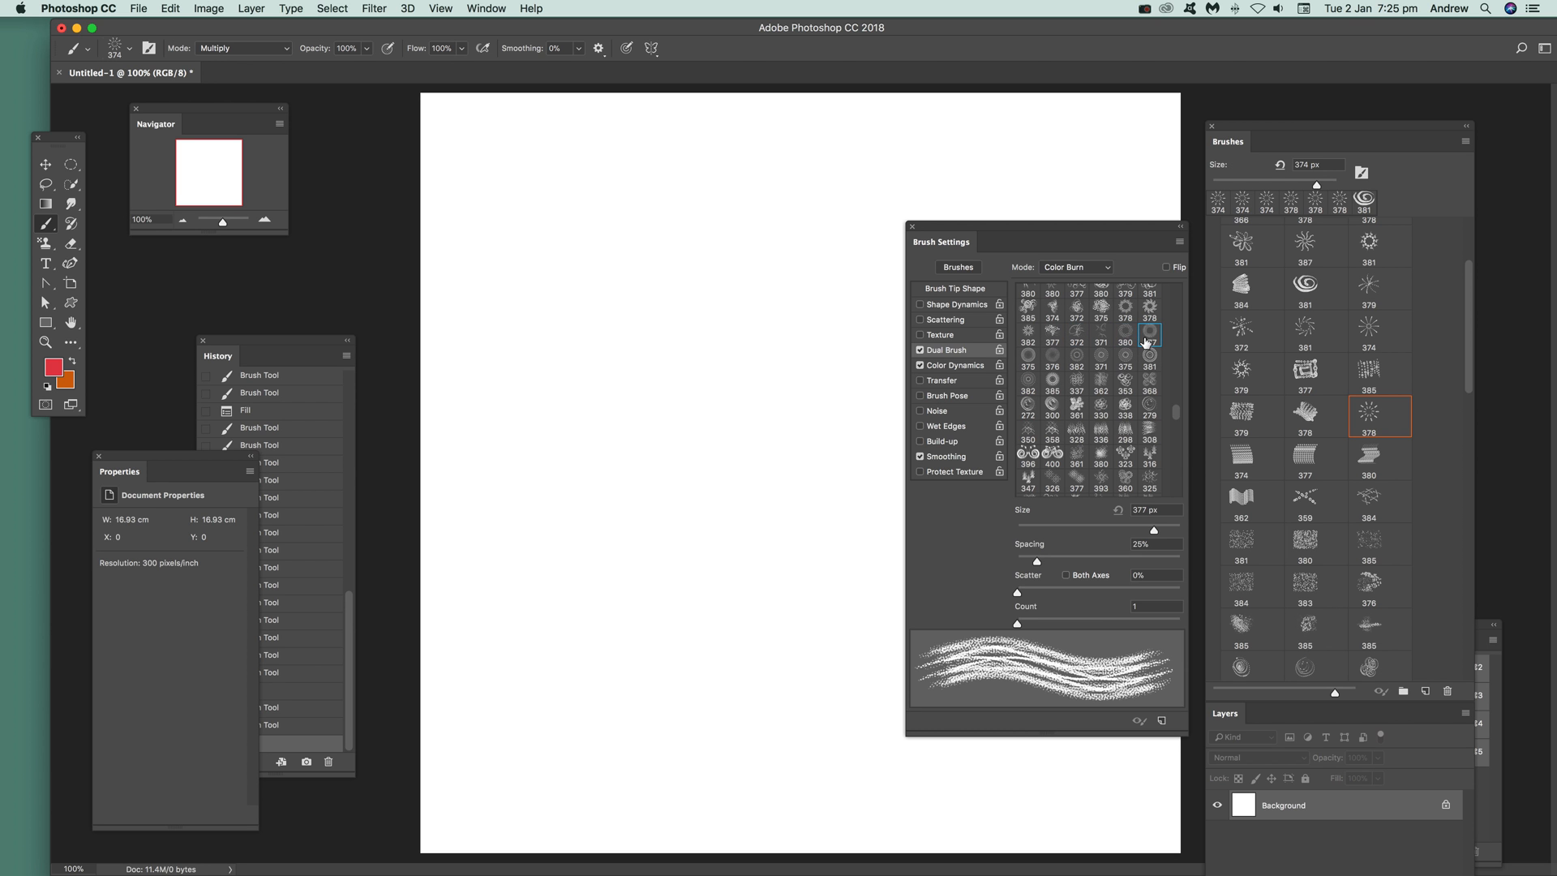
{"action": "left_click", "coordinate": [1077, 406]}
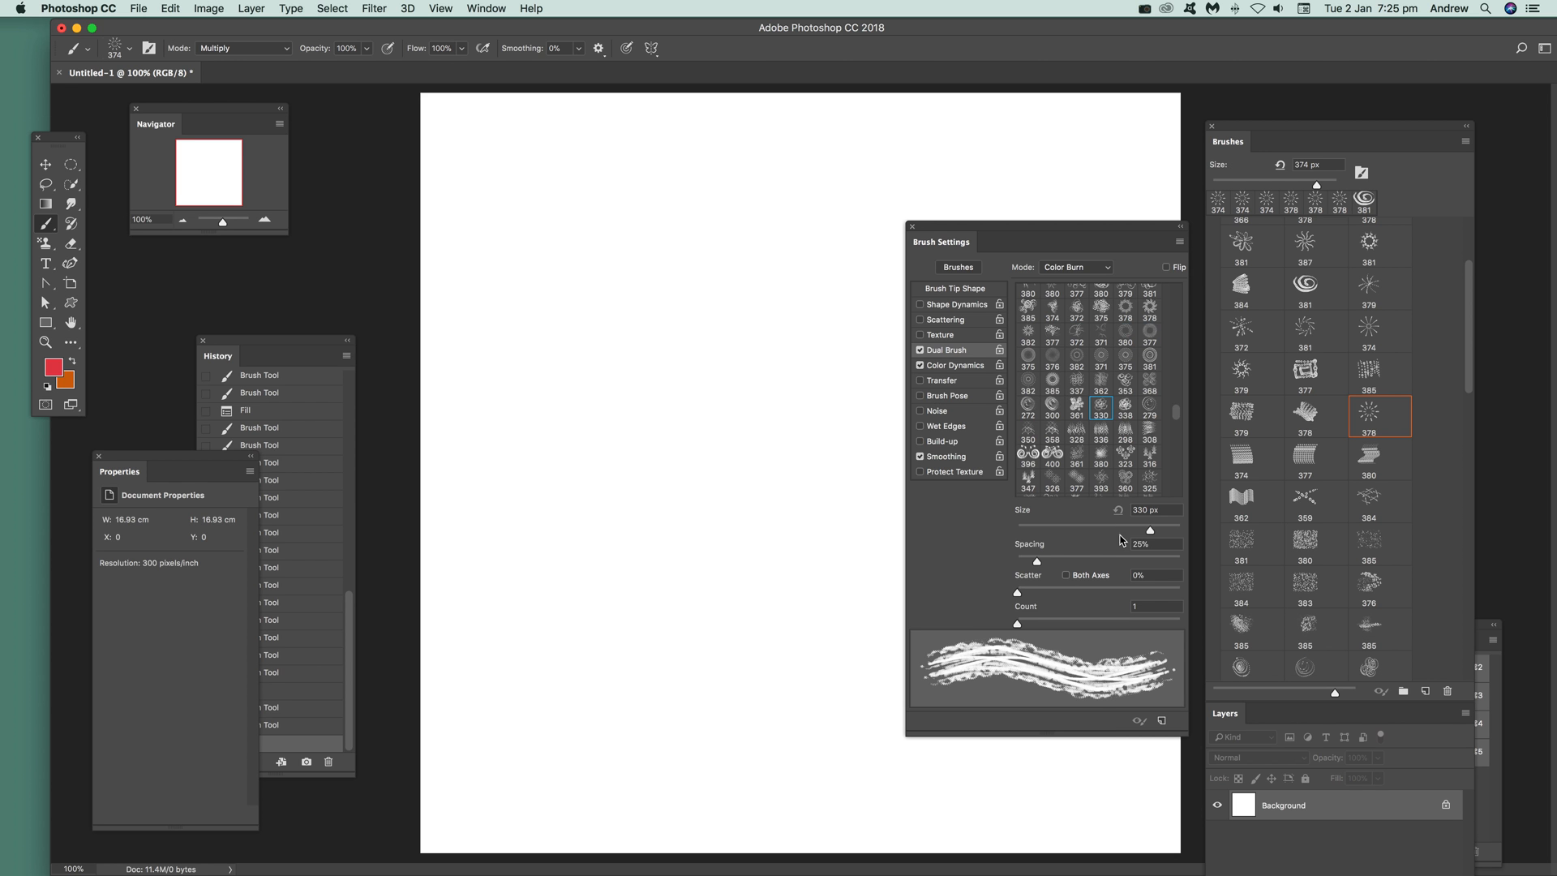
{"action": "mouse_move", "coordinate": [1135, 536]}
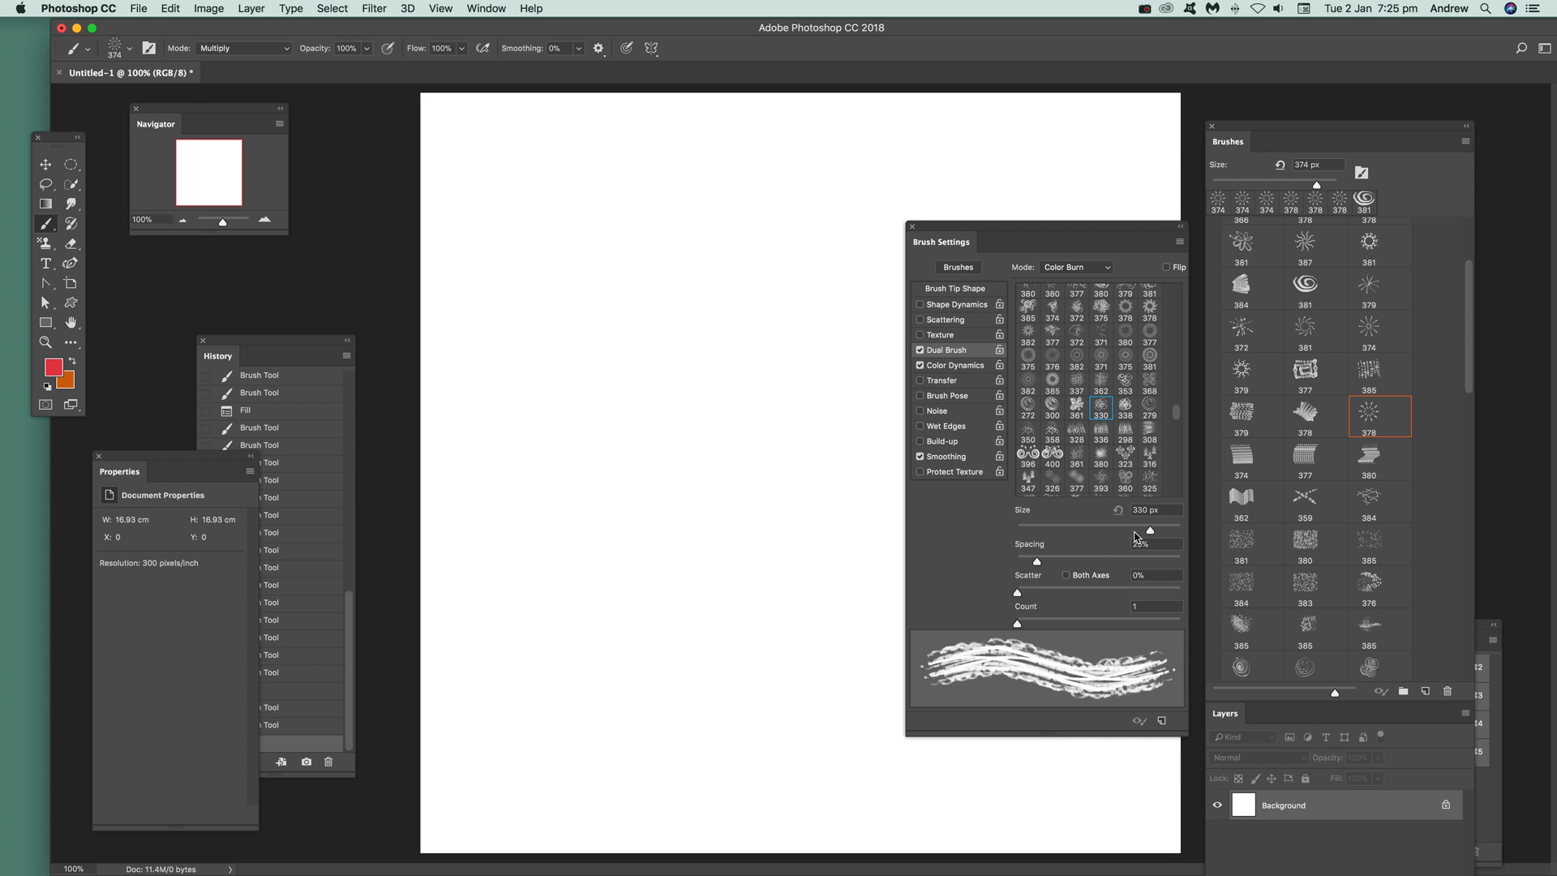
Resize the dual-brush tip to about 198 px and widen its spacing to 112%.
{"action": "left_click_drag", "start_coordinate": [1150, 530], "coordinate": [1078, 531]}
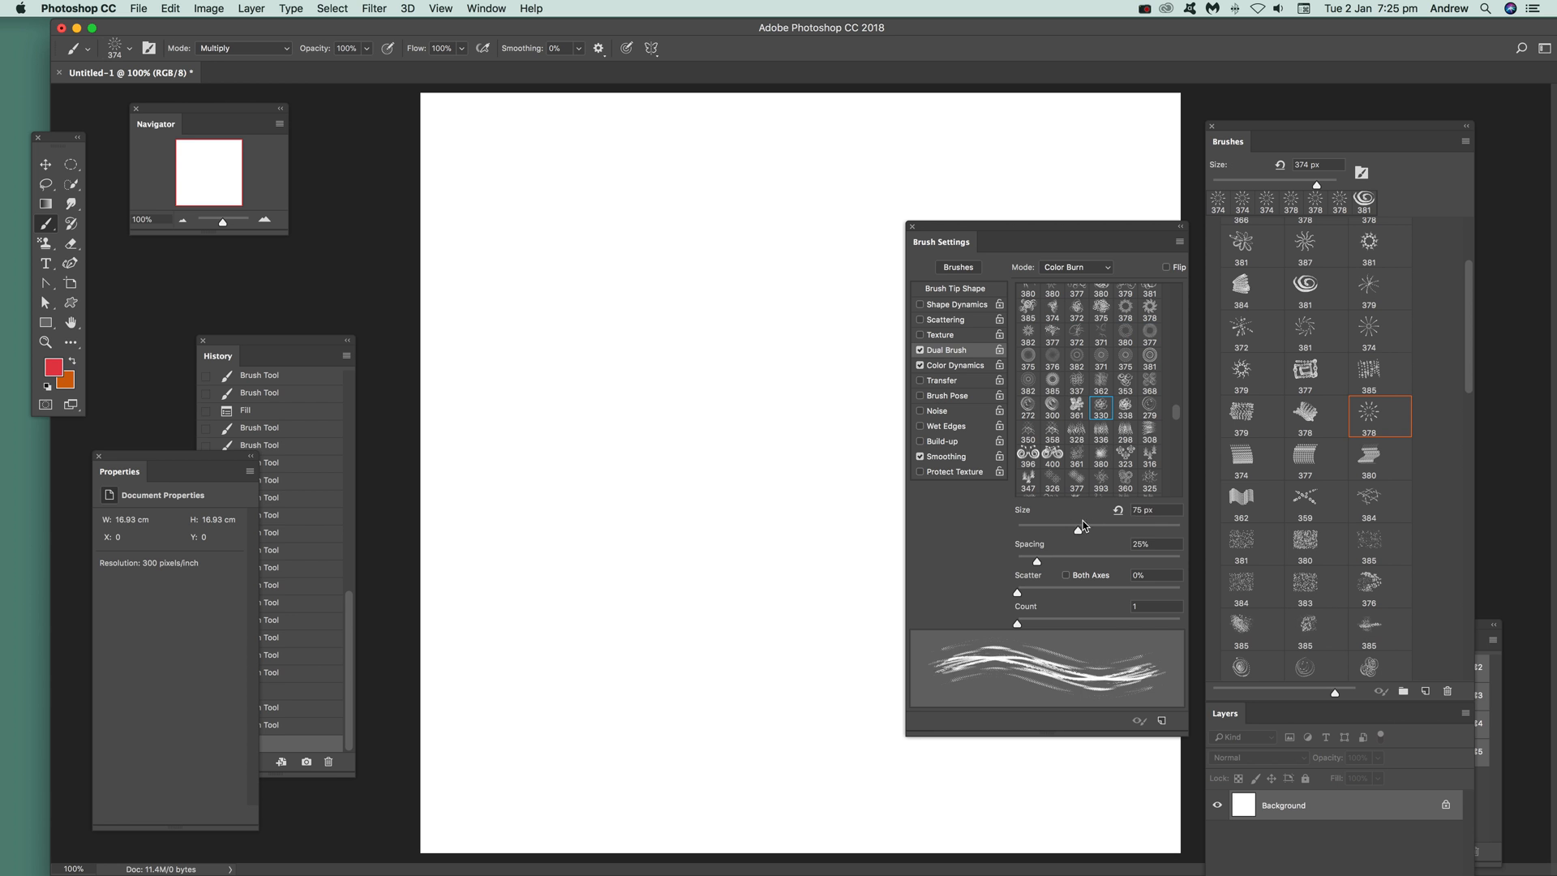
{"action": "left_click_drag", "start_coordinate": [1078, 523], "coordinate": [1140, 523]}
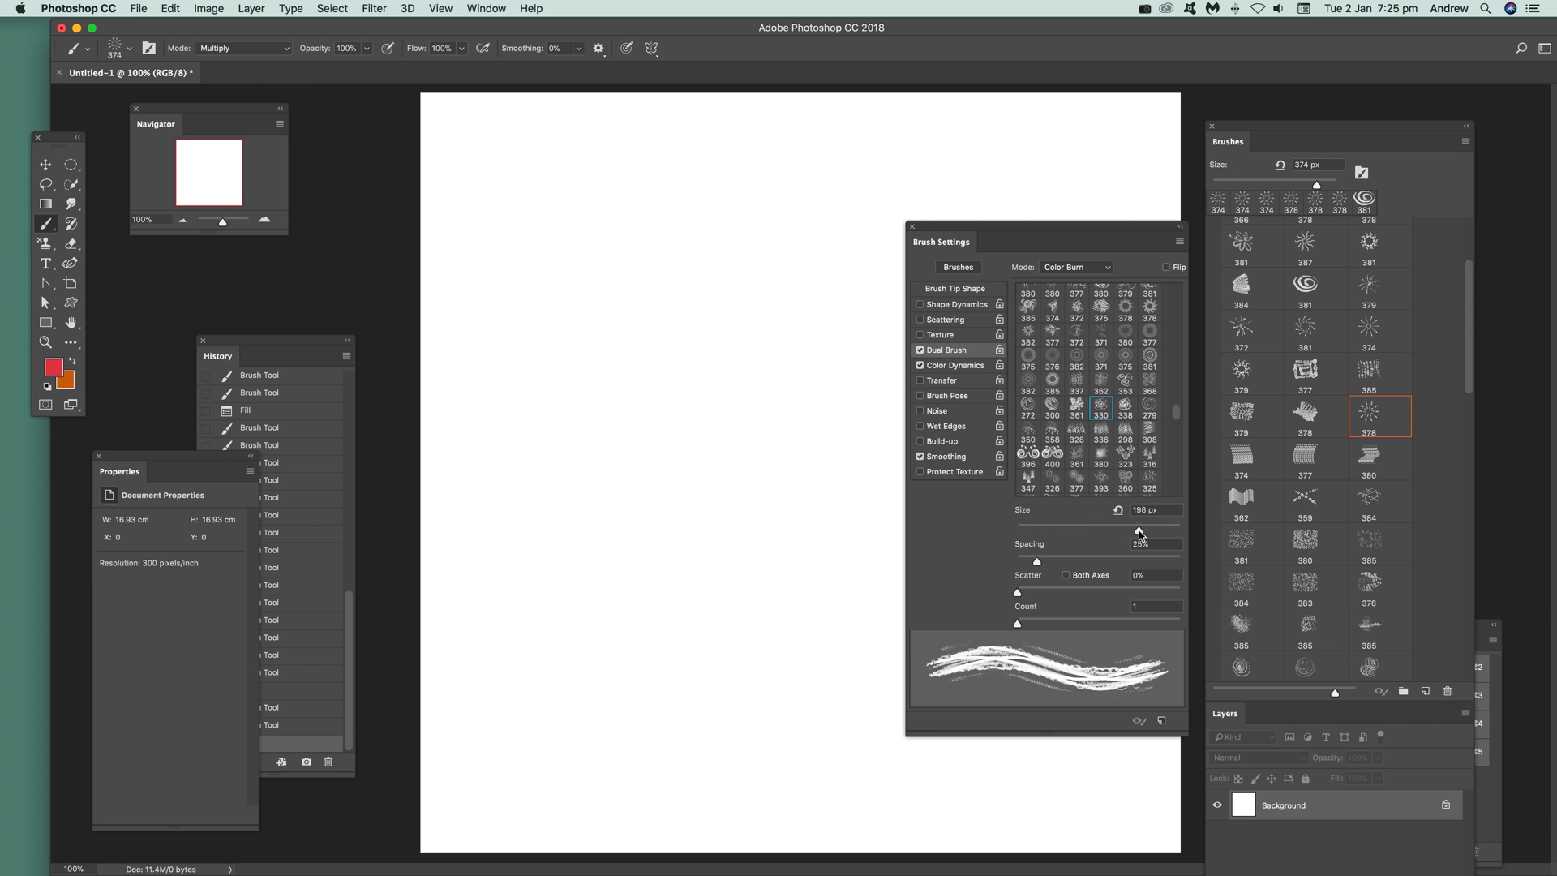
{"action": "left_click_drag", "start_coordinate": [1141, 530], "coordinate": [1137, 530]}
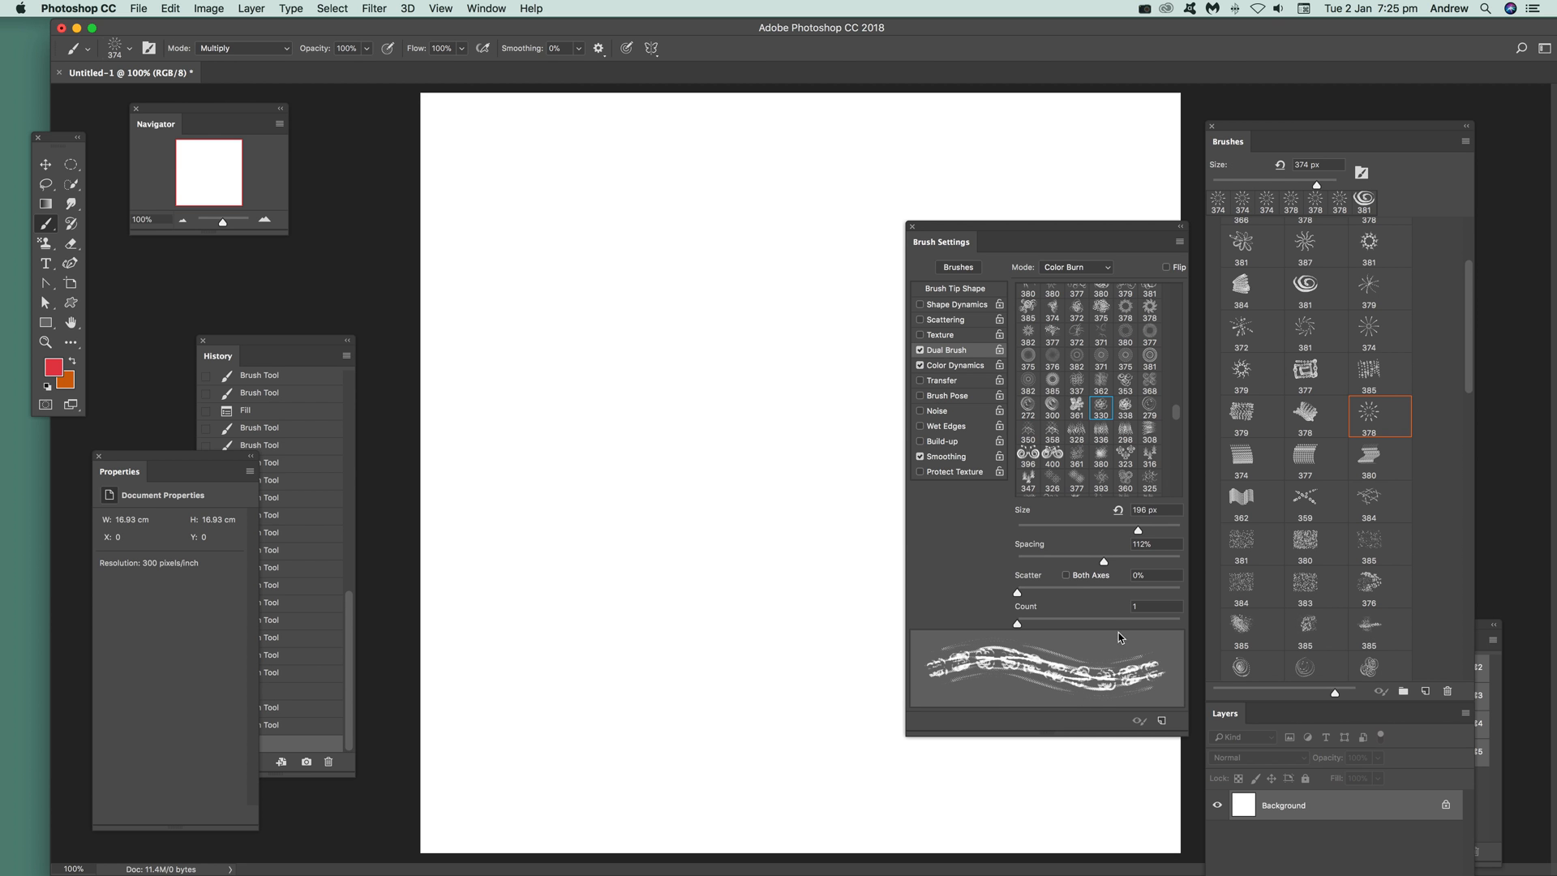
{"action": "left_click", "coordinate": [1149, 406]}
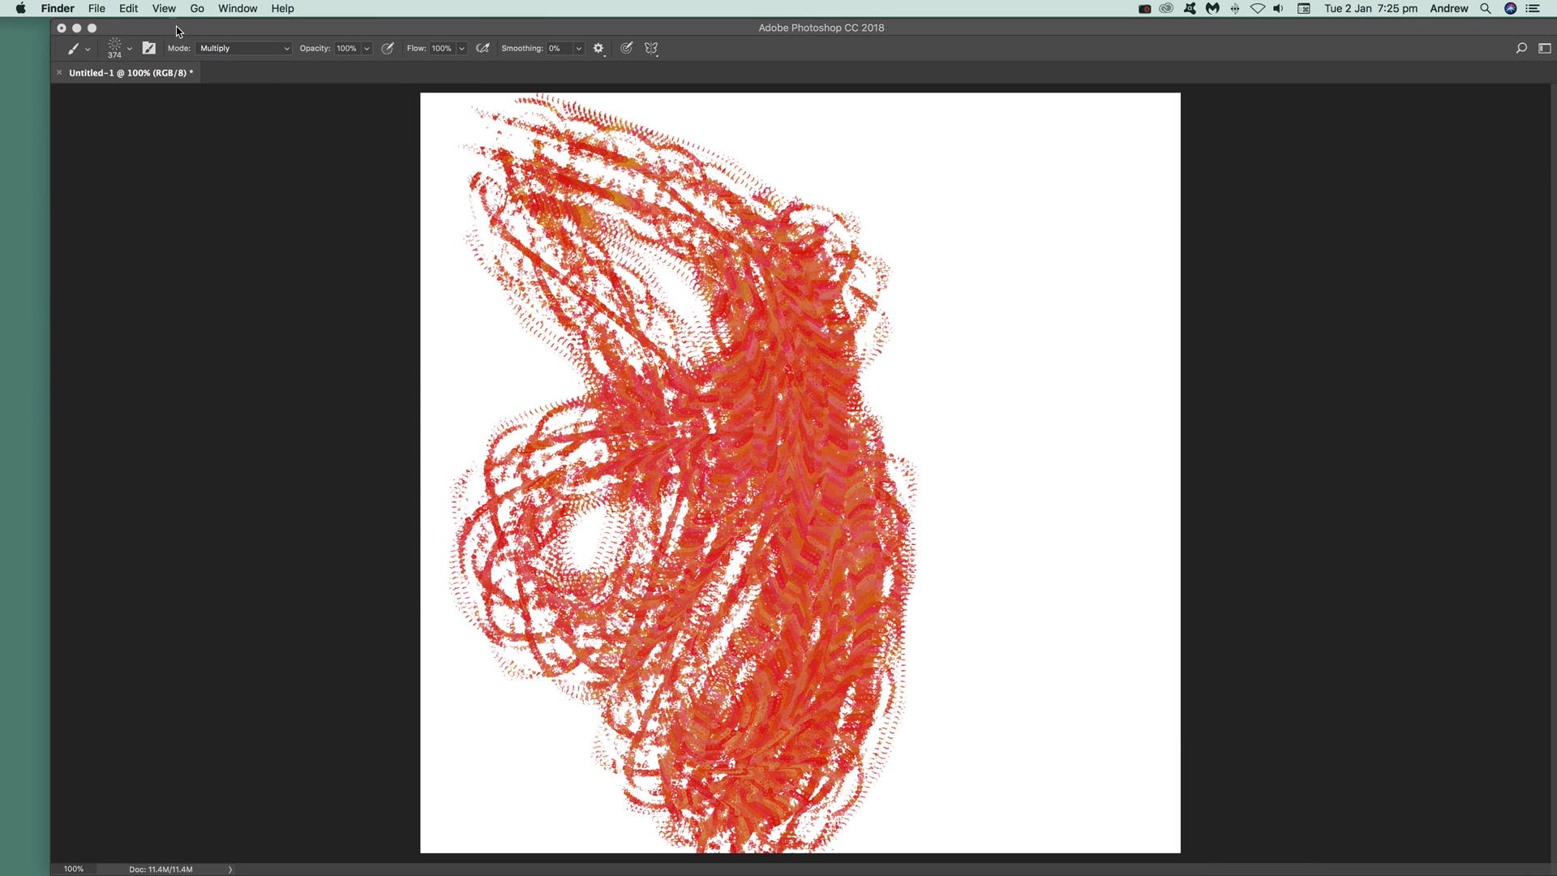
Enable Transfer with 0% opacity jitter, then disable it and view Texture options.
{"action": "left_click", "coordinate": [155, 9]}
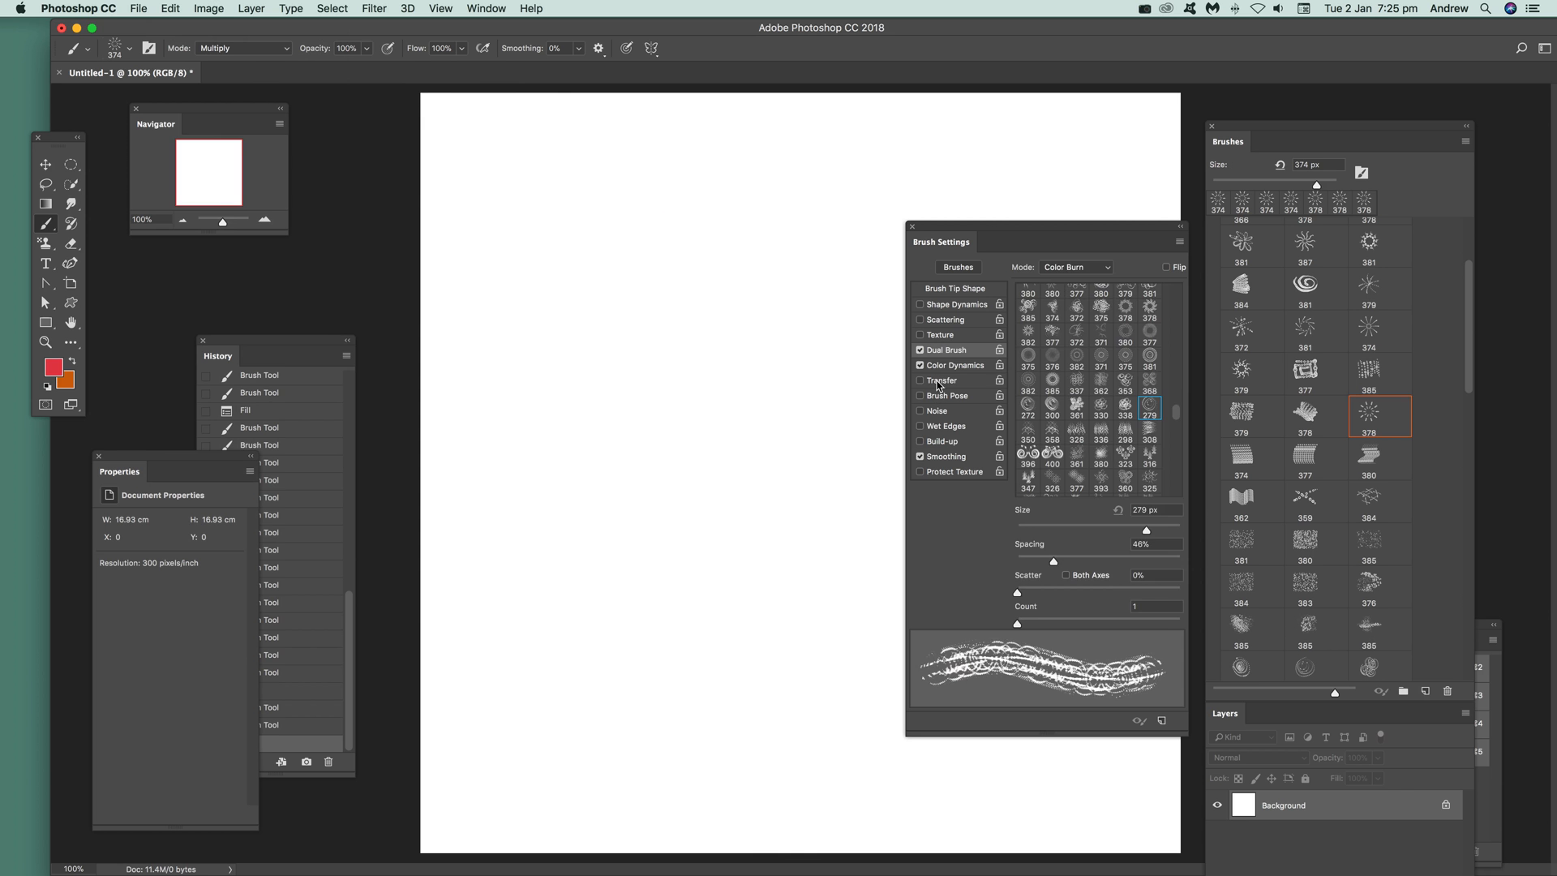
{"action": "left_click", "coordinate": [941, 380]}
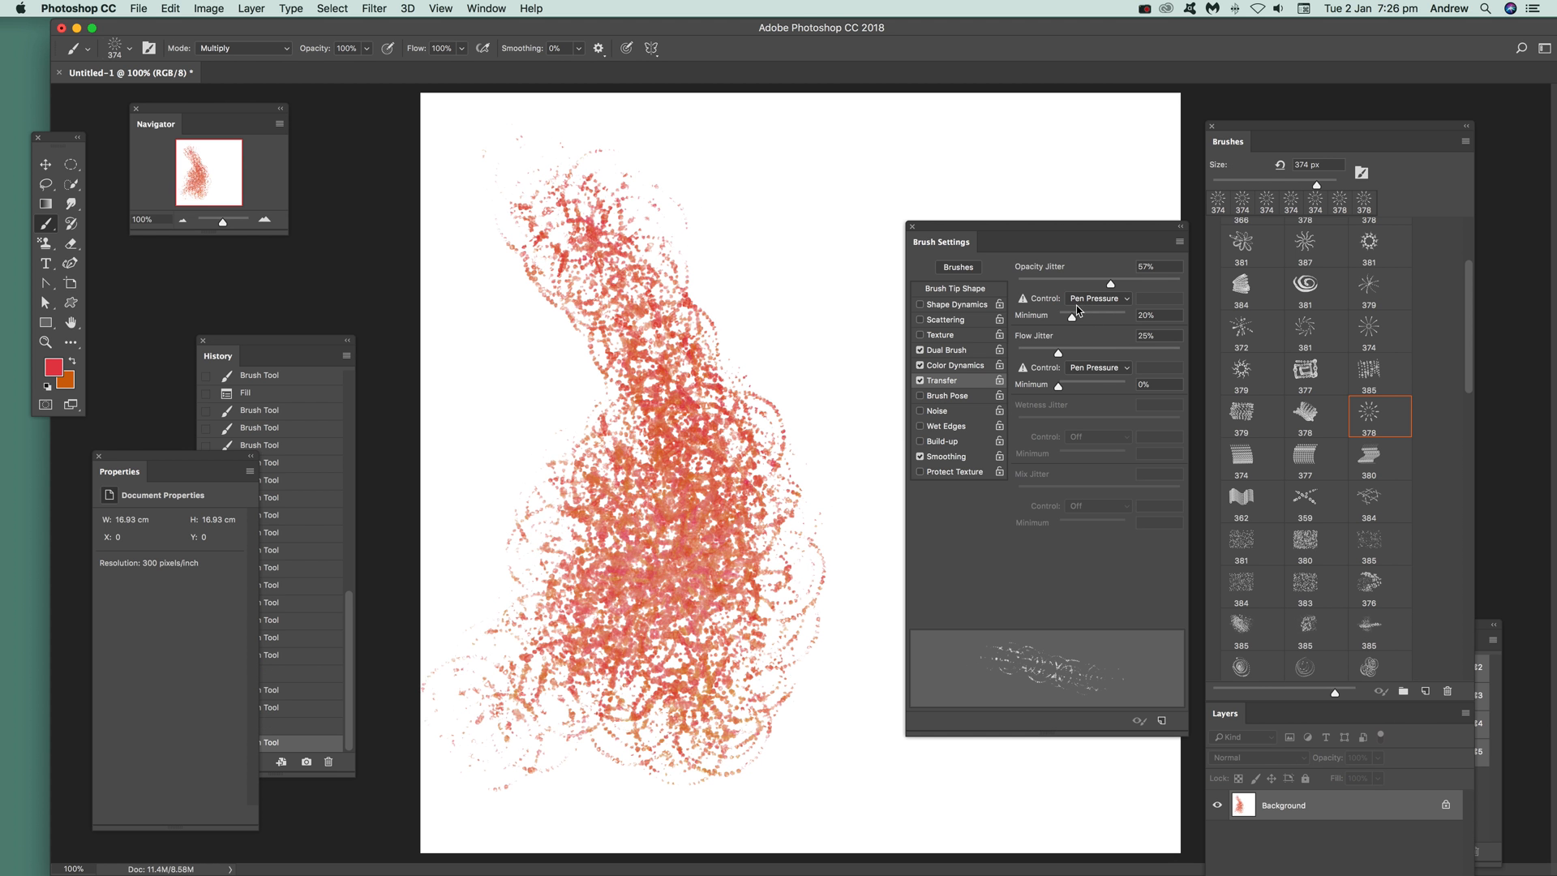
{"action": "left_click_drag", "start_coordinate": [1110, 284], "coordinate": [1016, 284]}
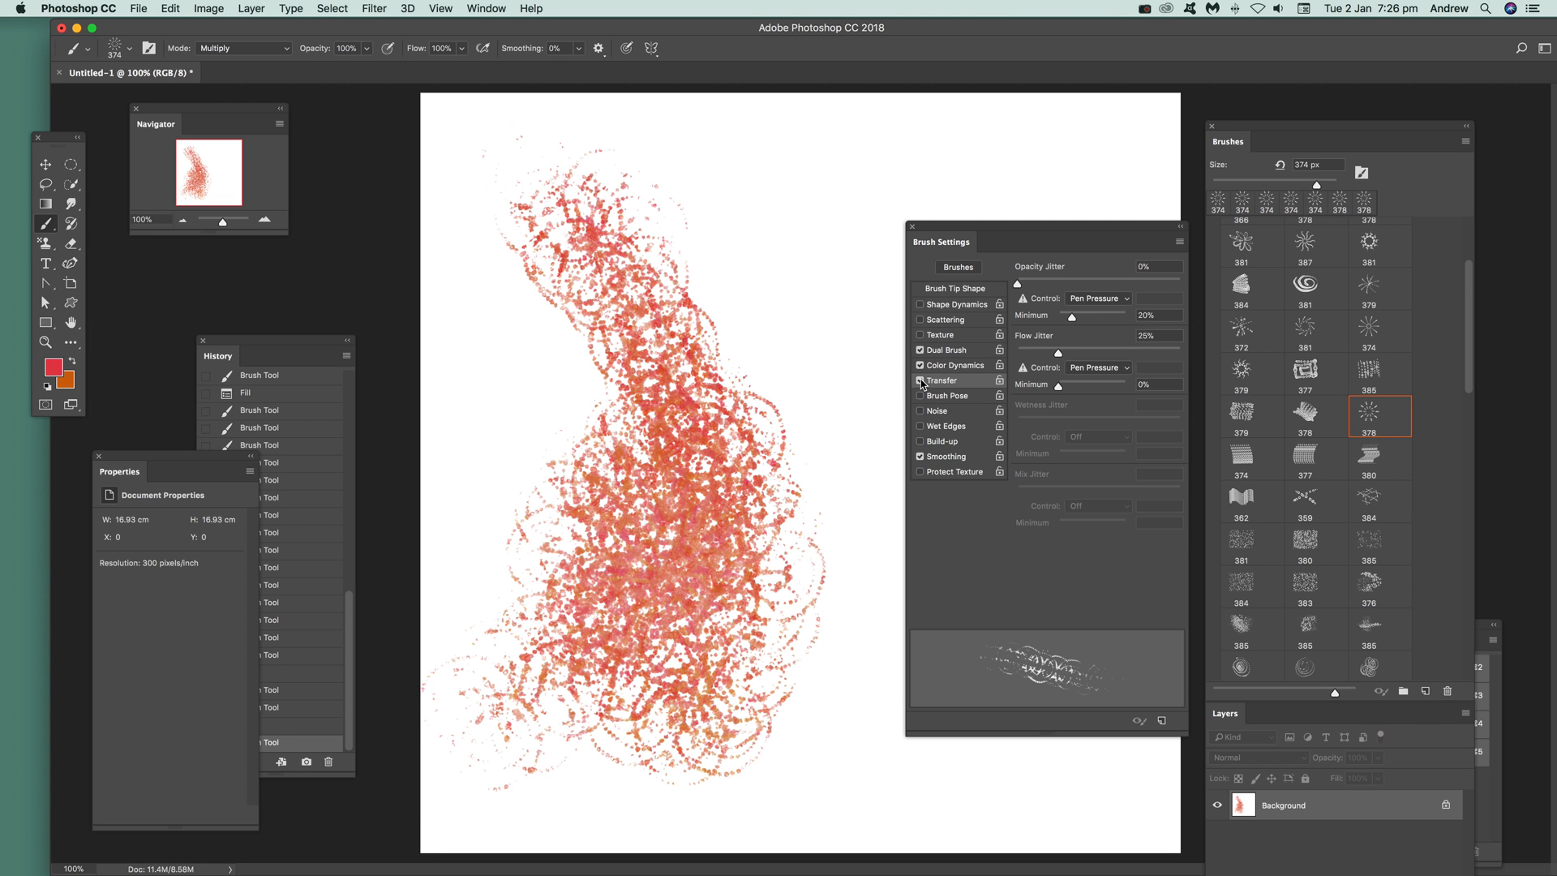
{"action": "left_click", "coordinate": [940, 334]}
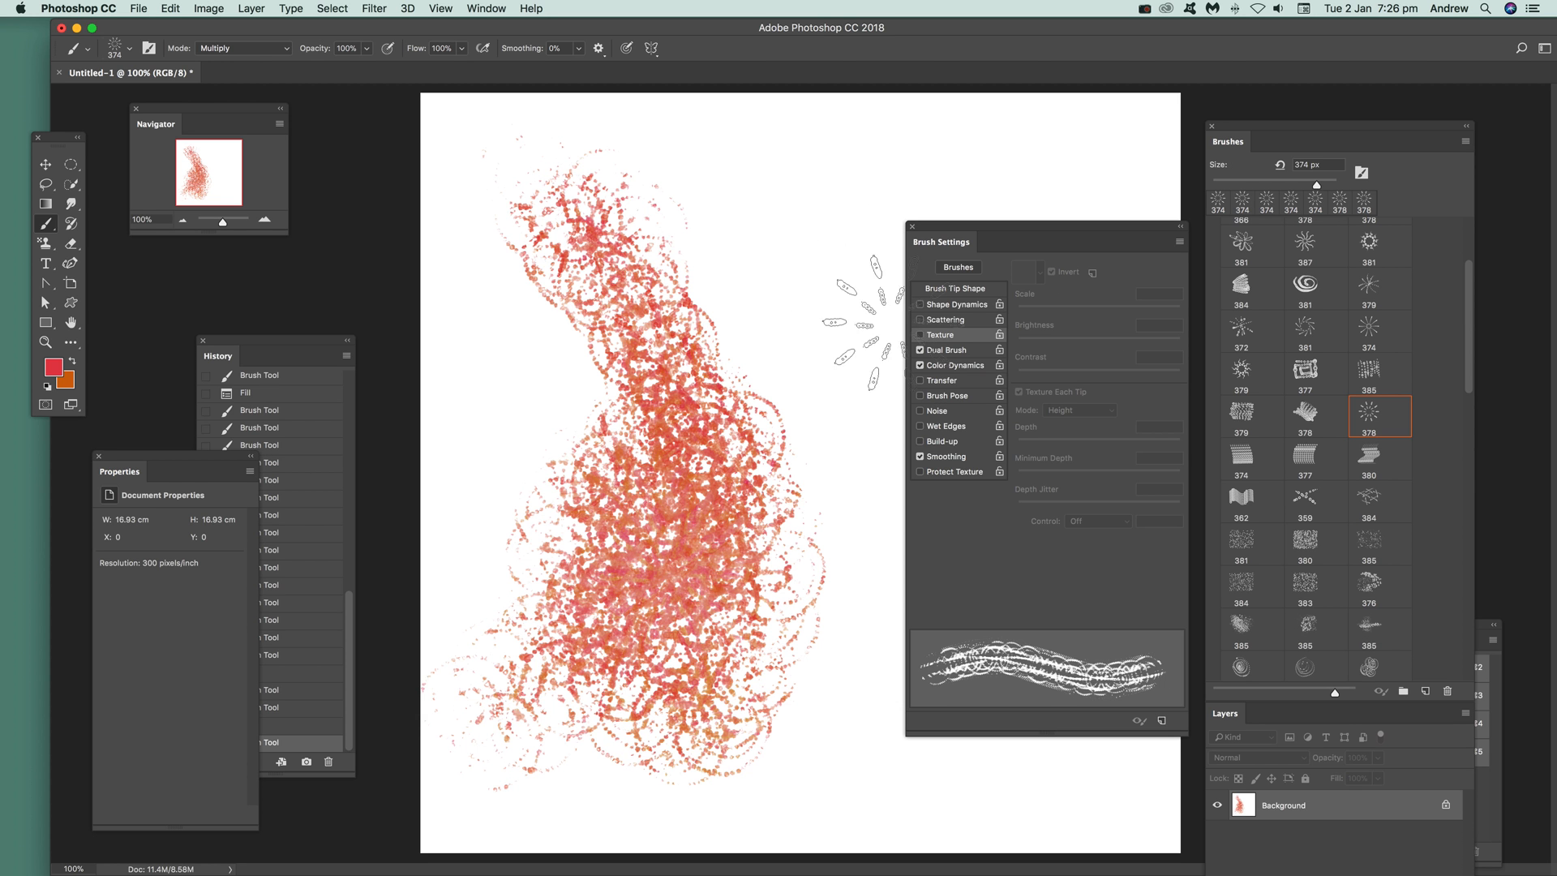
{"action": "left_click", "coordinate": [920, 334]}
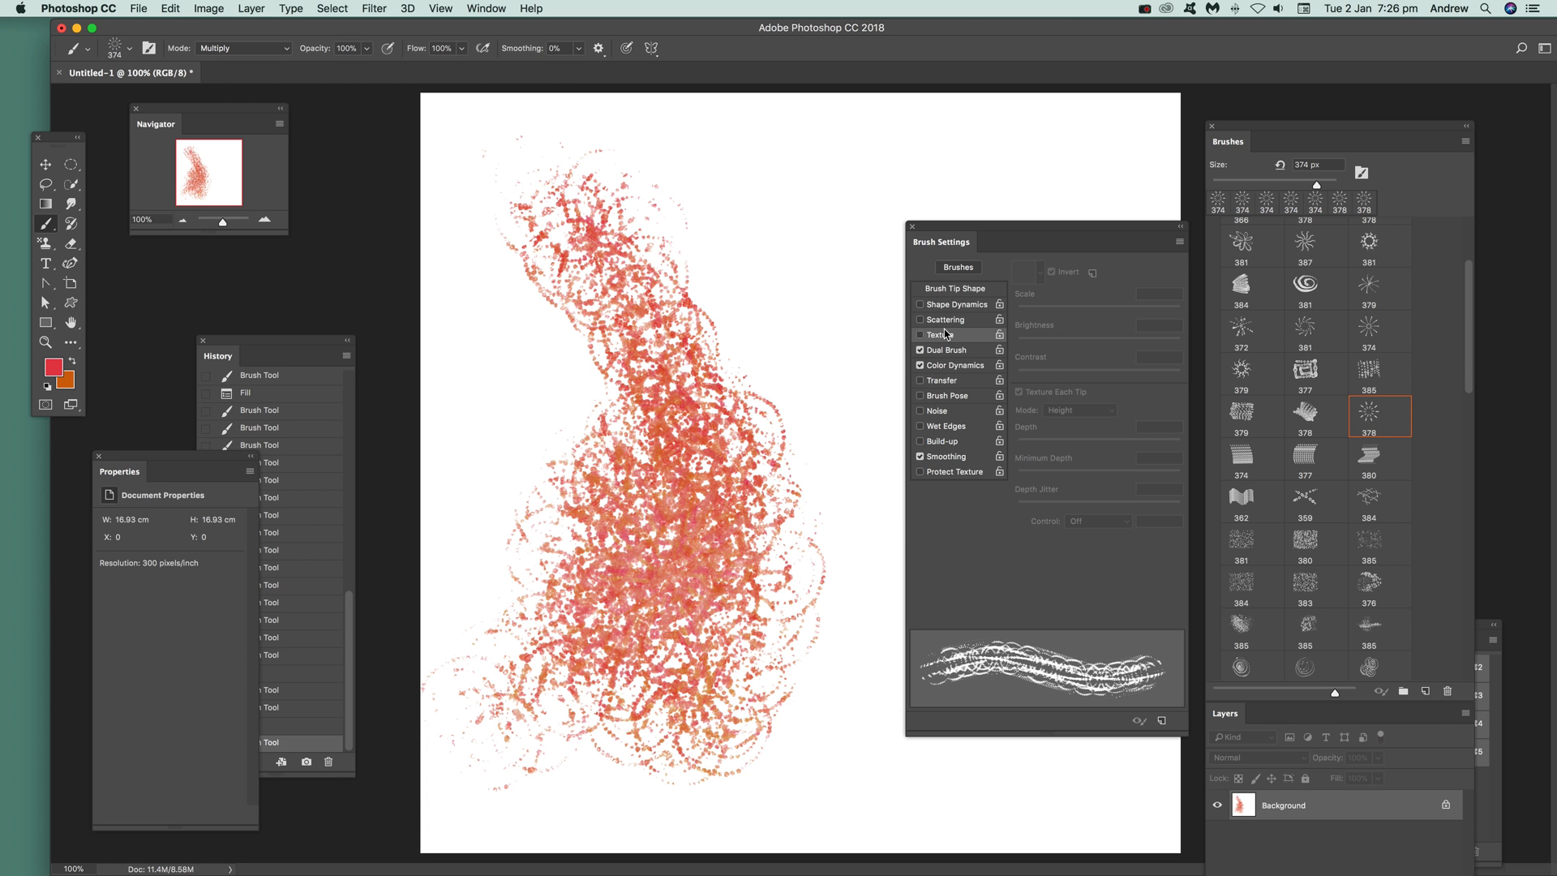
{"action": "mouse_move", "coordinate": [940, 335]}
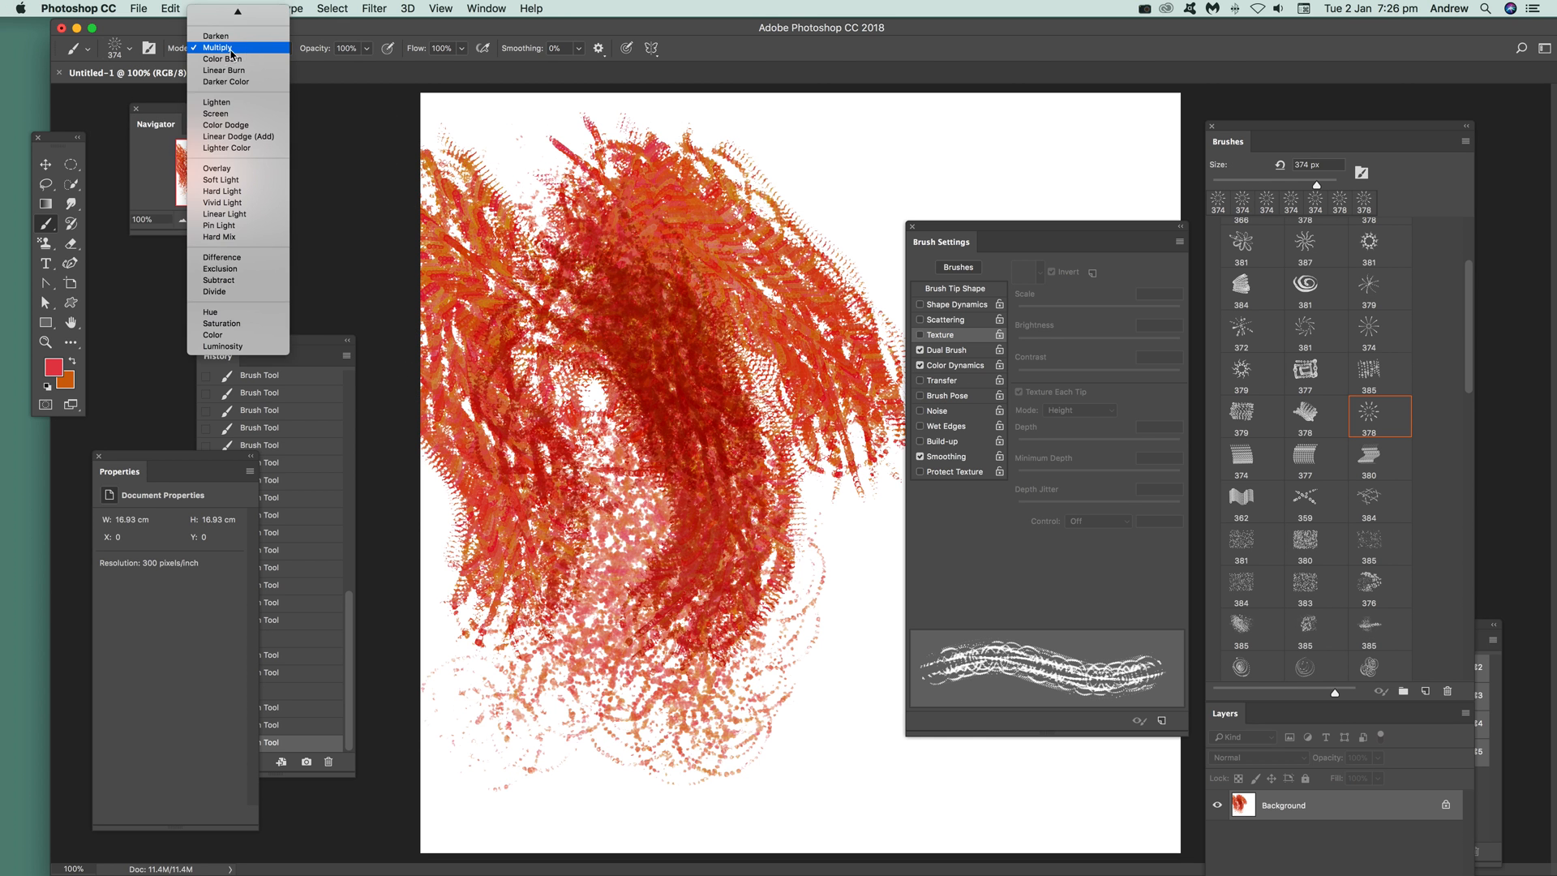
Paint dark brown strokes in Normal mode, then set the brush mode to Multiply.
{"action": "left_click", "coordinate": [228, 47]}
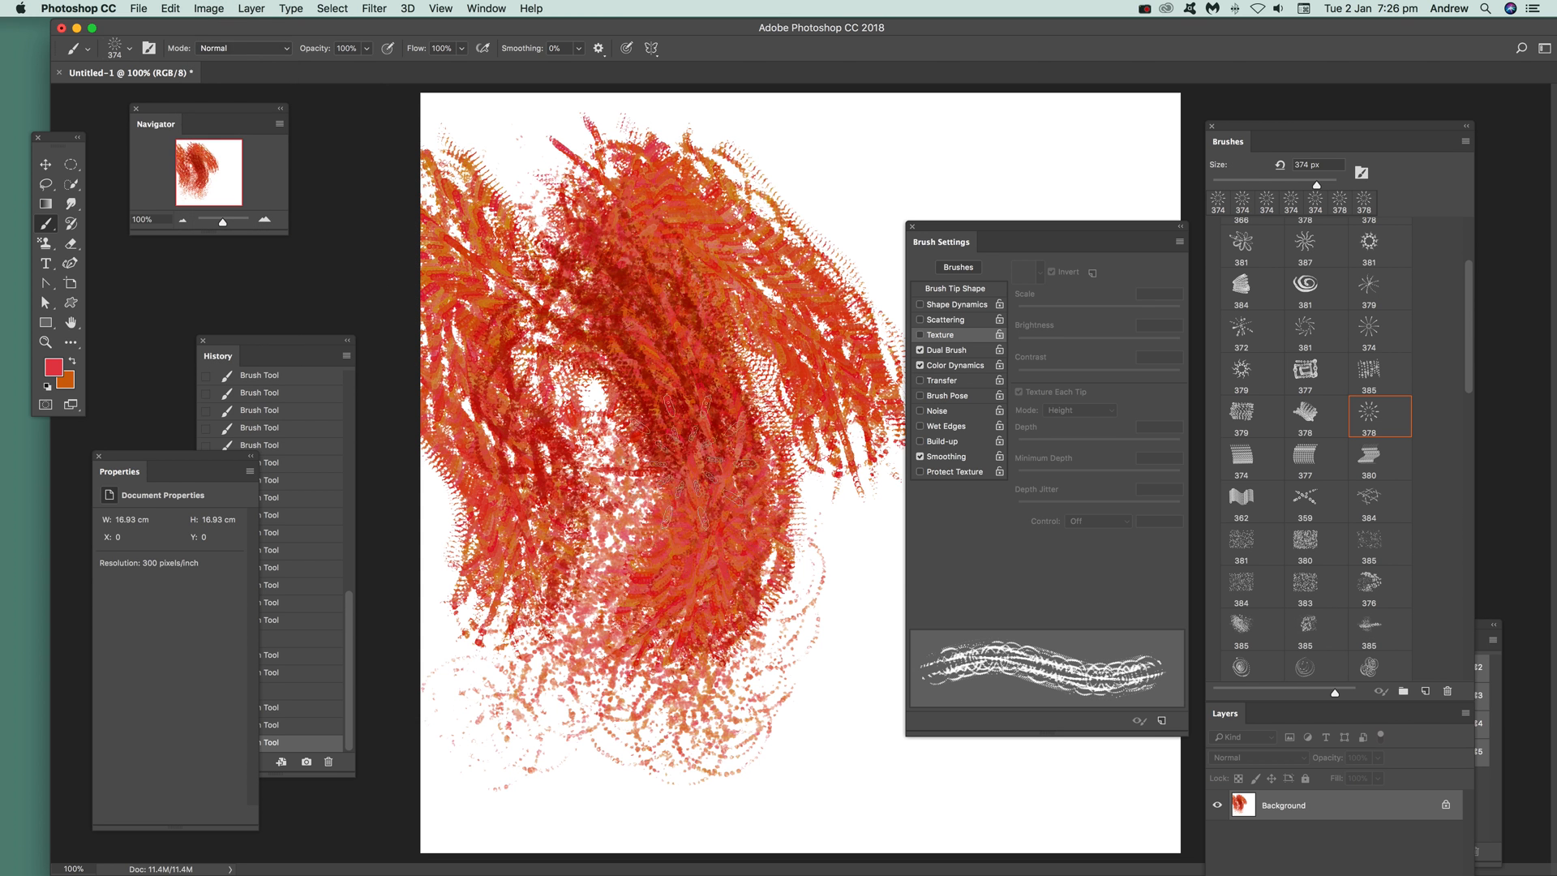
{"action": "left_click", "coordinate": [49, 368]}
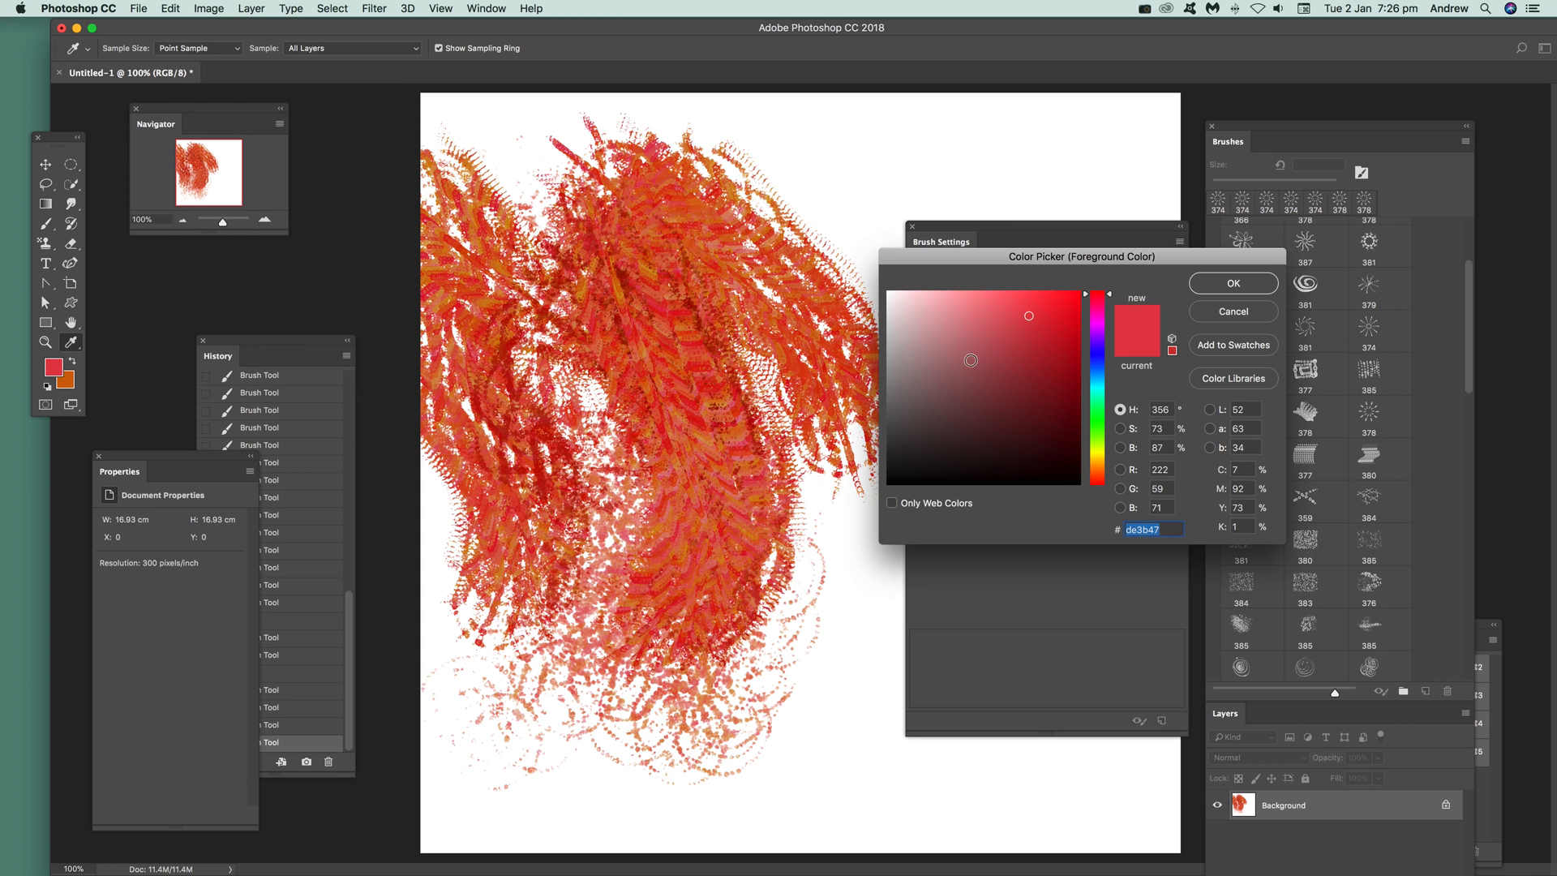
{"action": "left_click", "coordinate": [1234, 283]}
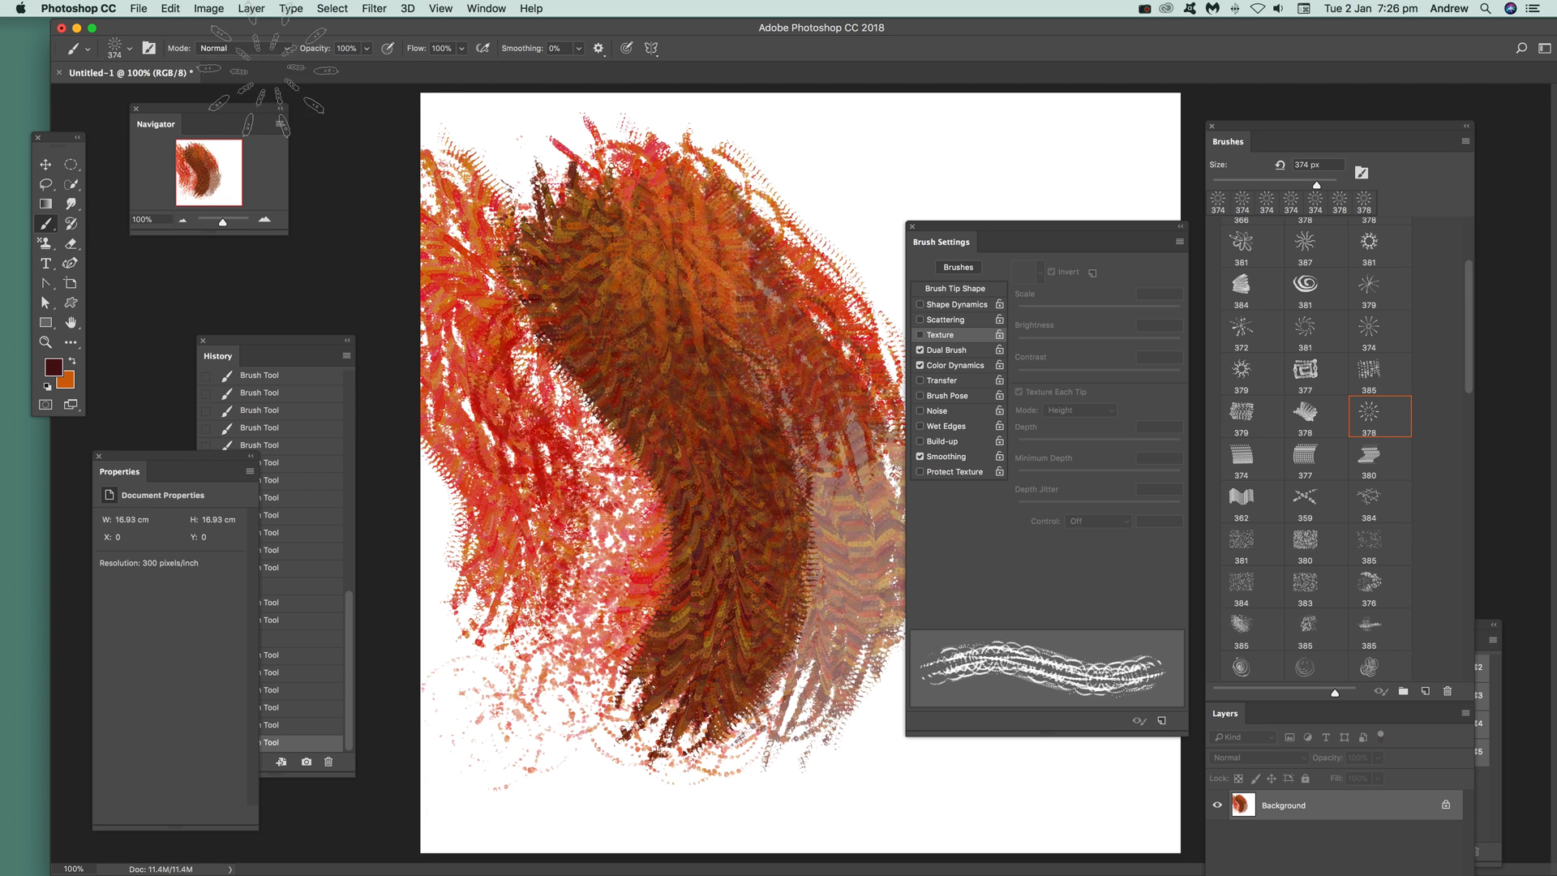
{"action": "left_click", "coordinate": [196, 48]}
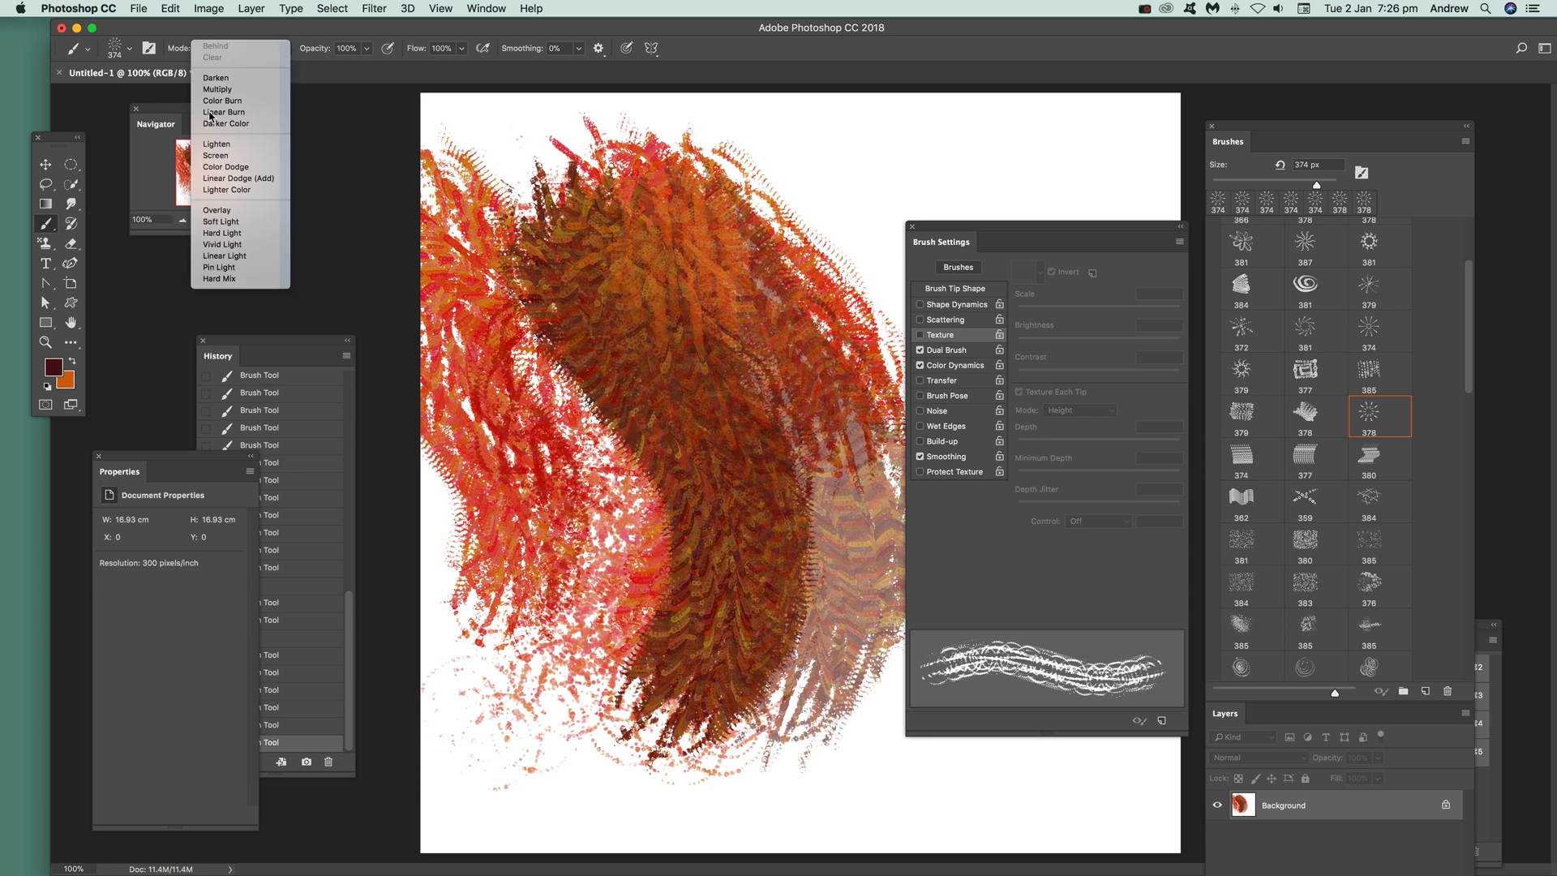
{"action": "left_click", "coordinate": [217, 89]}
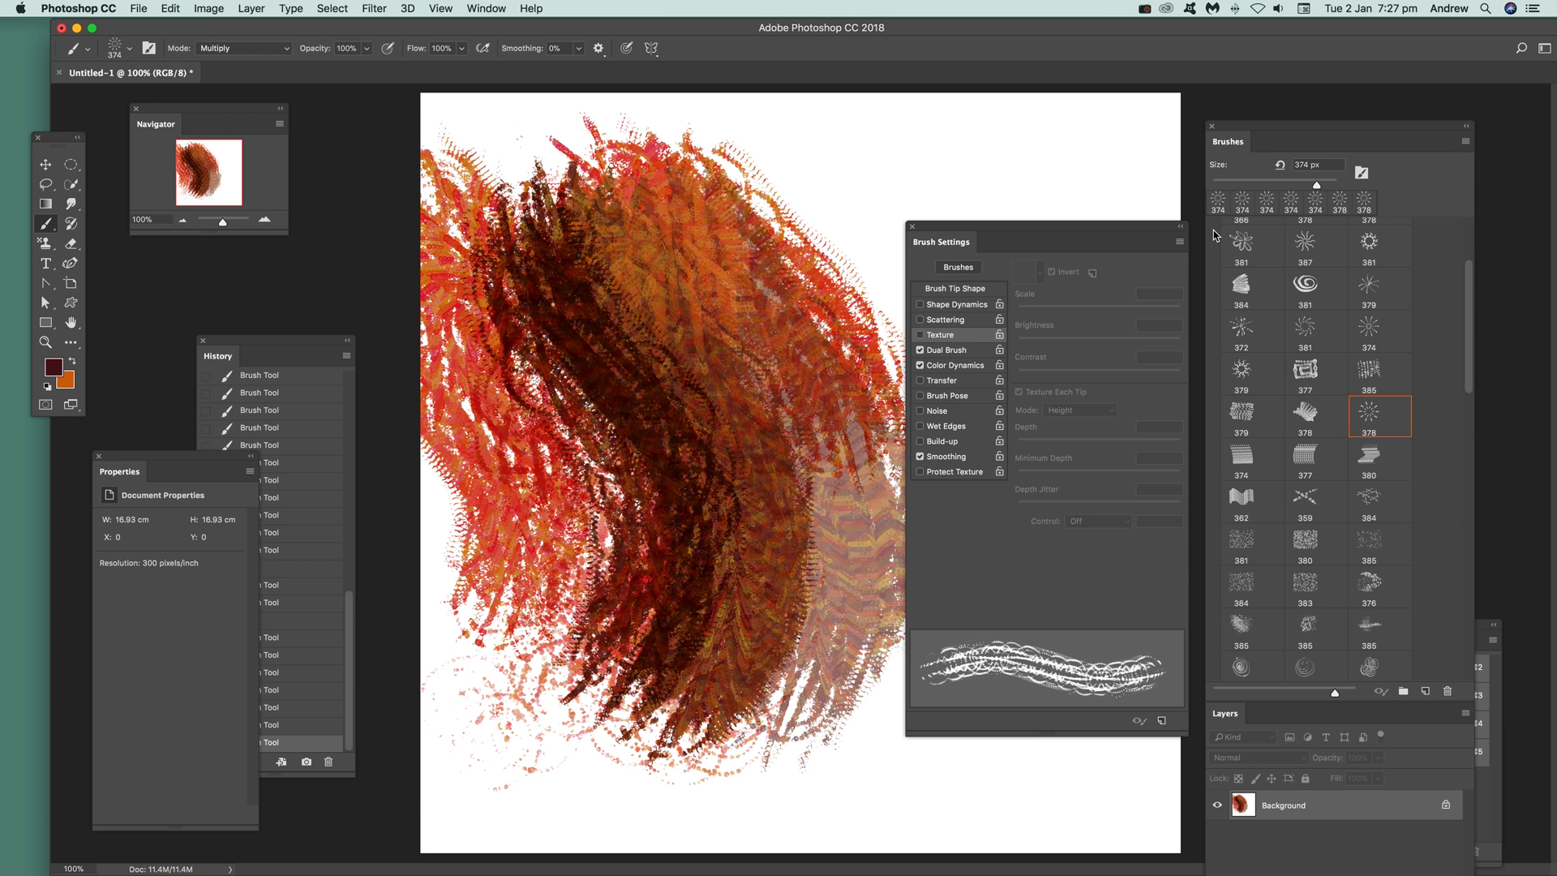
Save the dot brush as a new 374-px preset with its colour included.
{"action": "left_click", "coordinate": [1180, 241]}
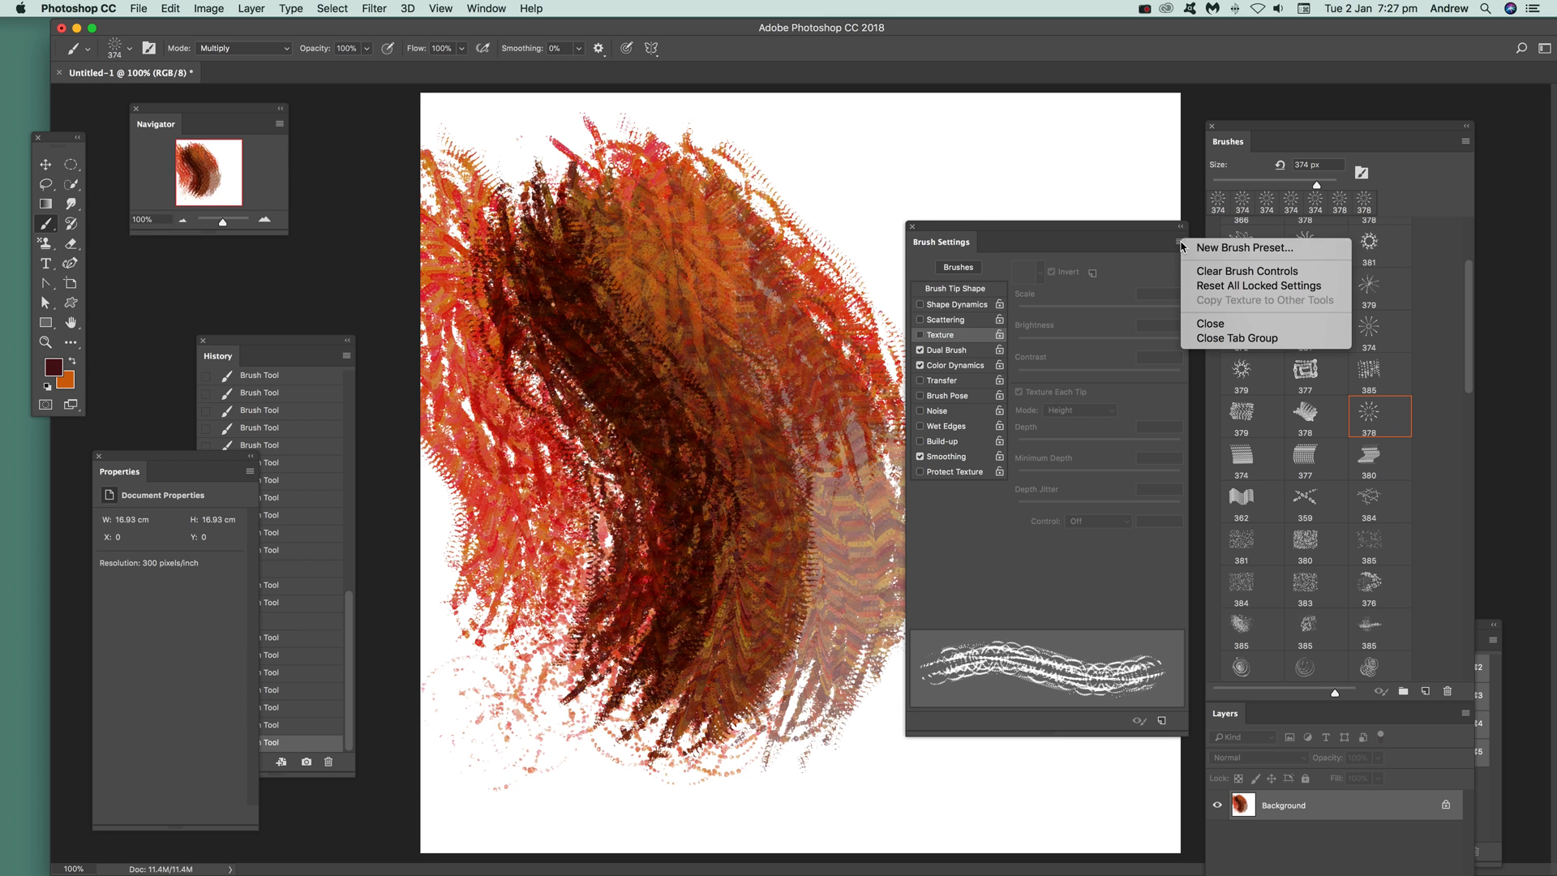
{"action": "mouse_move", "coordinate": [1233, 248]}
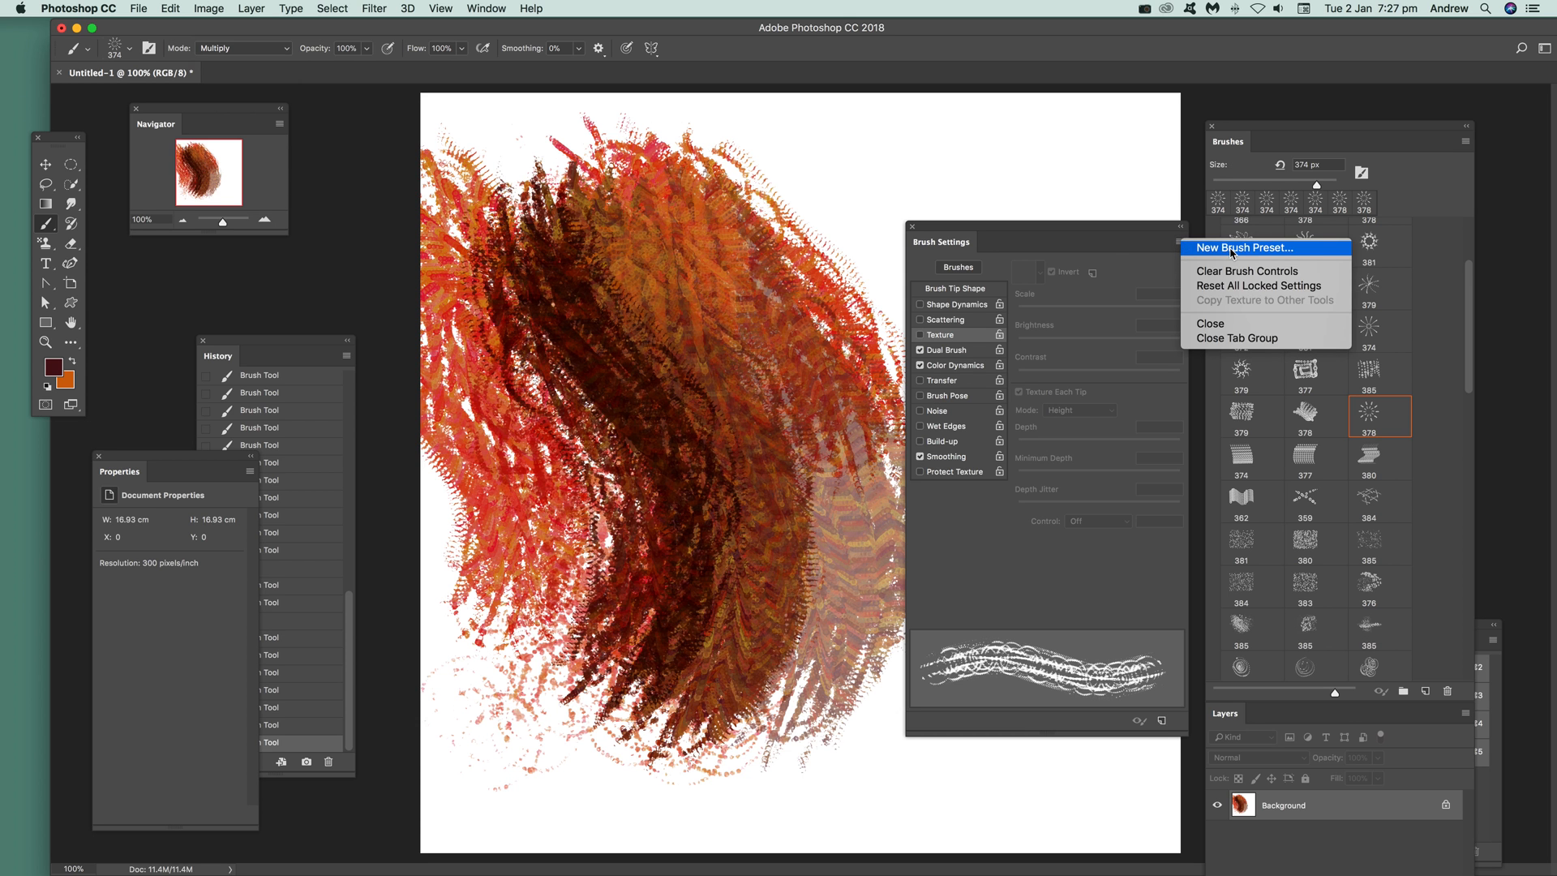
{"action": "left_click", "coordinate": [1245, 248]}
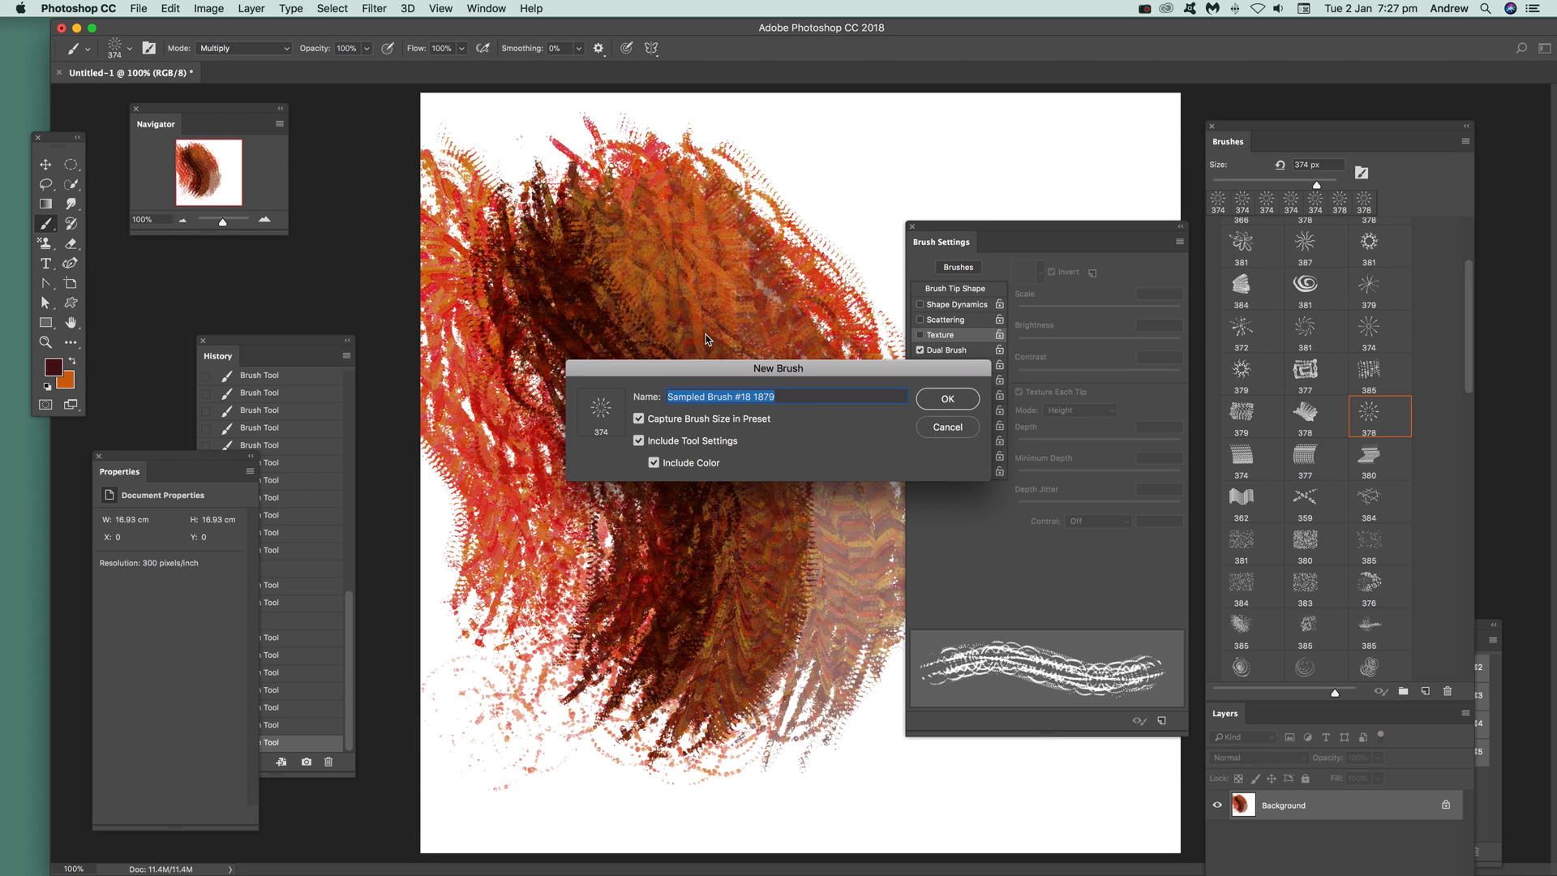
{"action": "mouse_move", "coordinate": [665, 459]}
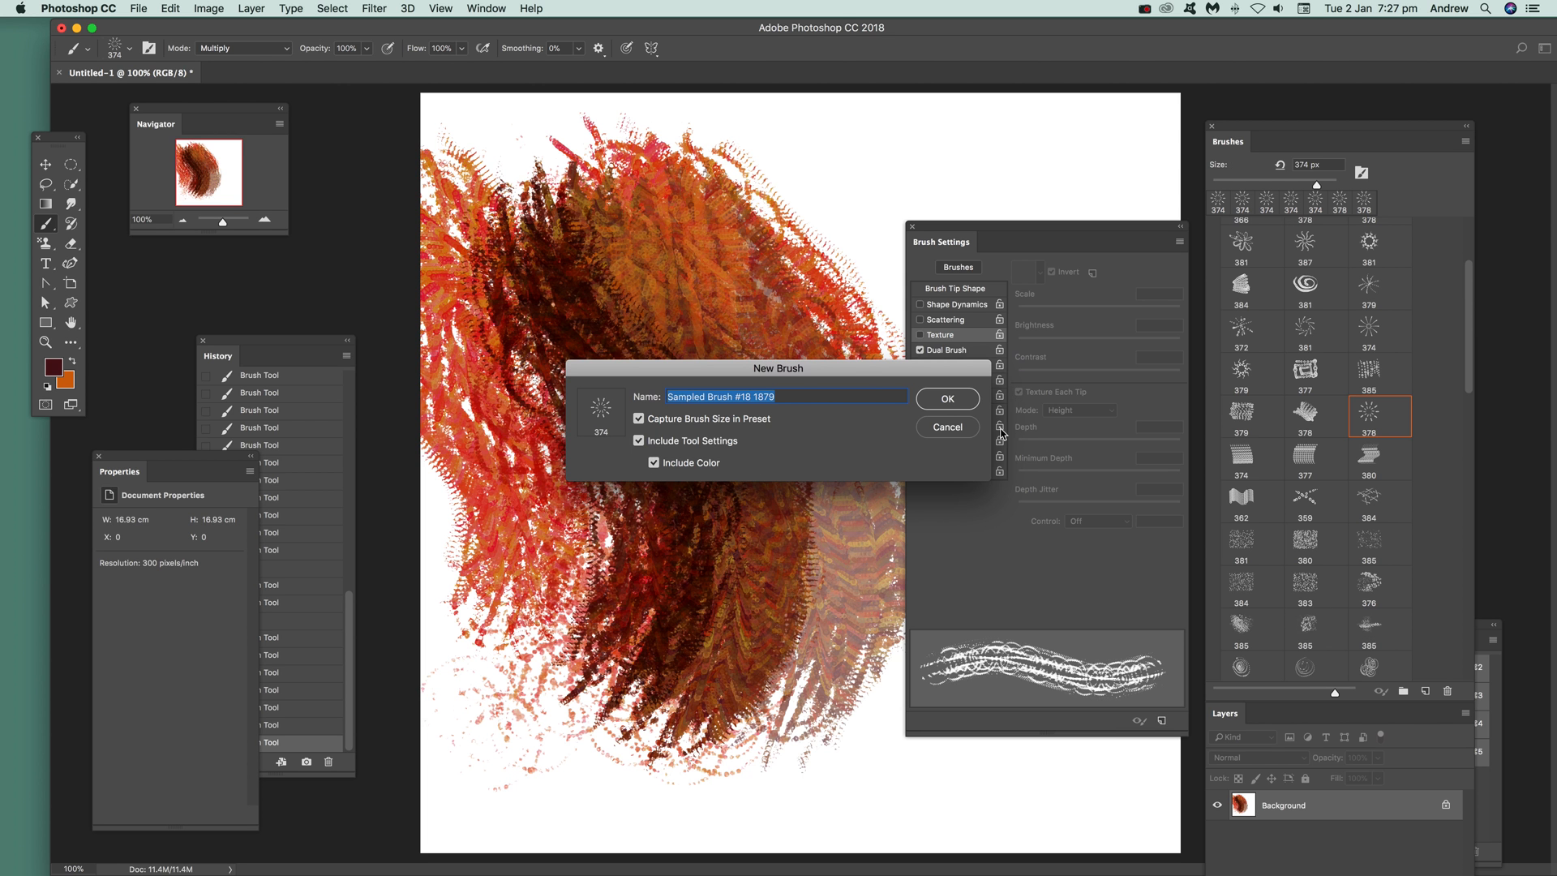
{"action": "left_click", "coordinate": [948, 399]}
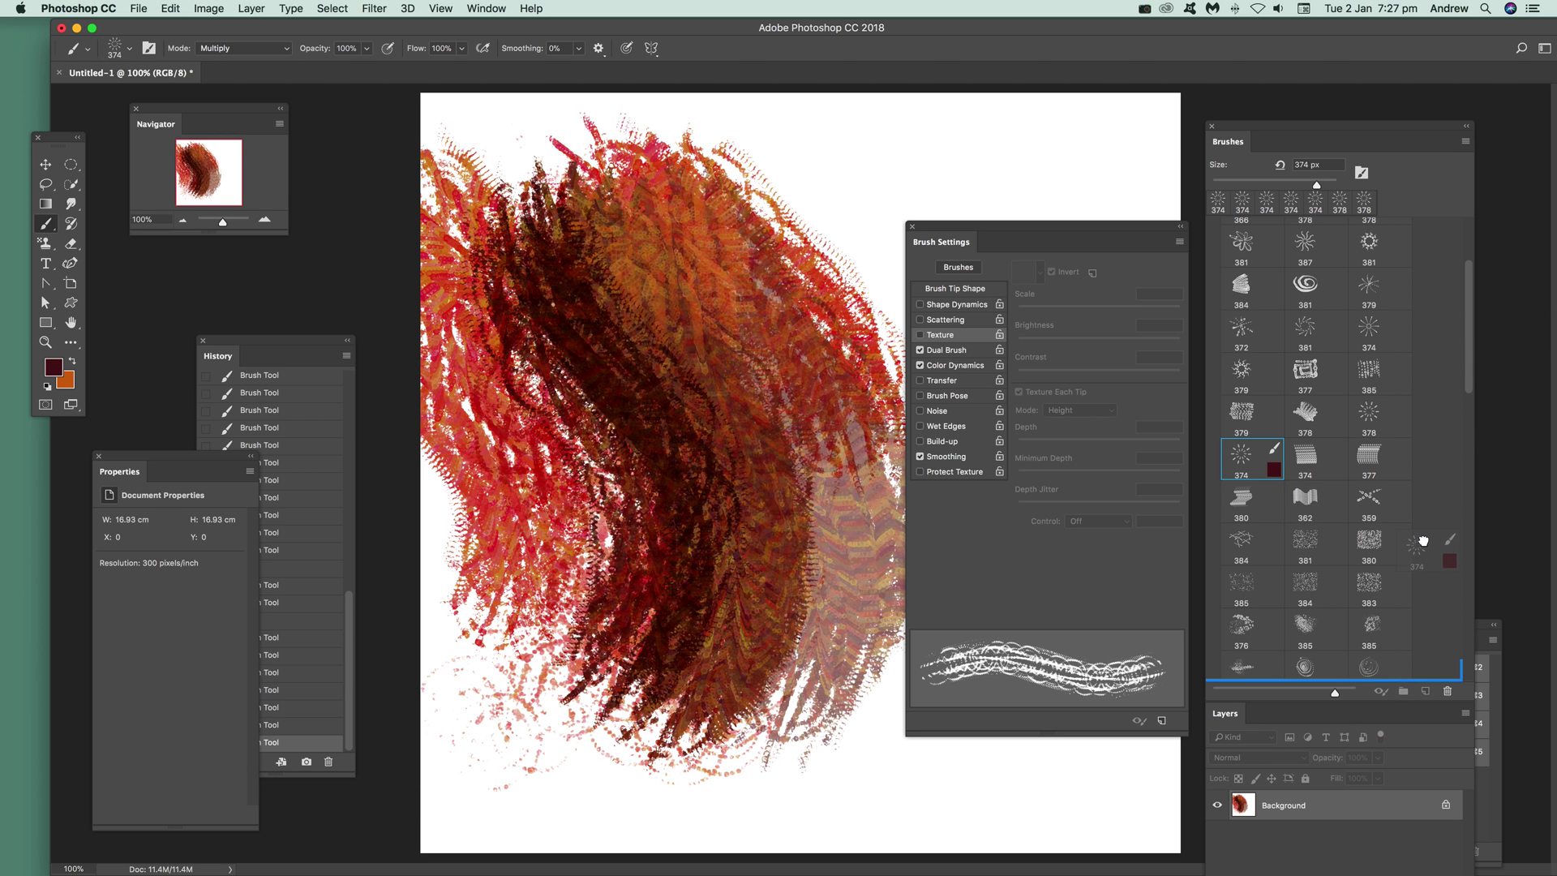
Select the saved dark brown preset and pick a lighter foreground colour for more strokes.
{"action": "scroll", "scroll_direction": "down", "scroll_amount": 3}
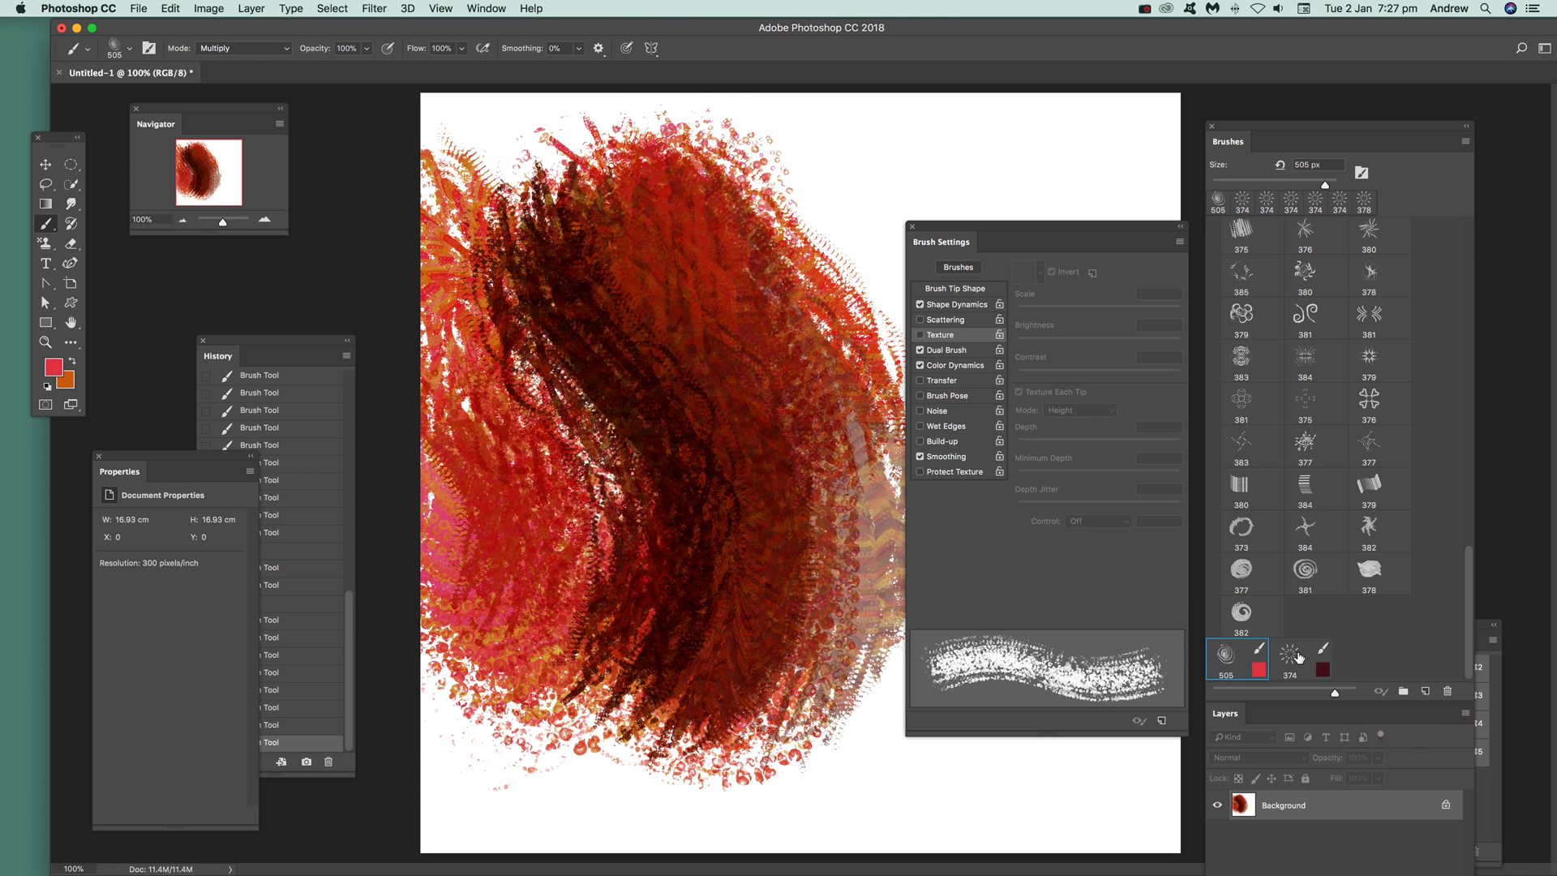
{"action": "left_click", "coordinate": [1299, 656]}
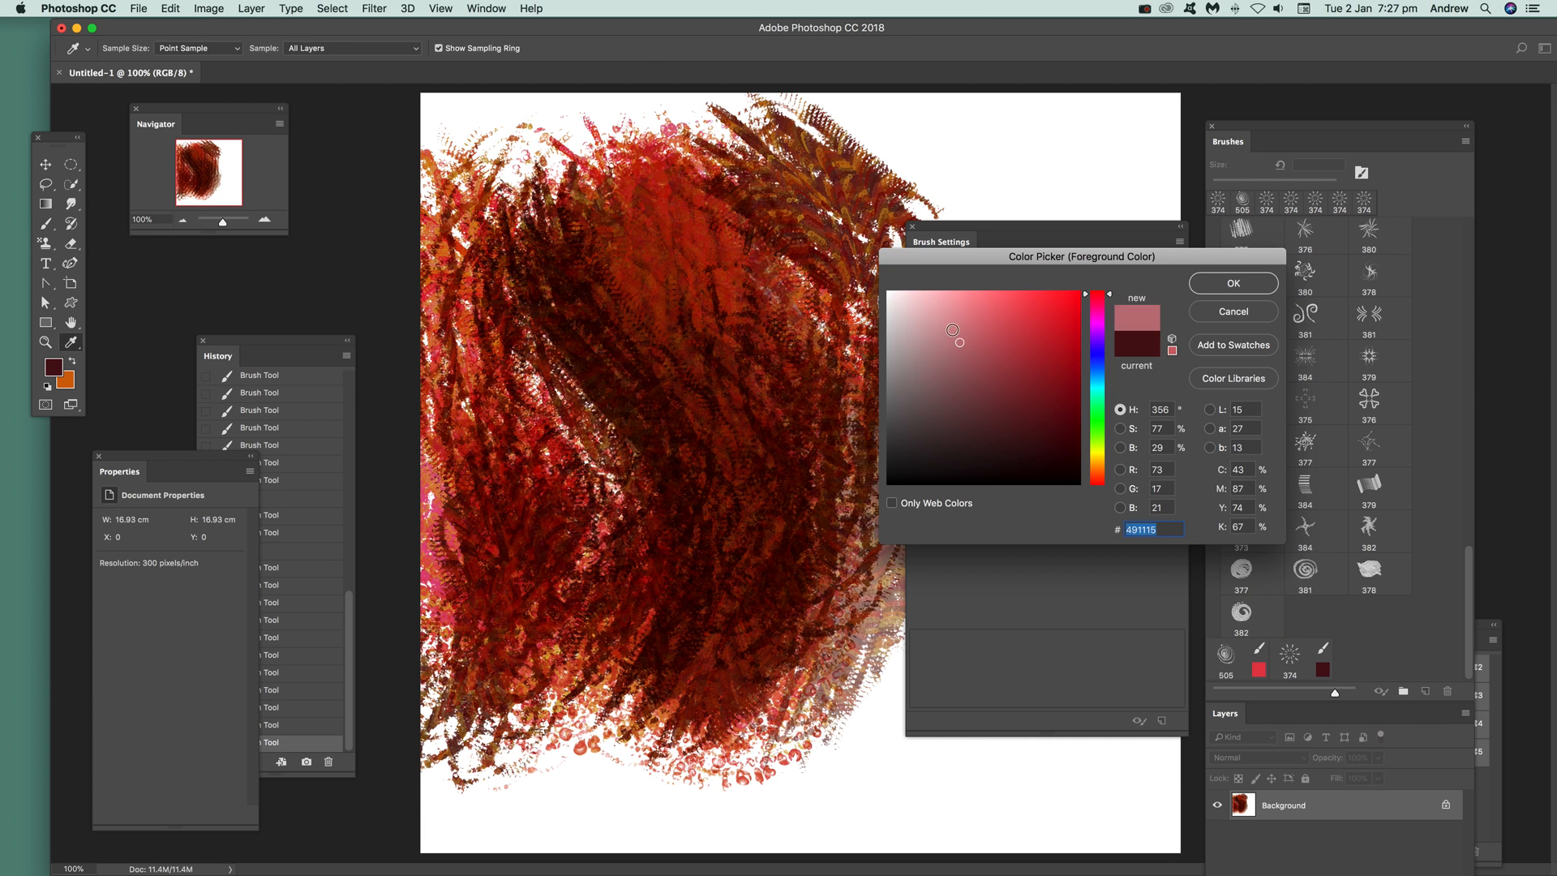
{"action": "left_click", "coordinate": [1233, 283]}
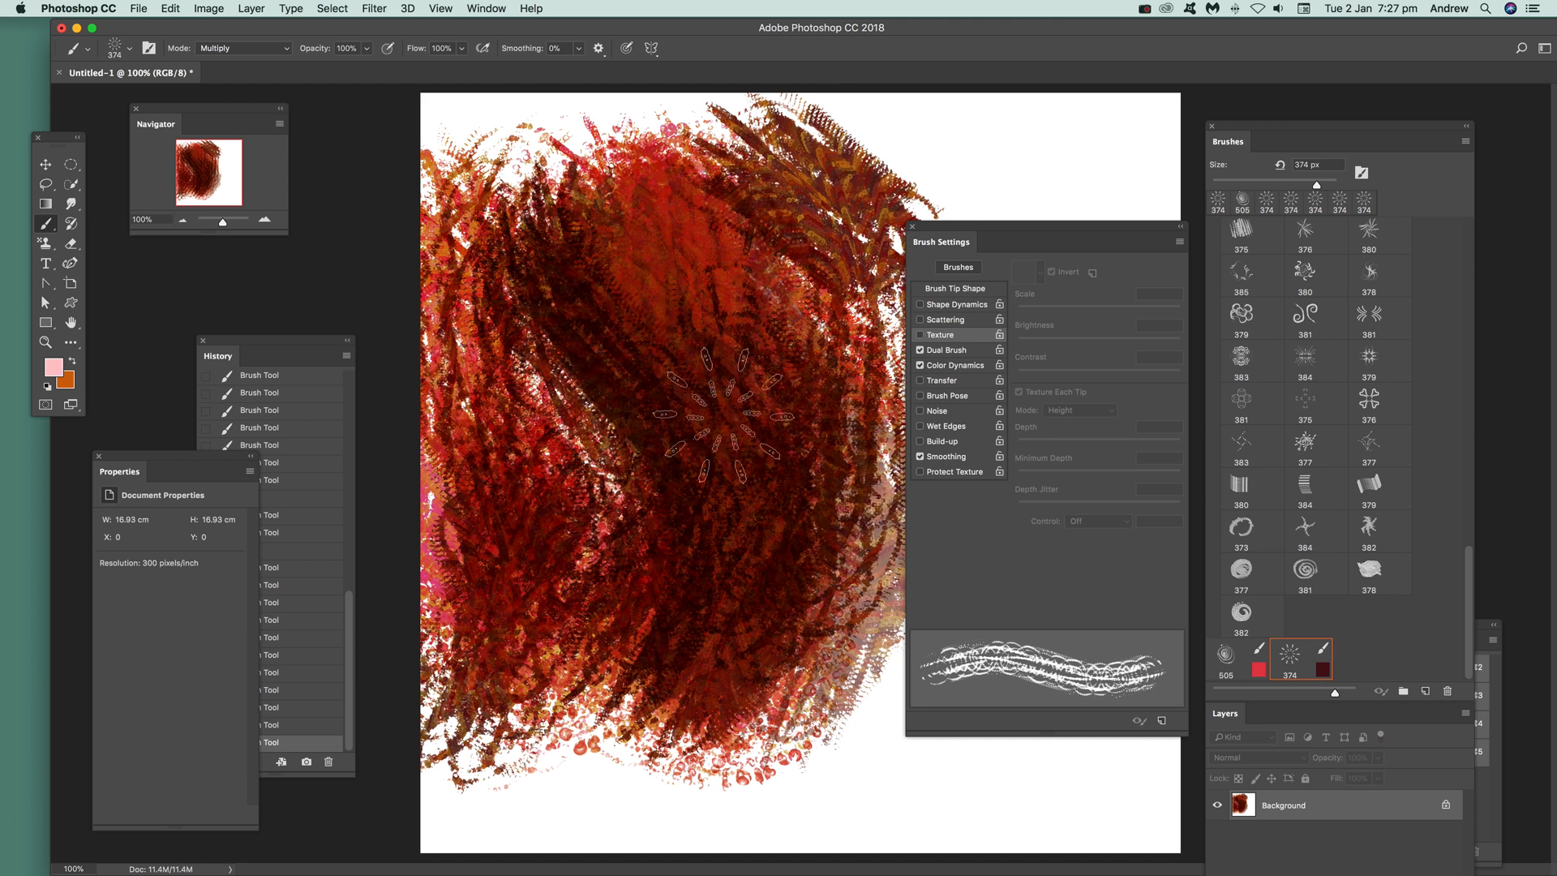